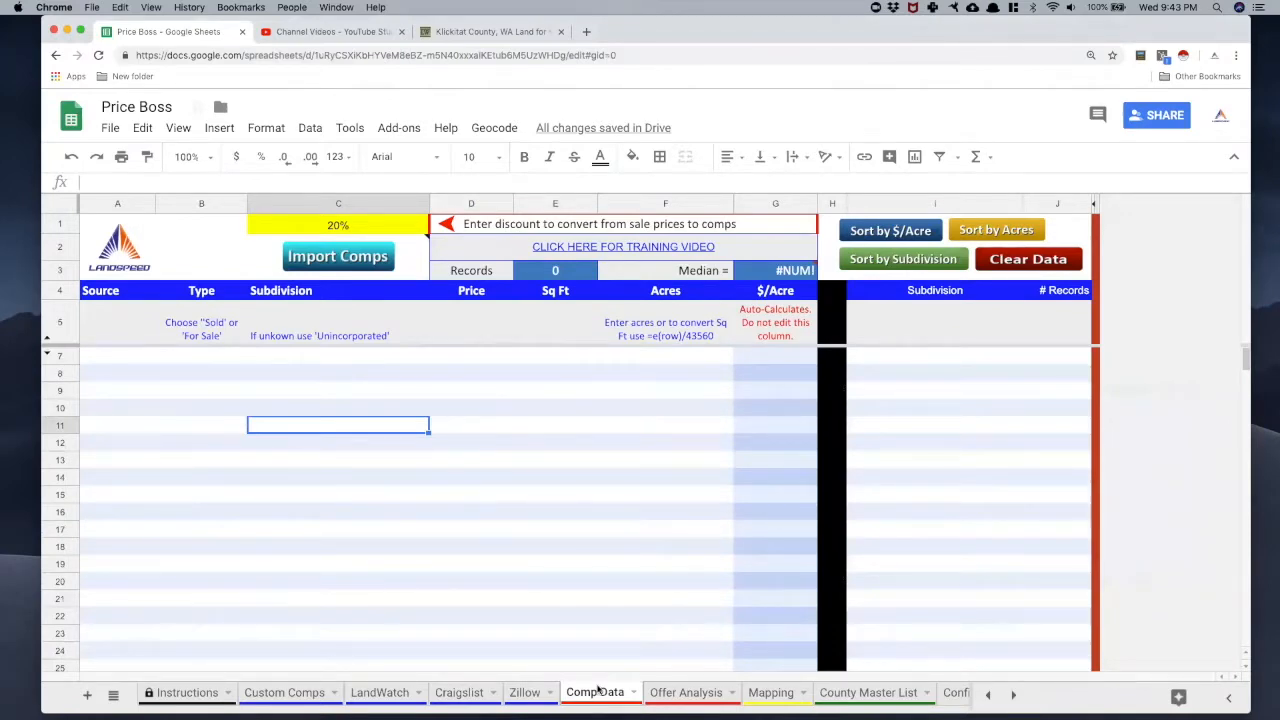
{"action": "mouse_move", "coordinate": [604, 668]}
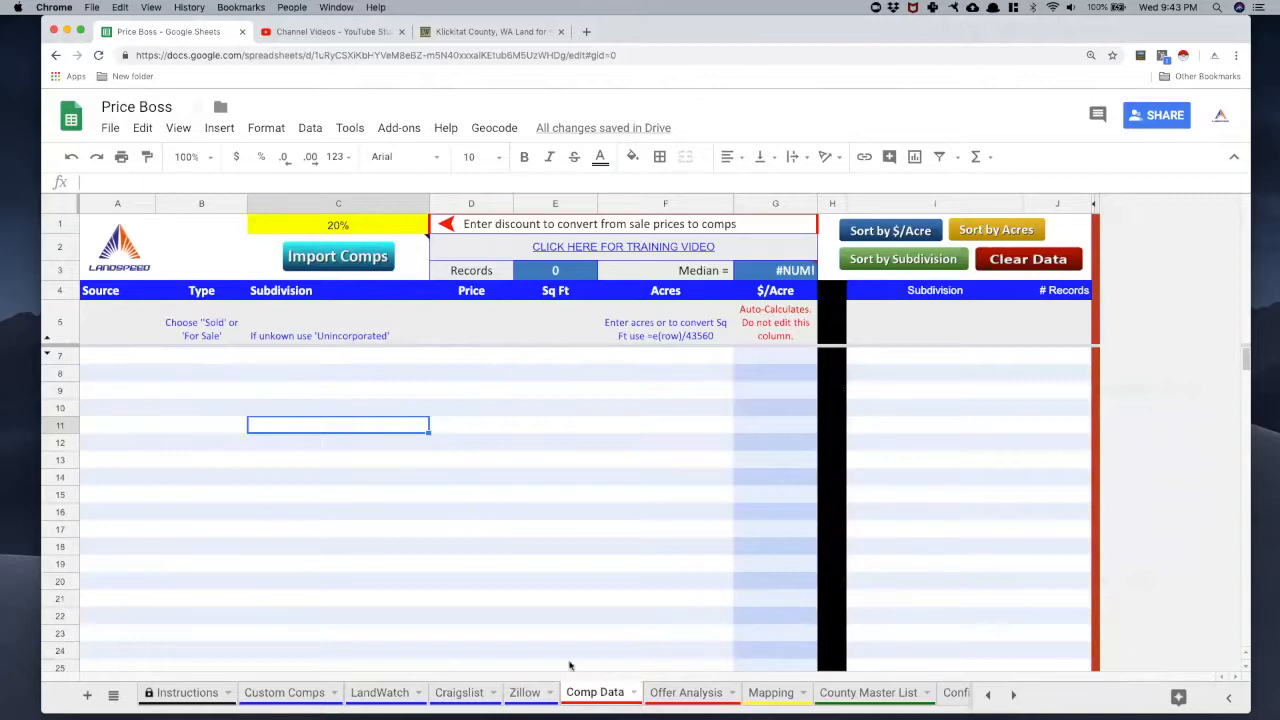
Review the Zillow, Craigslist and Custom Comps sheets, then import all channel comps into Comp Data.
{"action": "left_click", "coordinate": [524, 692]}
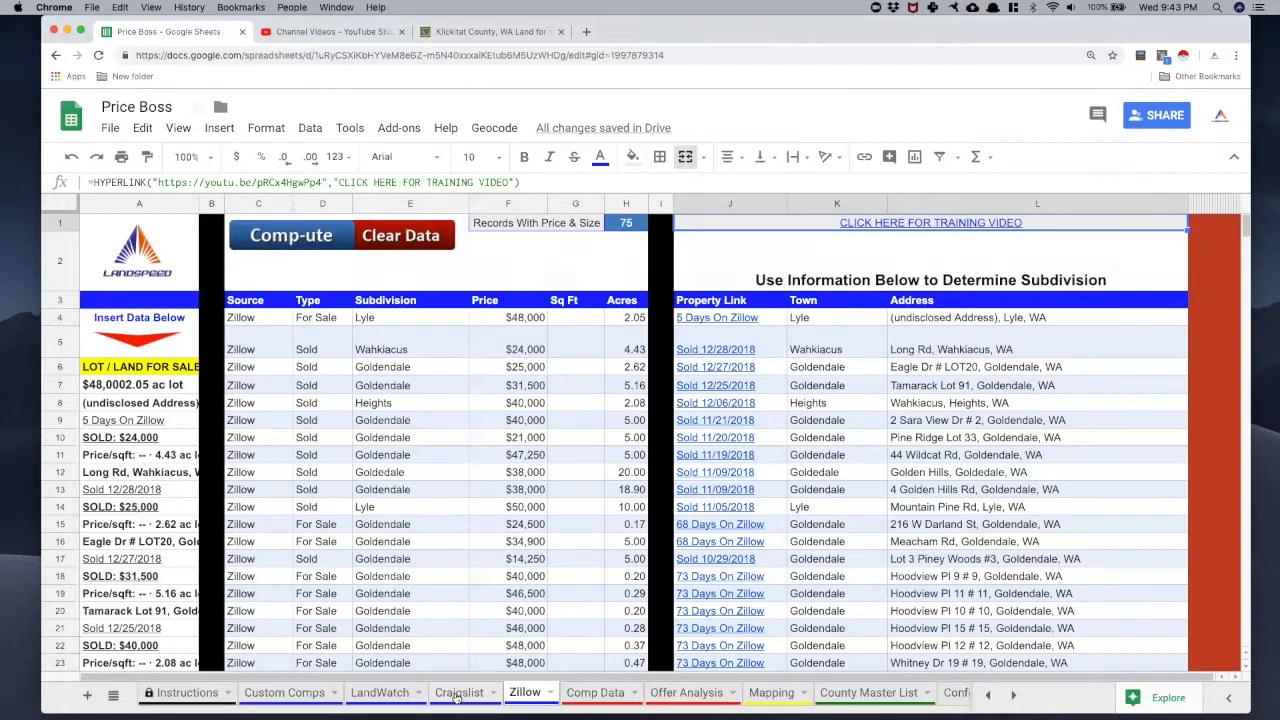
{"action": "left_click", "coordinate": [460, 692]}
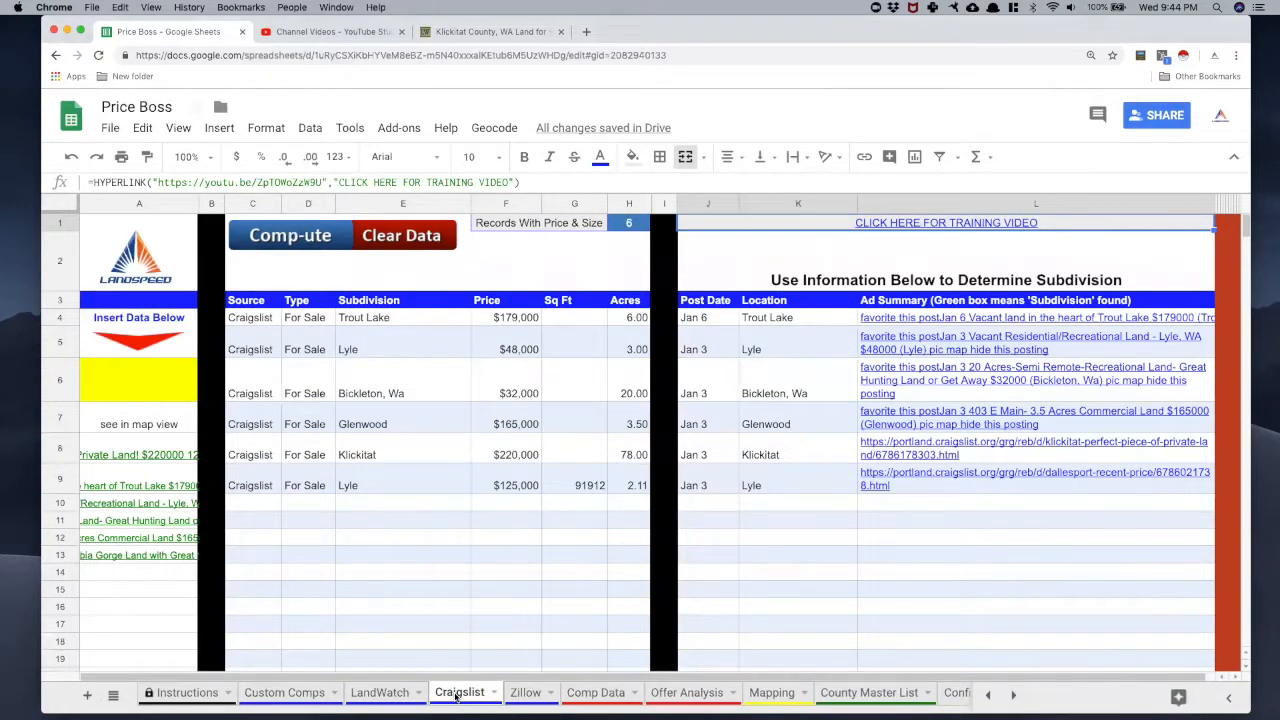
{"action": "left_click", "coordinate": [380, 692]}
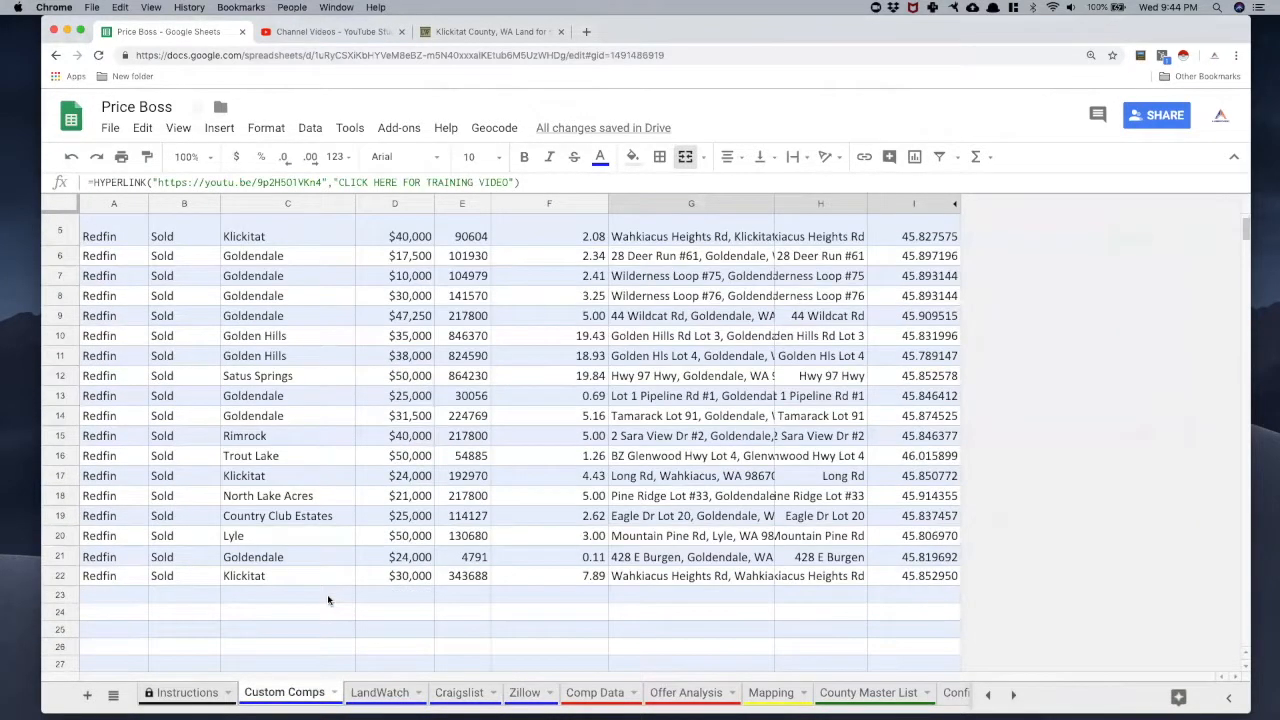
{"action": "scroll", "scroll_direction": "up", "scroll_amount": 3}
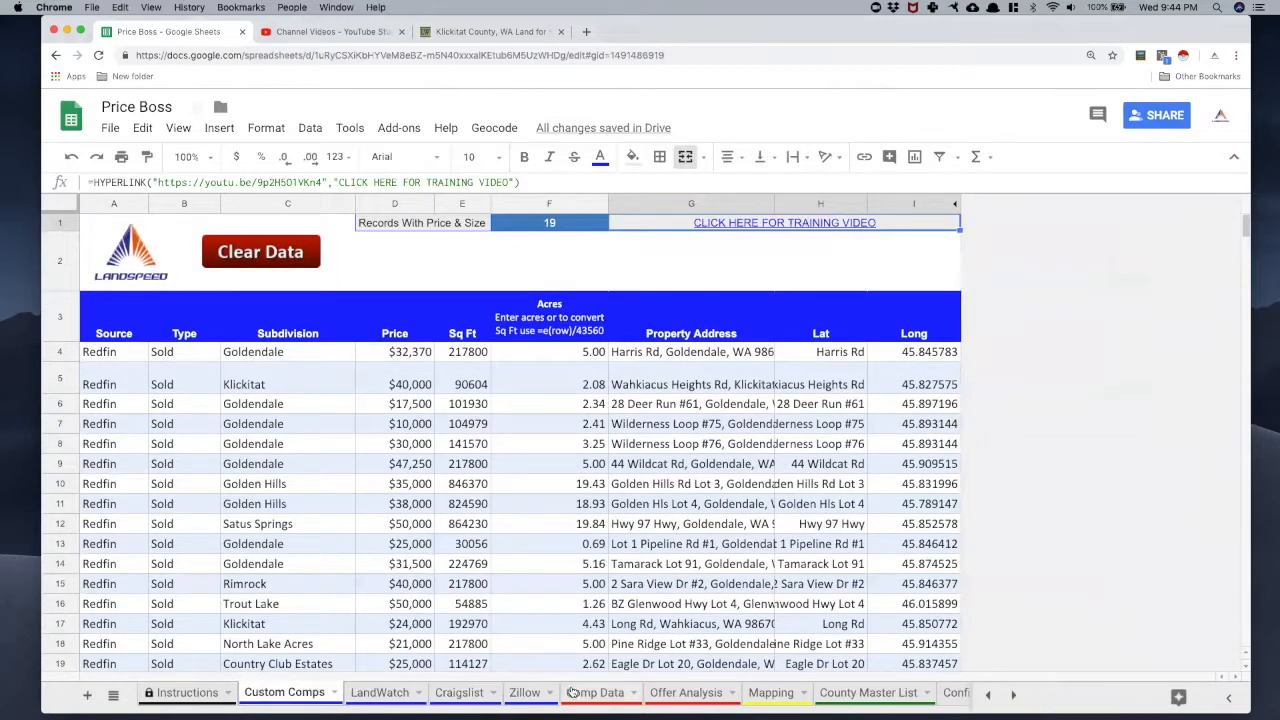
{"action": "left_click", "coordinate": [596, 692]}
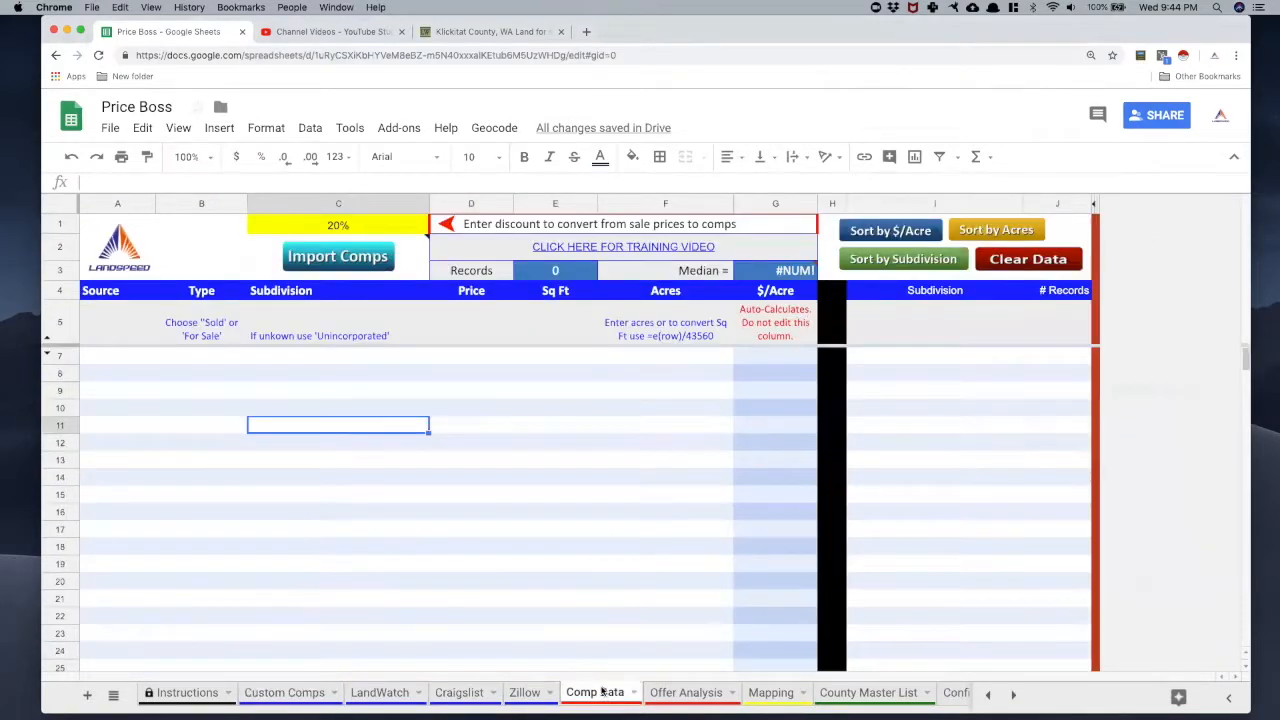
{"action": "mouse_move", "coordinate": [338, 256]}
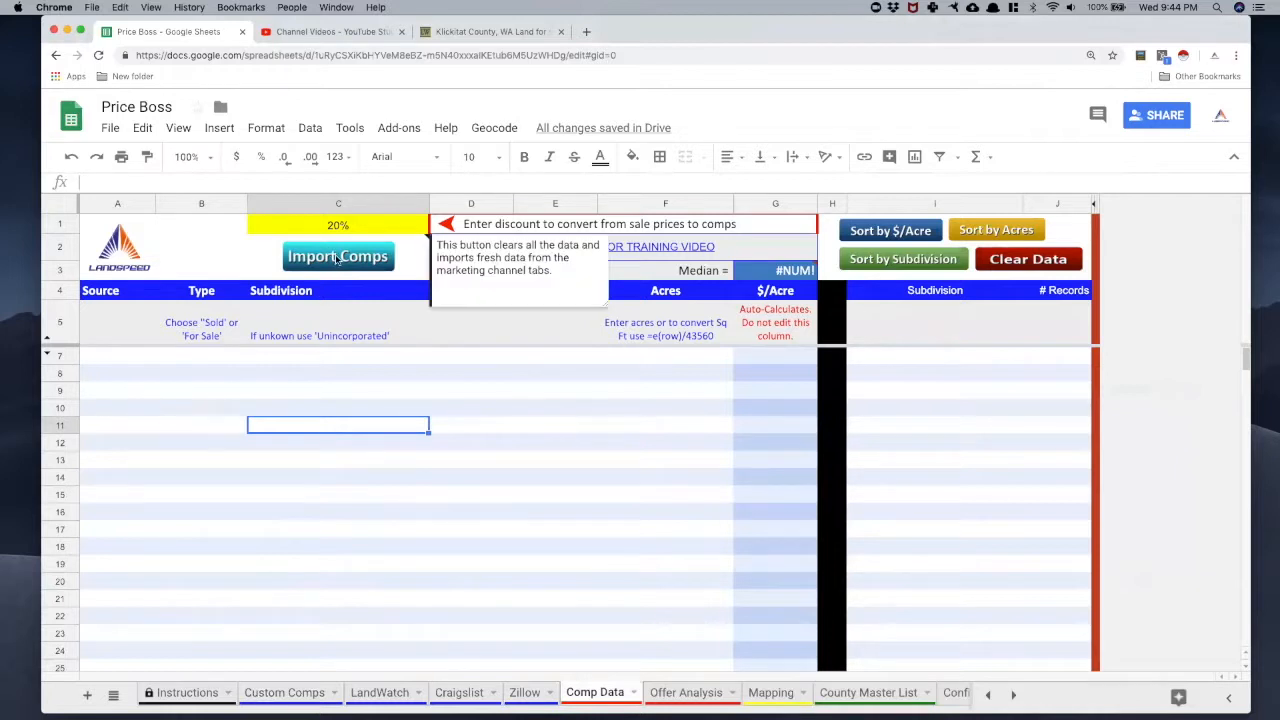
{"action": "left_click", "coordinate": [336, 256]}
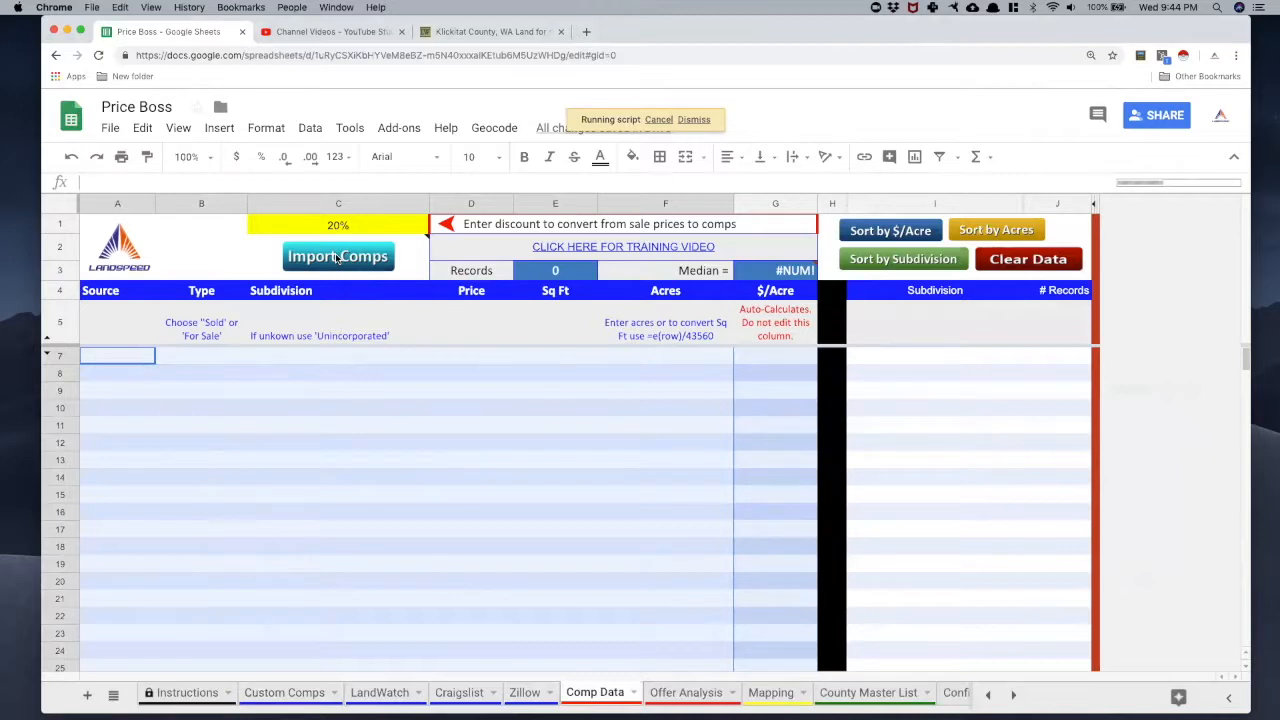
{"action": "left_click", "coordinate": [336, 256]}
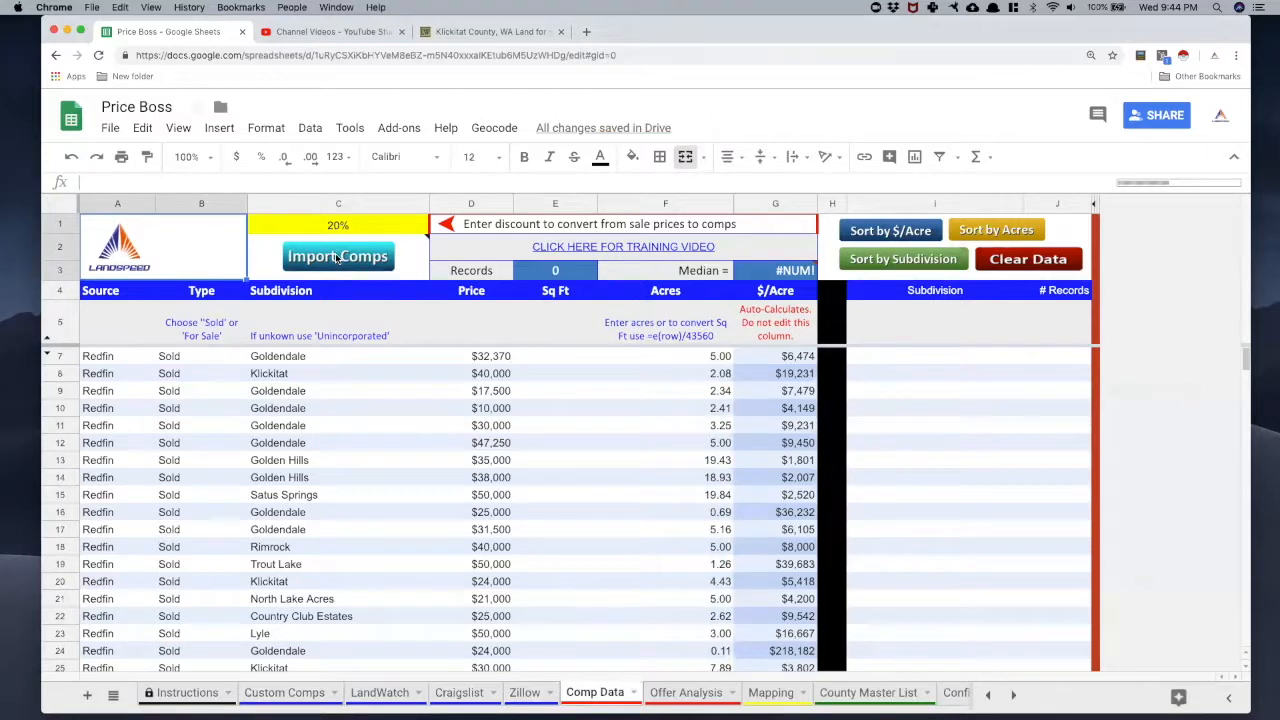
Tally the 152 imported comps by subdivision, Goldendale leading at 117 records.
{"action": "left_click", "coordinate": [338, 256]}
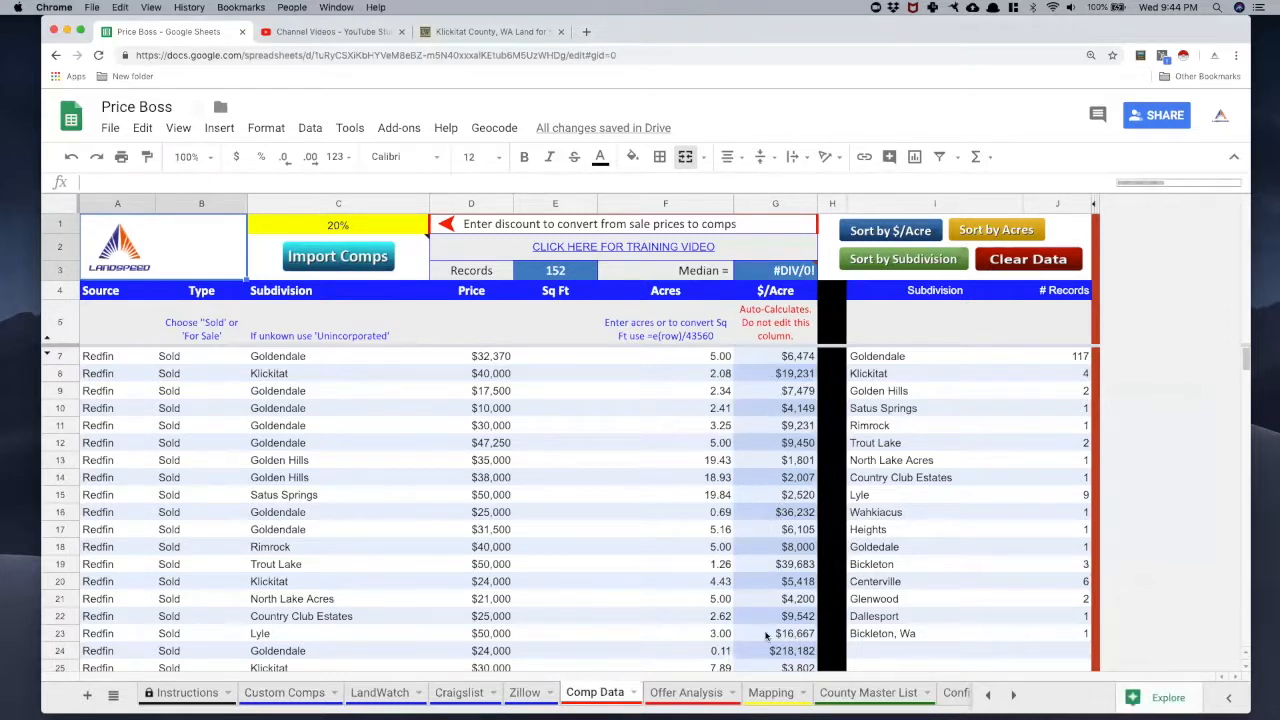
{"action": "mouse_move", "coordinate": [920, 346]}
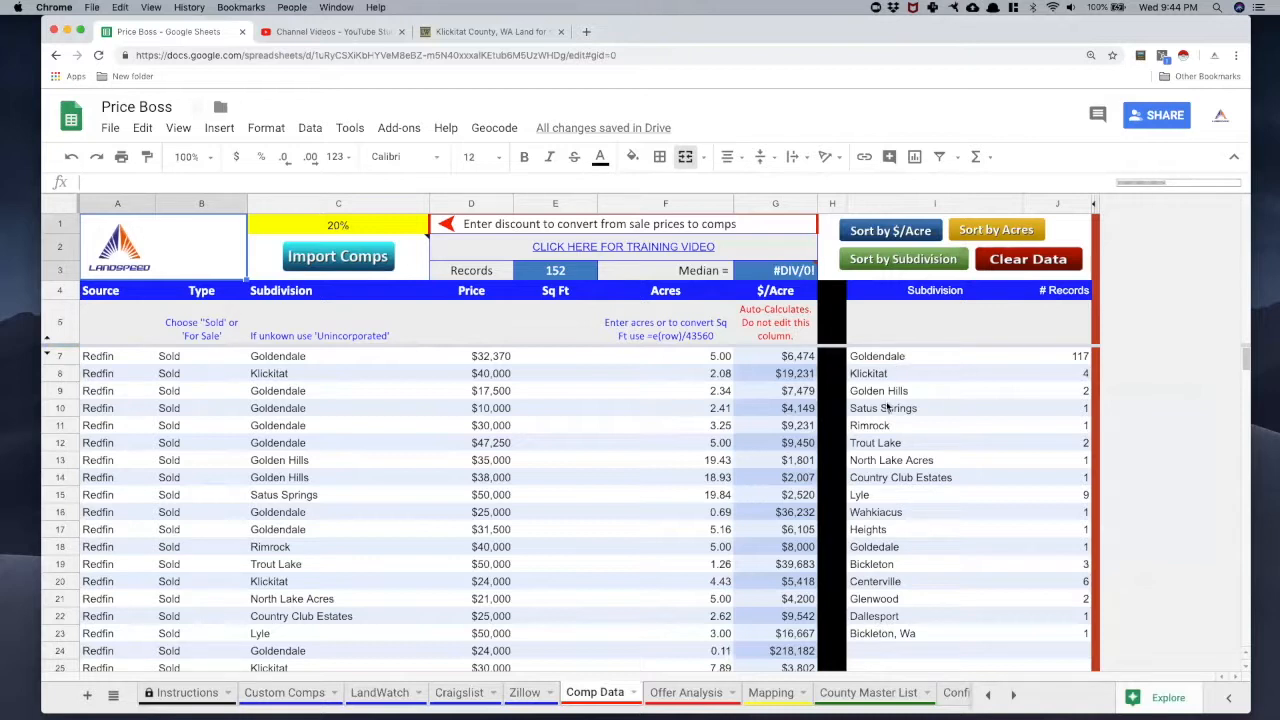
{"action": "mouse_move", "coordinate": [1076, 356]}
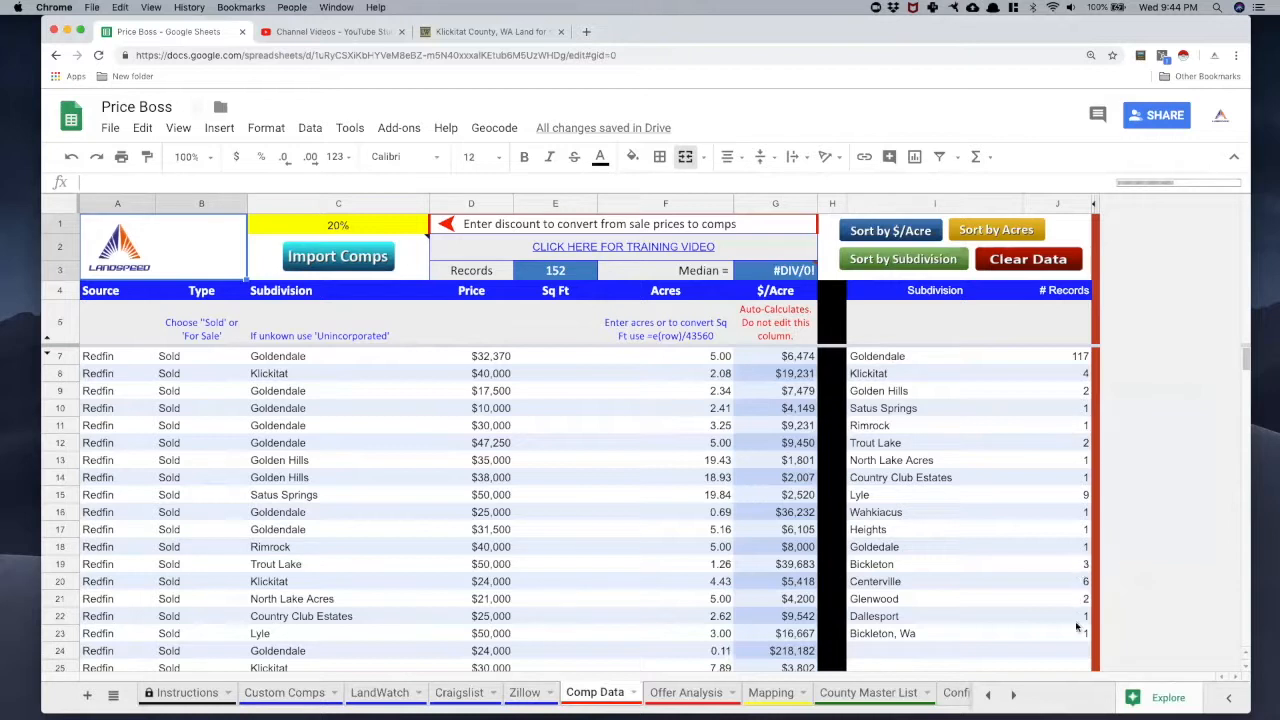
{"action": "mouse_move", "coordinate": [988, 566]}
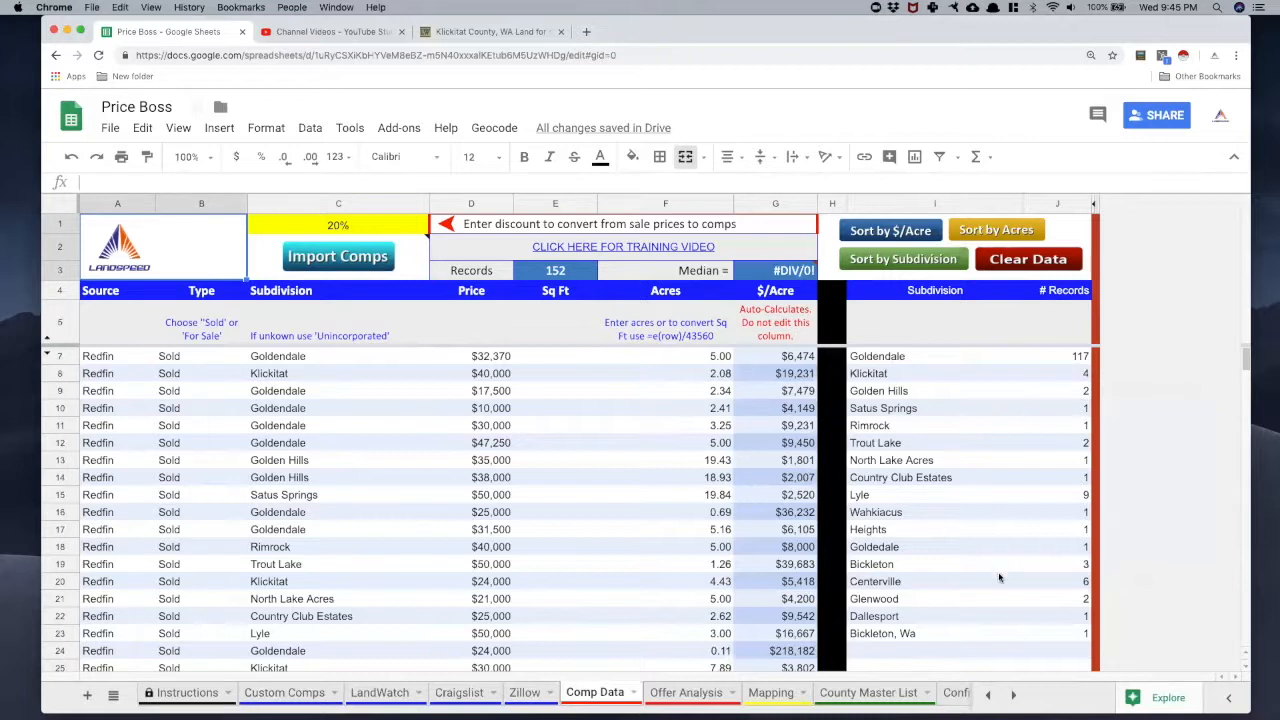
{"action": "mouse_move", "coordinate": [984, 630]}
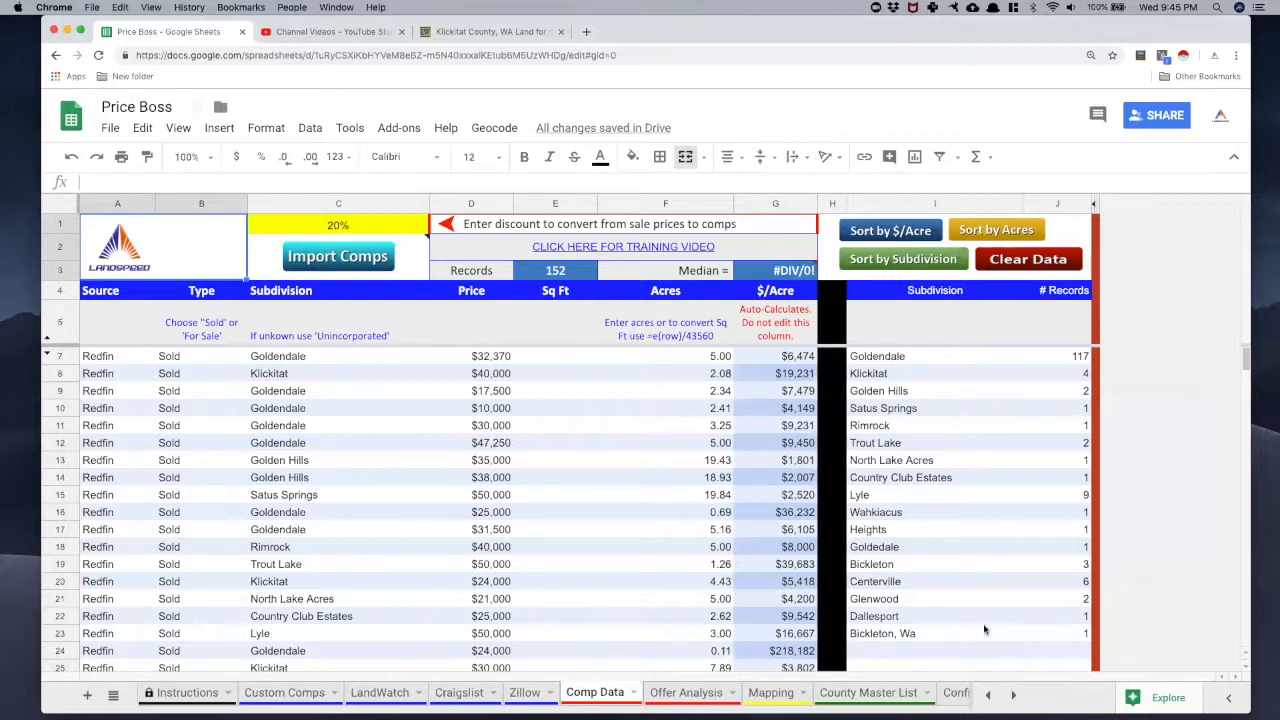
{"action": "mouse_move", "coordinate": [772, 530]}
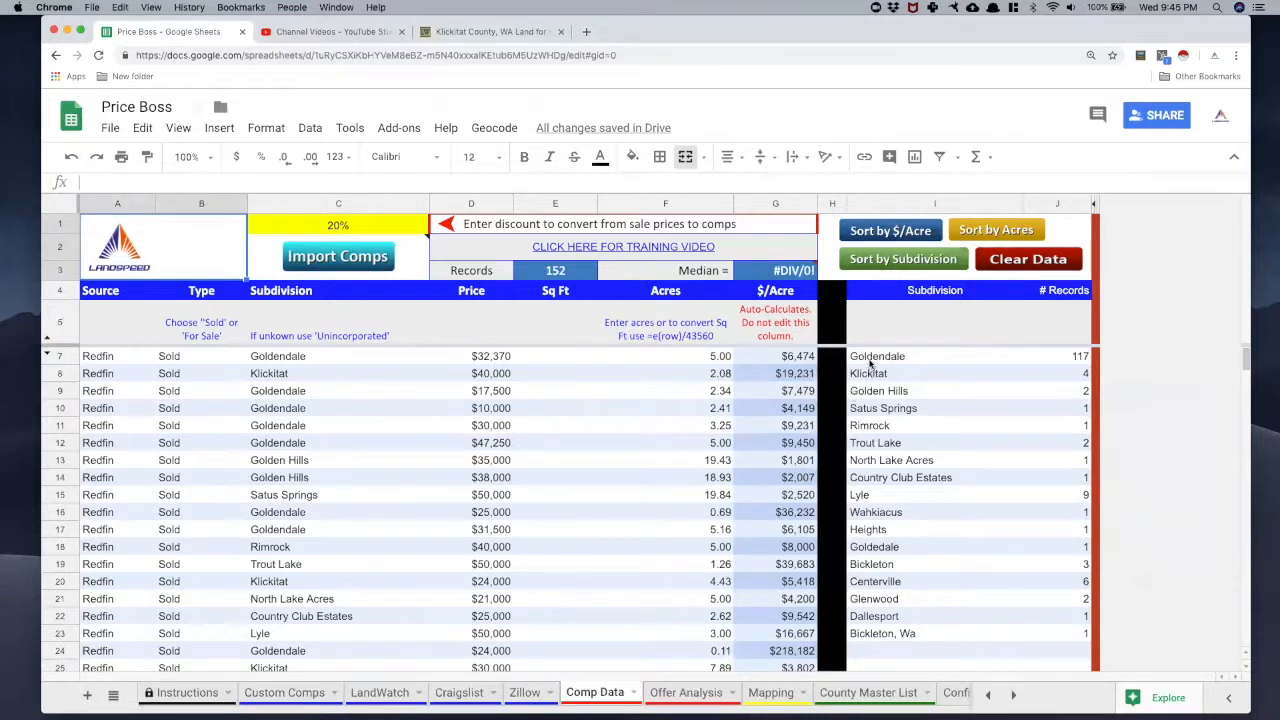
{"action": "mouse_move", "coordinate": [290, 360]}
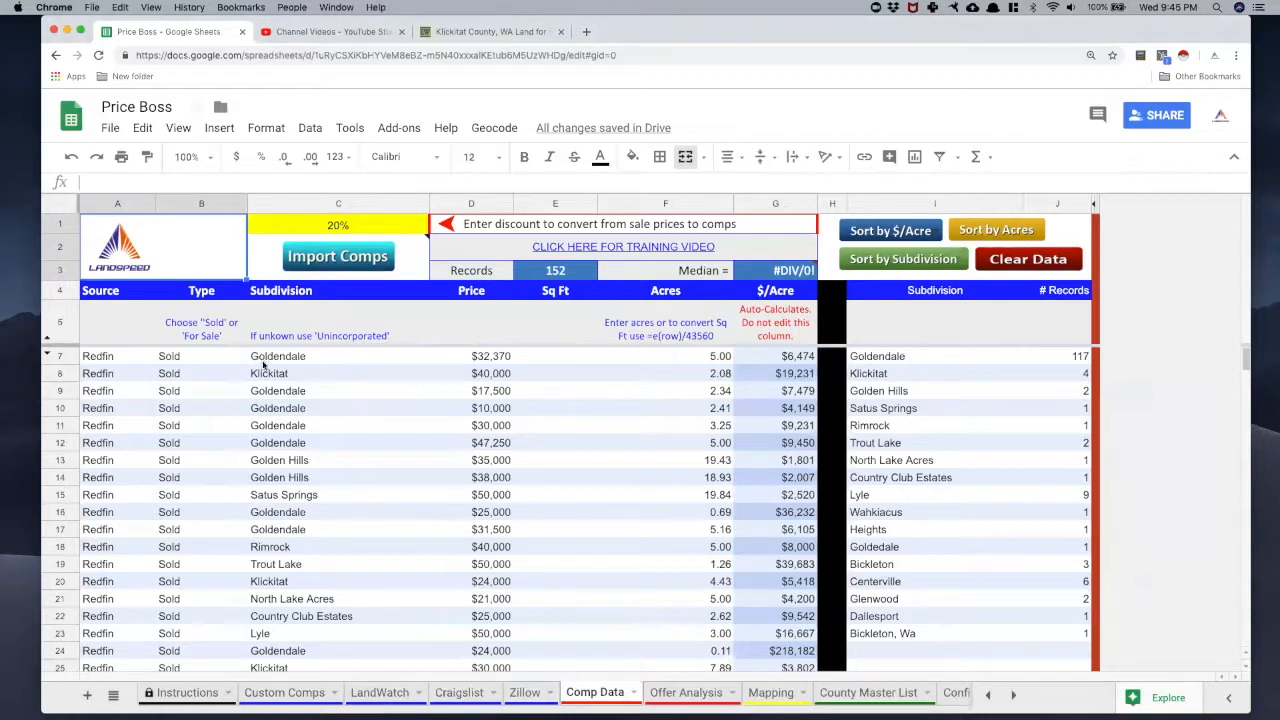
{"action": "mouse_move", "coordinate": [268, 516]}
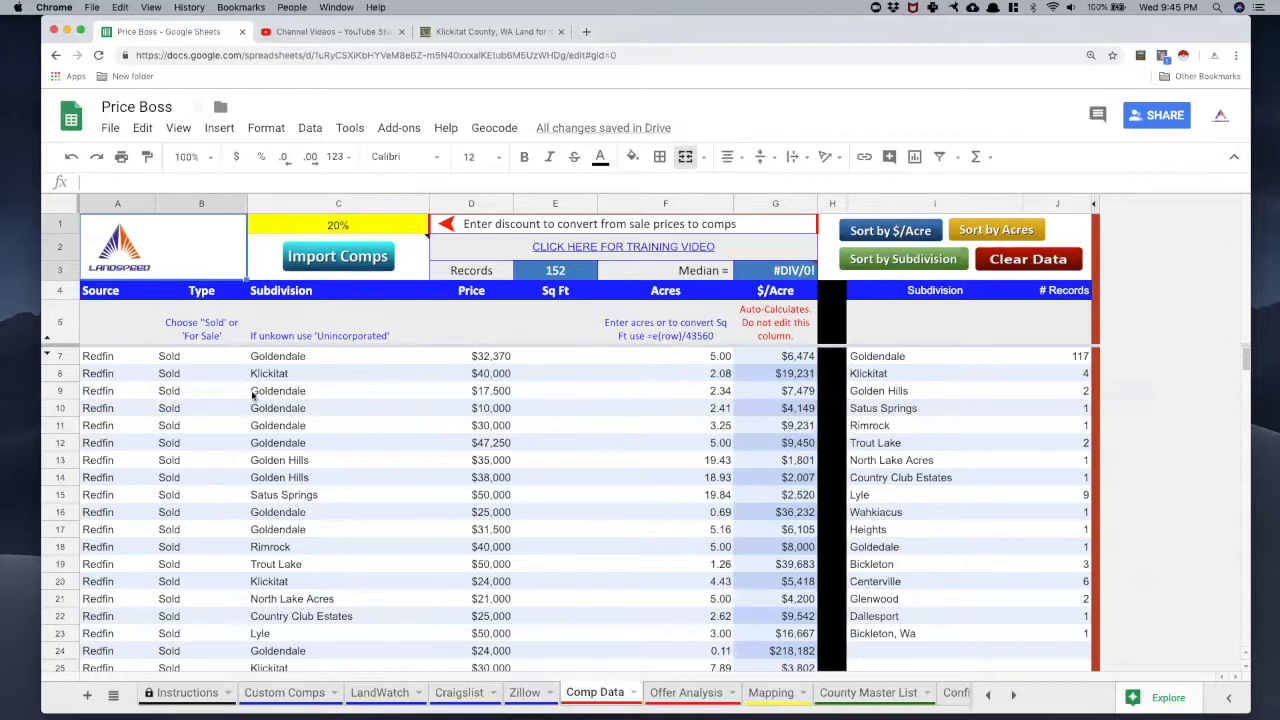
{"action": "mouse_move", "coordinate": [288, 480]}
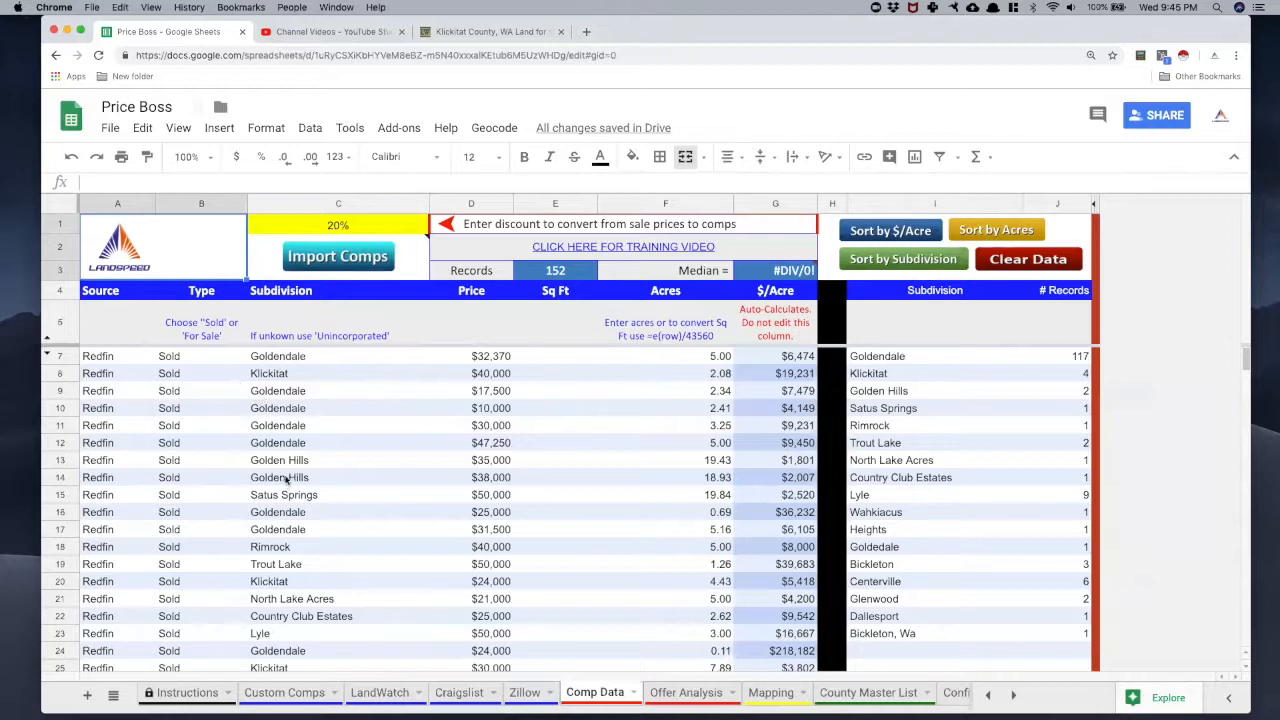
{"action": "mouse_move", "coordinate": [808, 440]}
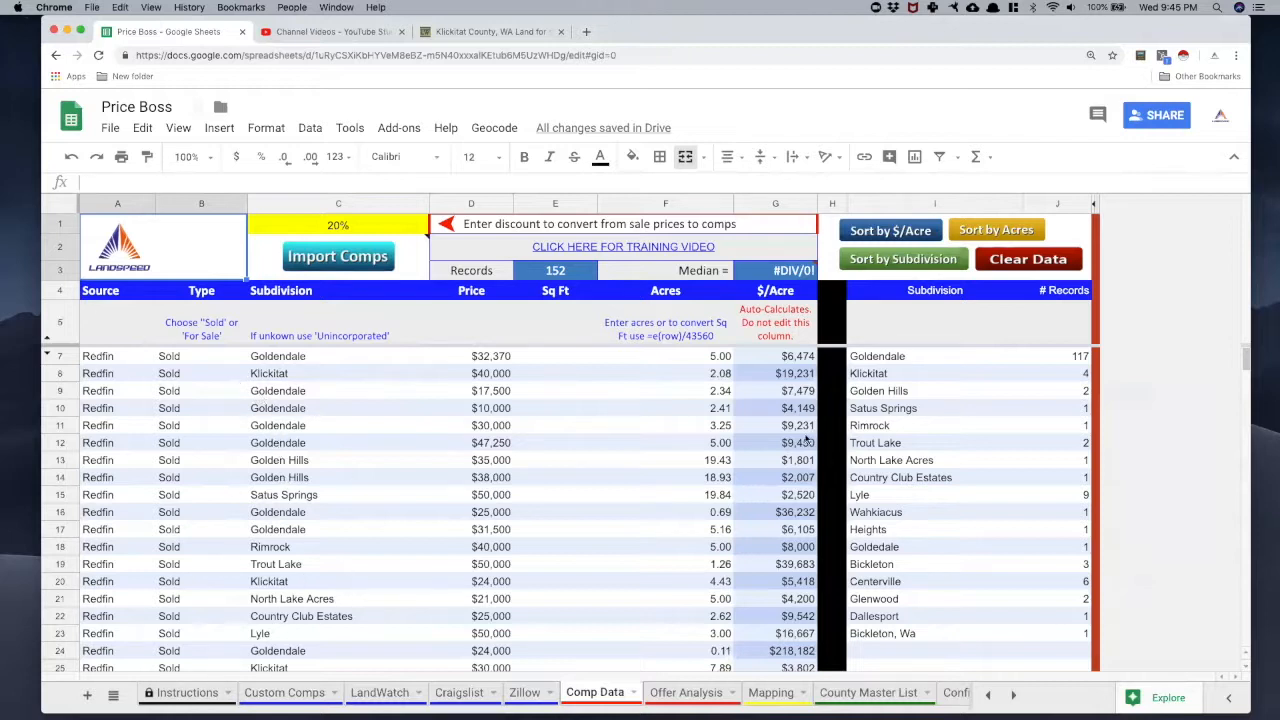
{"action": "mouse_move", "coordinate": [890, 636]}
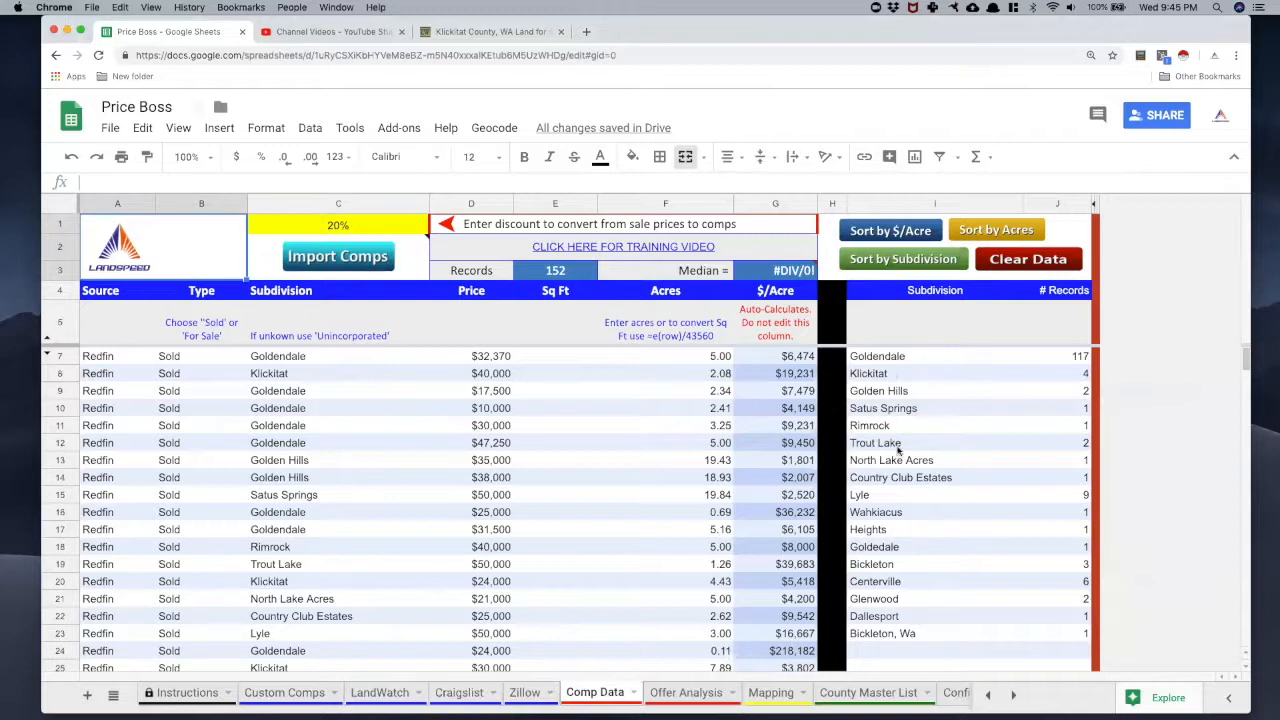
{"action": "mouse_move", "coordinate": [896, 640]}
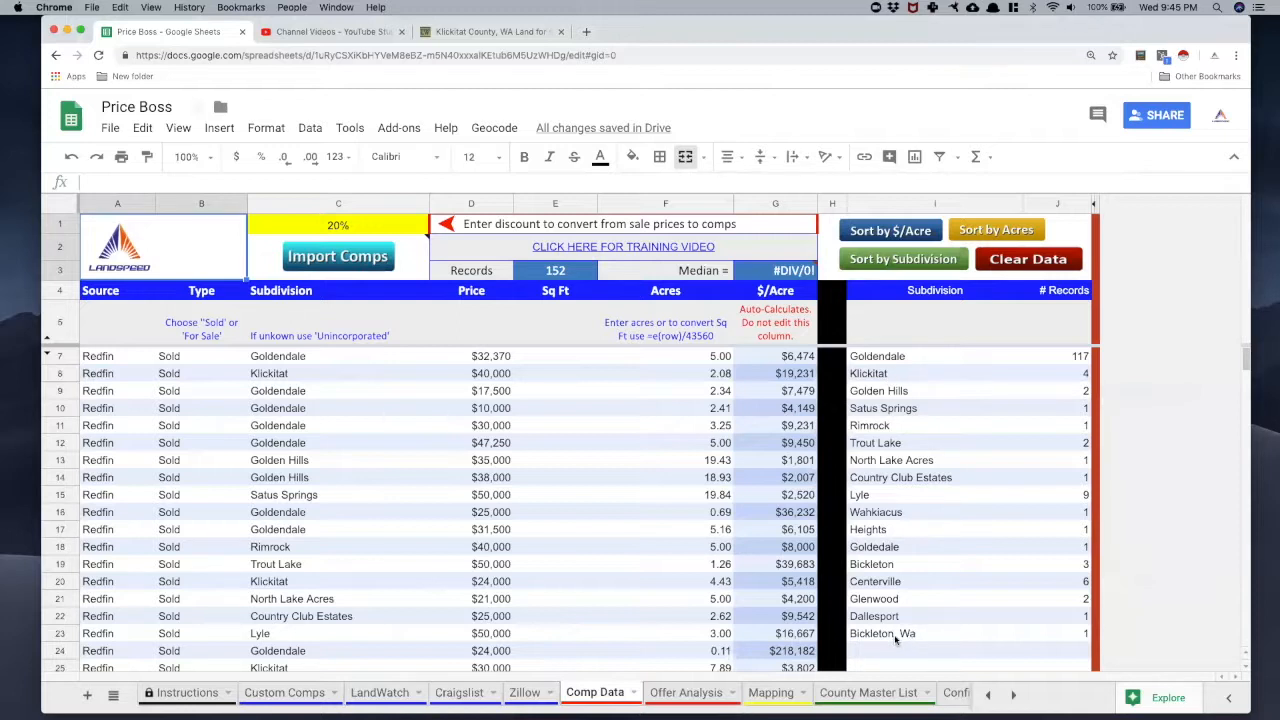
{"action": "mouse_move", "coordinate": [528, 584]}
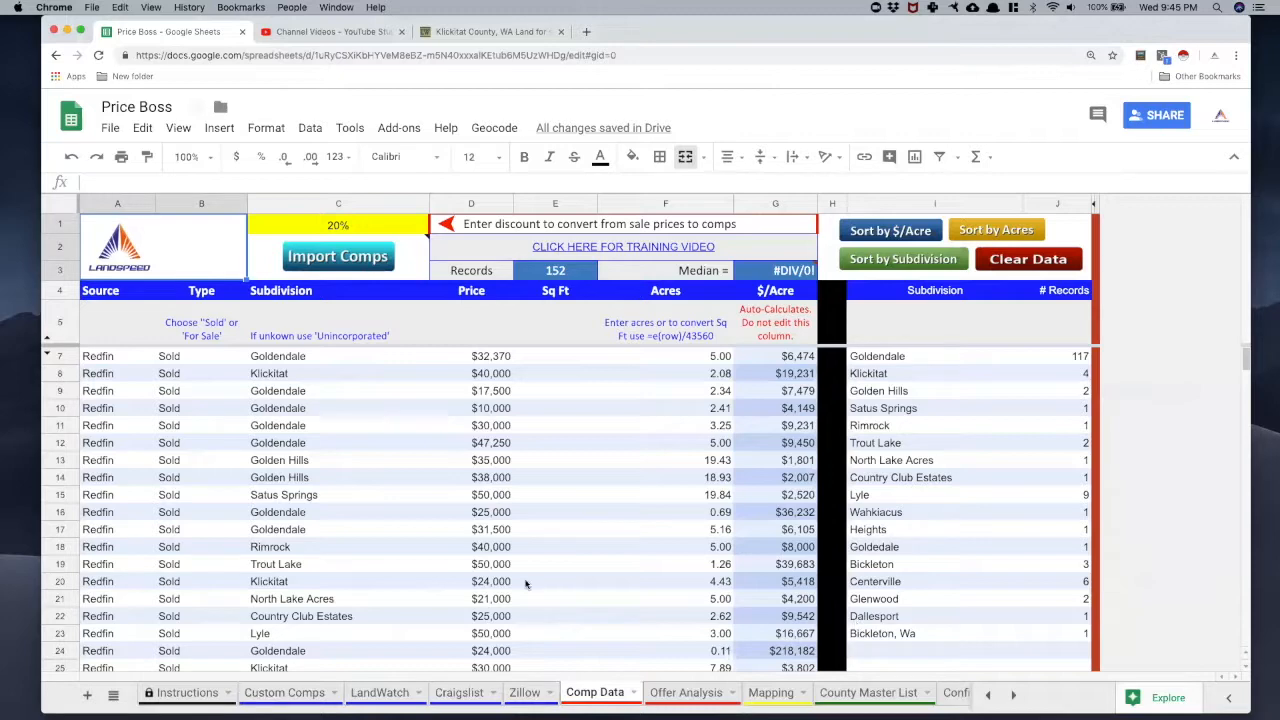
{"action": "scroll", "scroll_direction": "down", "scroll_amount": 3}
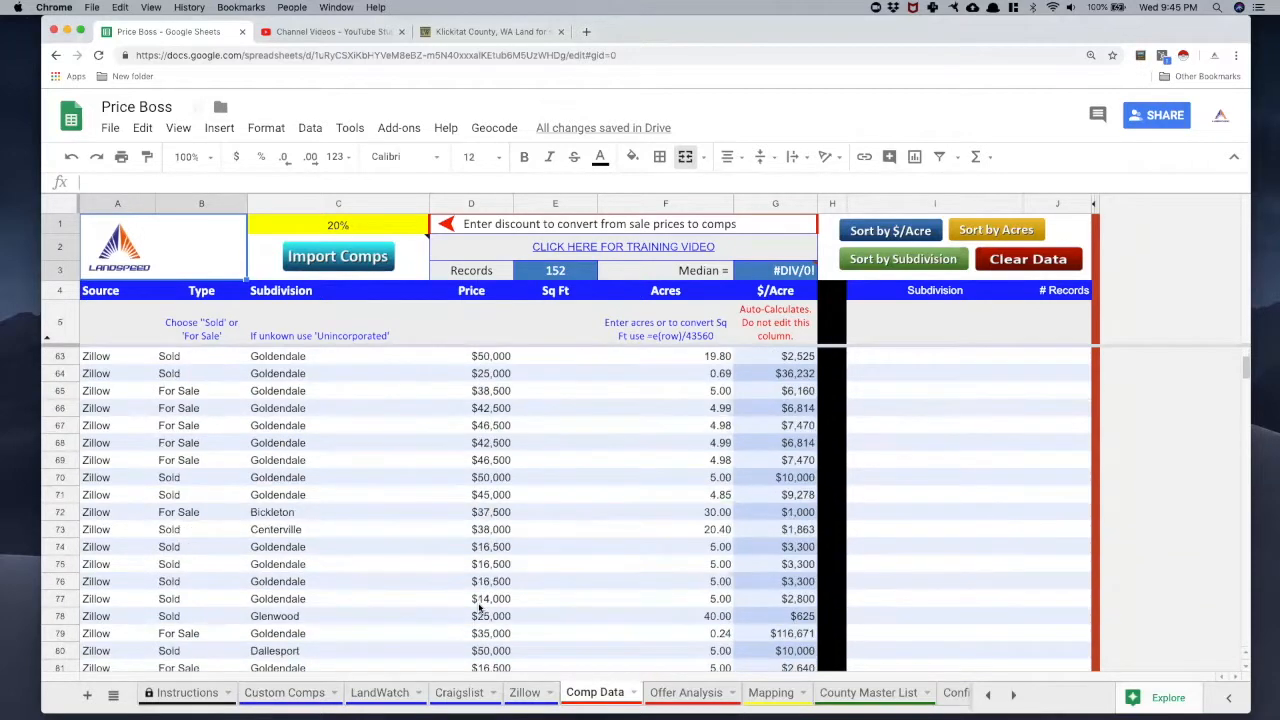
{"action": "scroll", "scroll_direction": "down", "scroll_amount": 3}
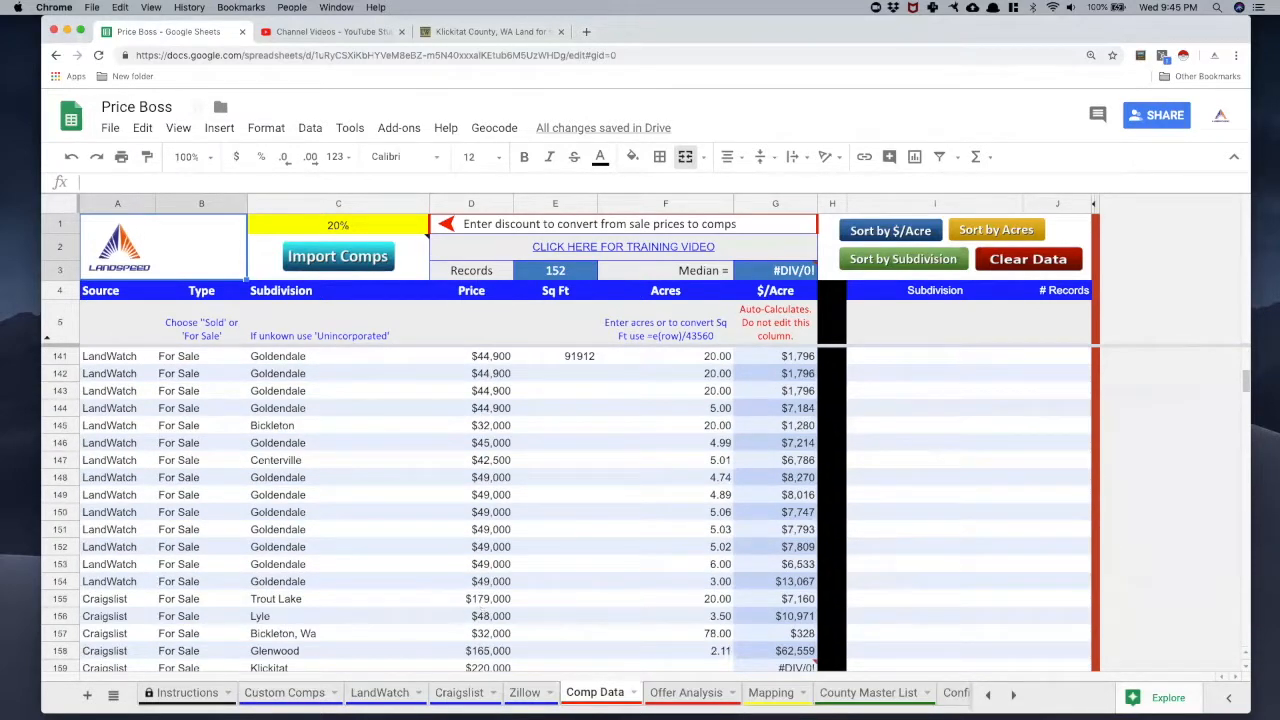
{"action": "left_click", "coordinate": [338, 632]}
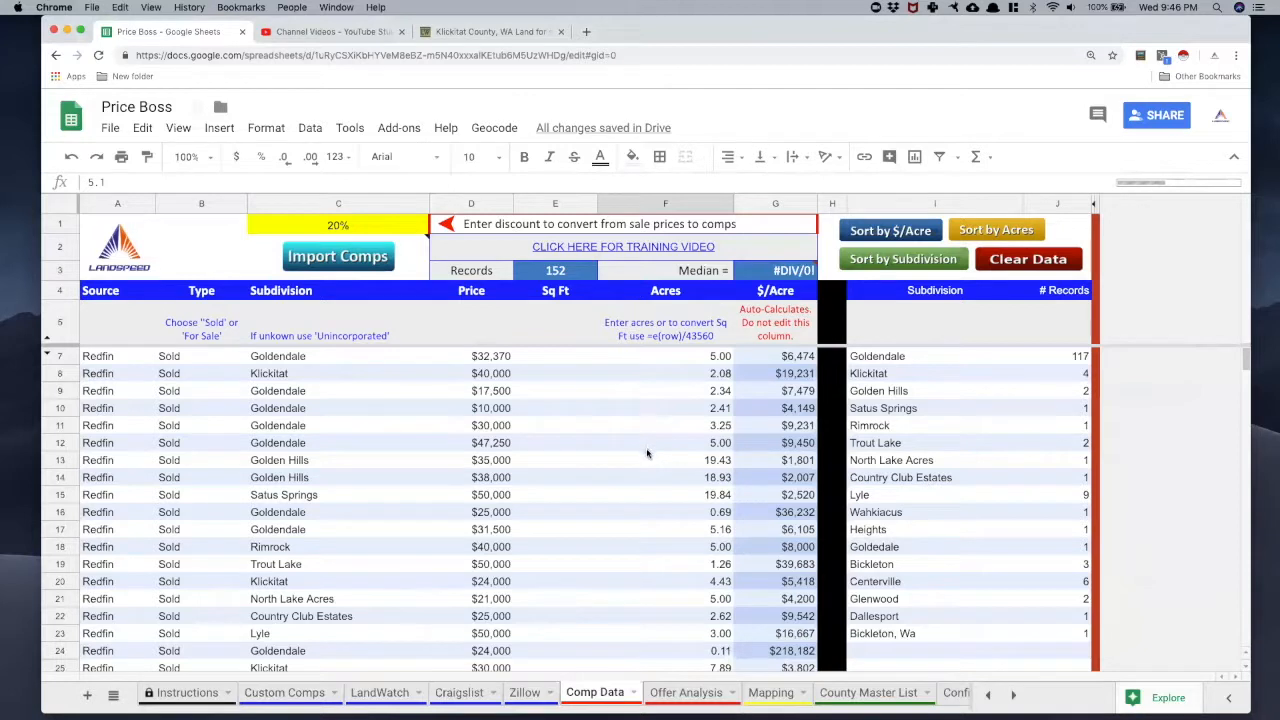
{"action": "mouse_move", "coordinate": [888, 376]}
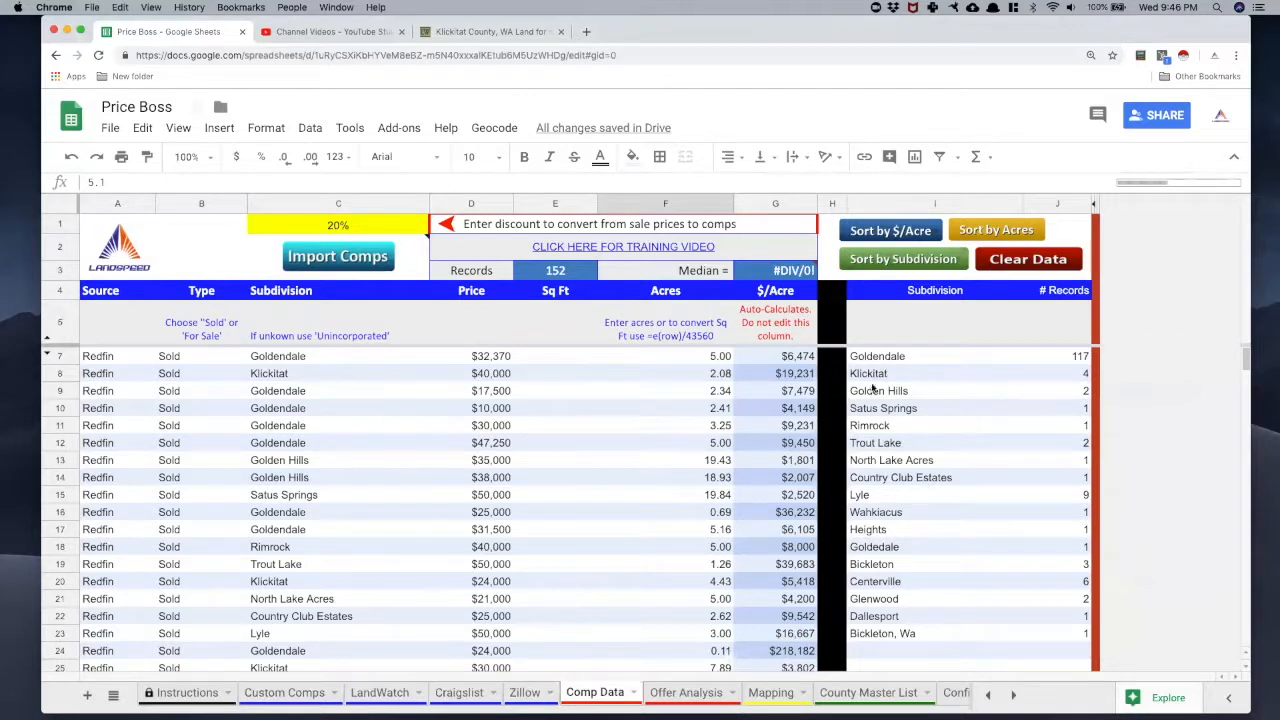
Sort the 152 comp rows alphabetically by subdivision and scroll through the mixed-source results.
{"action": "left_click", "coordinate": [902, 260]}
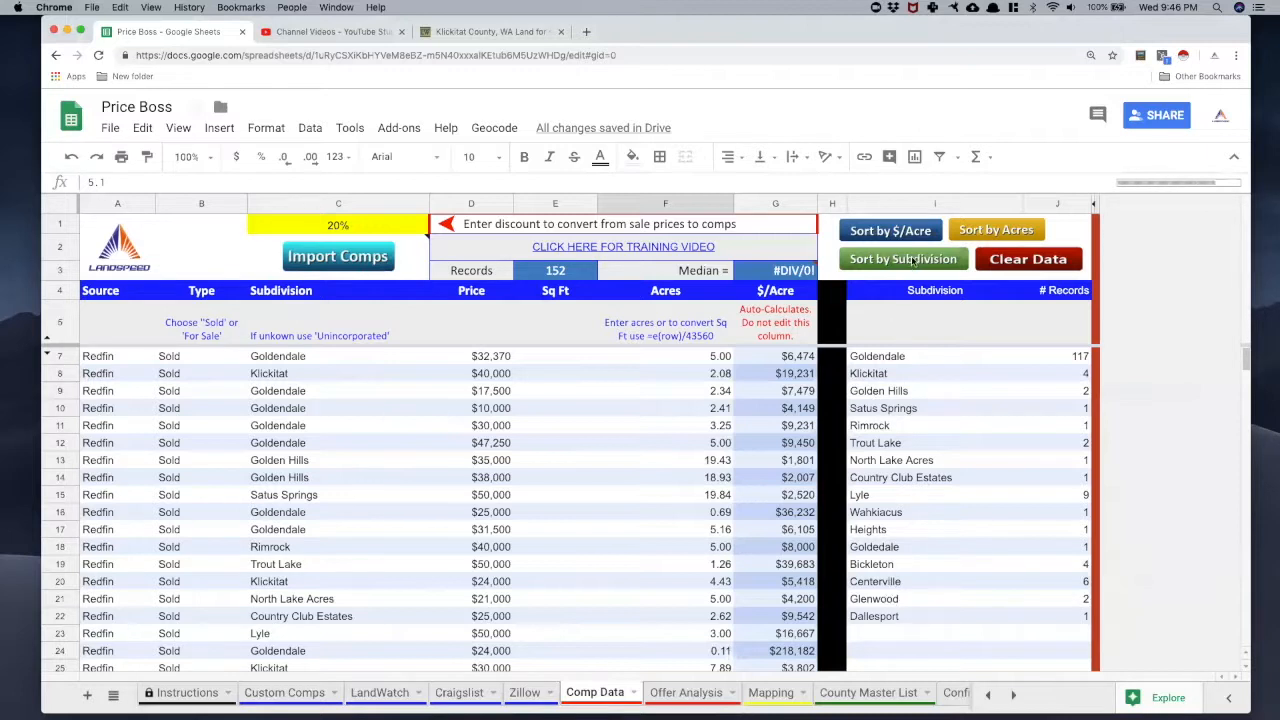
{"action": "left_click", "coordinate": [902, 260]}
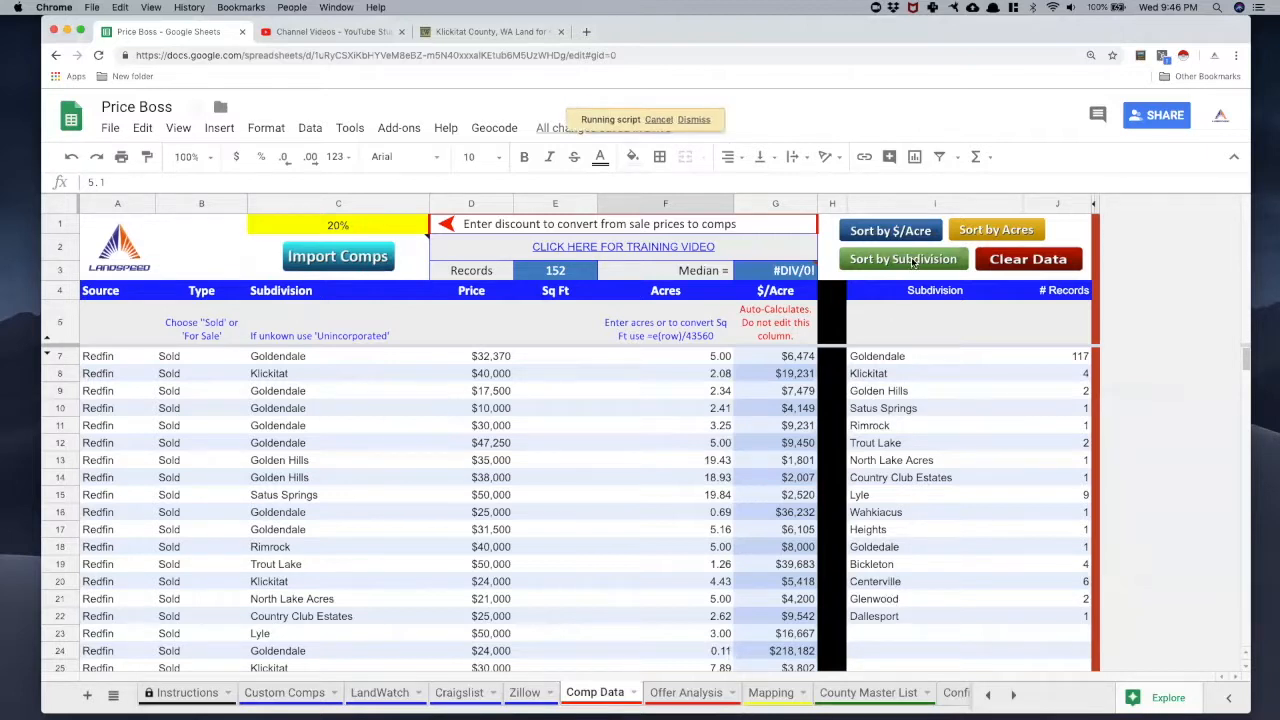
{"action": "left_click", "coordinate": [904, 260]}
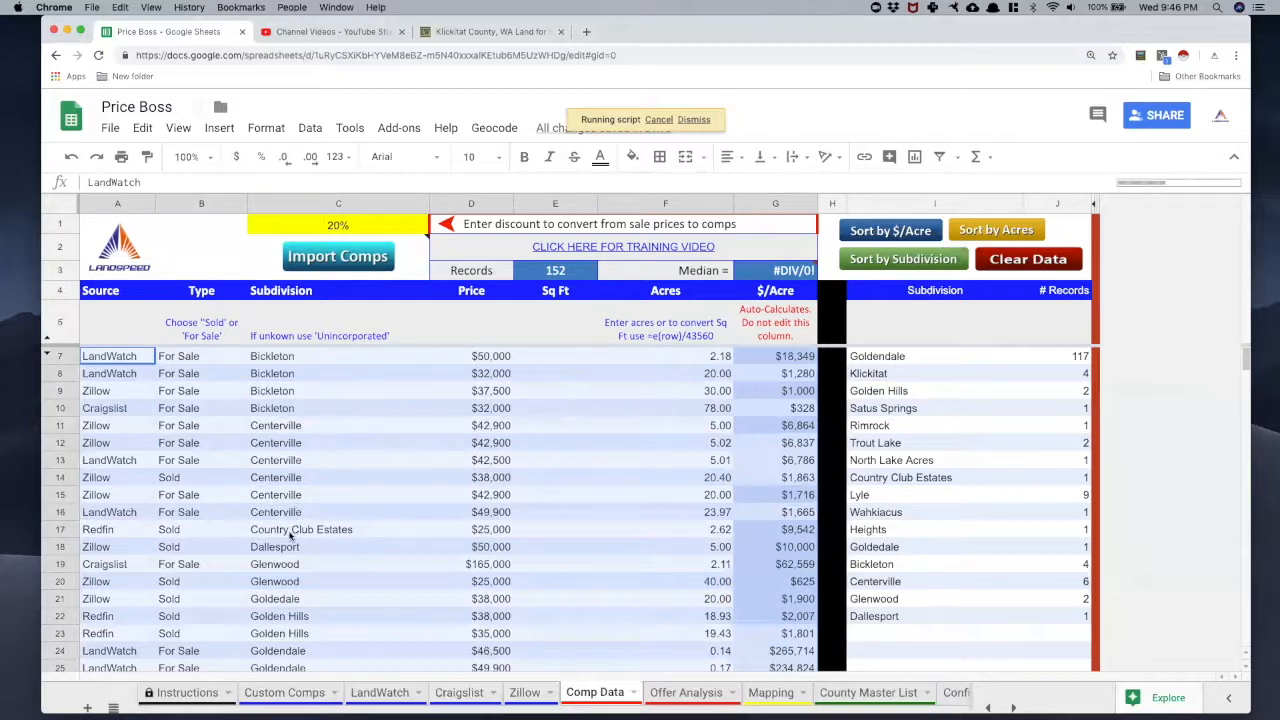
{"action": "scroll", "scroll_direction": "down", "scroll_amount": 3}
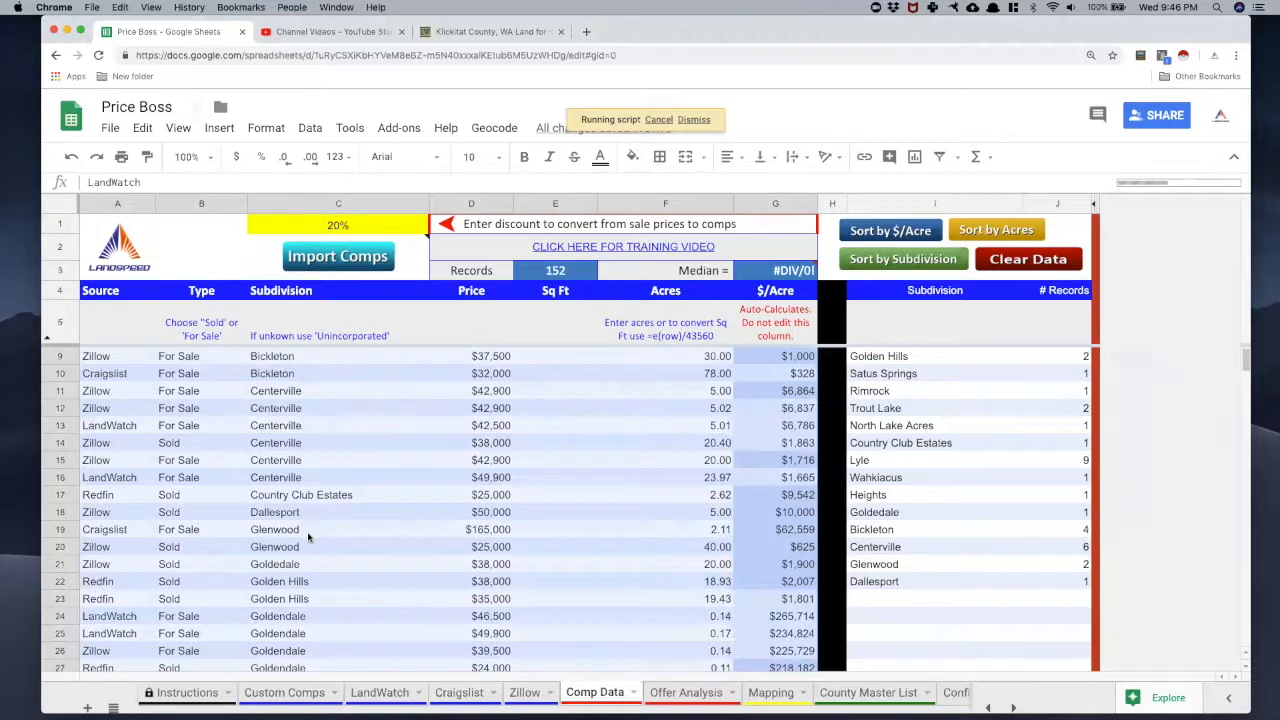
{"action": "scroll", "scroll_direction": "down", "scroll_amount": 3}
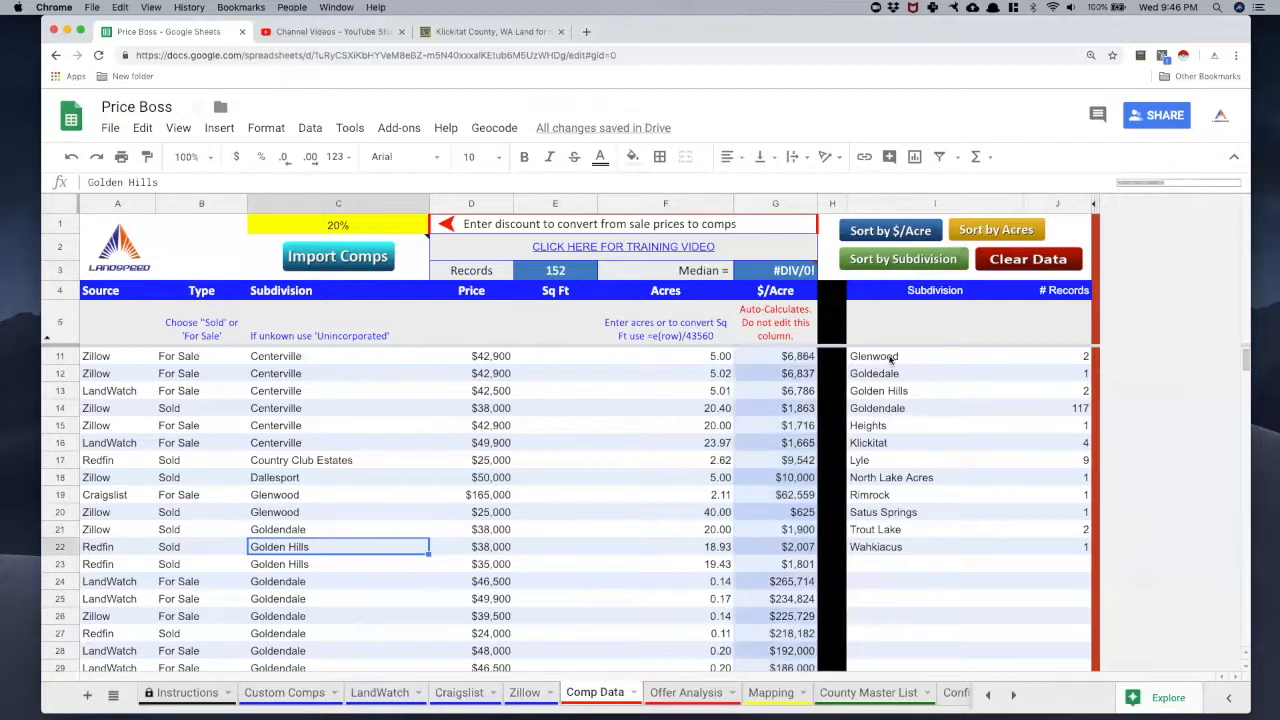
{"action": "mouse_move", "coordinate": [982, 412]}
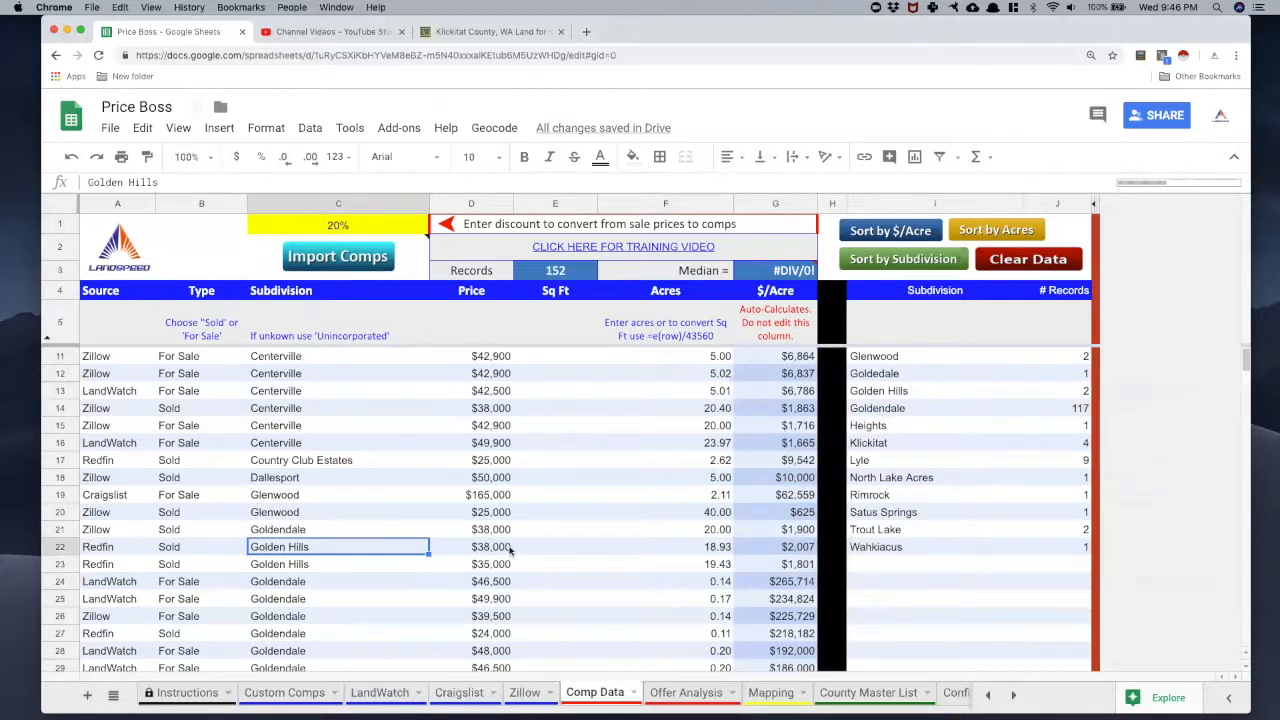
{"action": "mouse_move", "coordinate": [364, 380]}
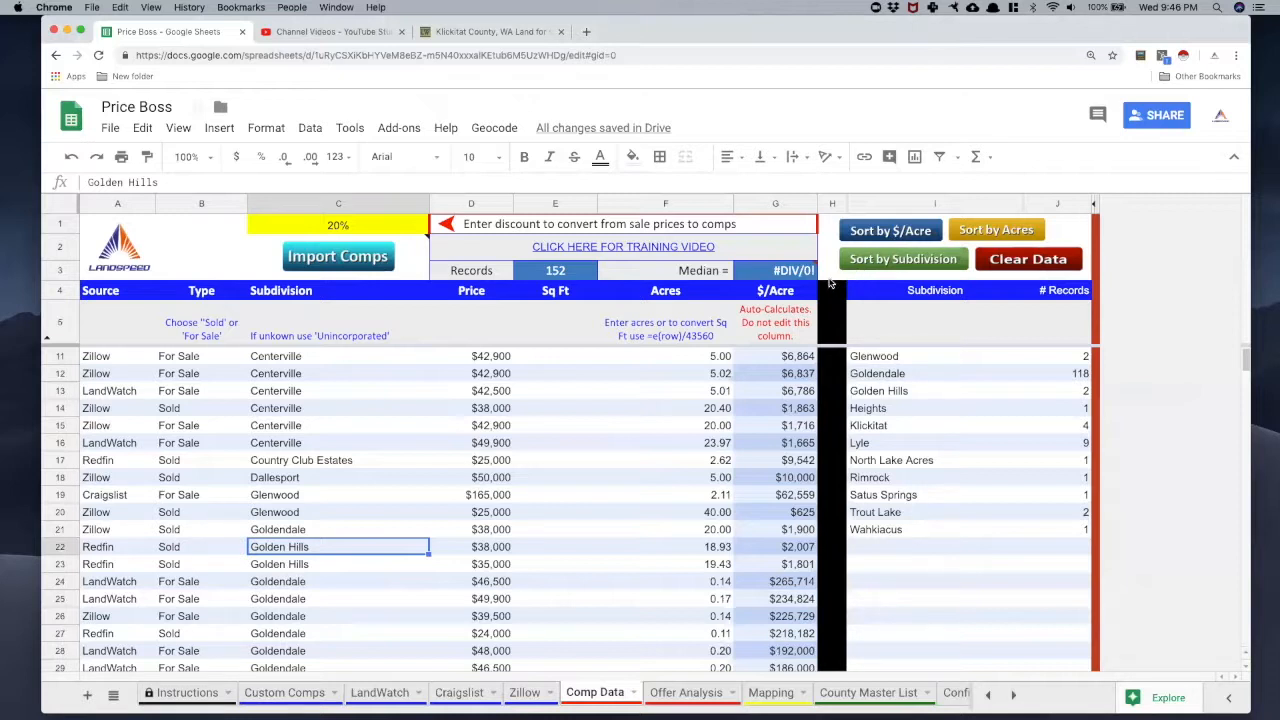
{"action": "mouse_move", "coordinate": [880, 238]}
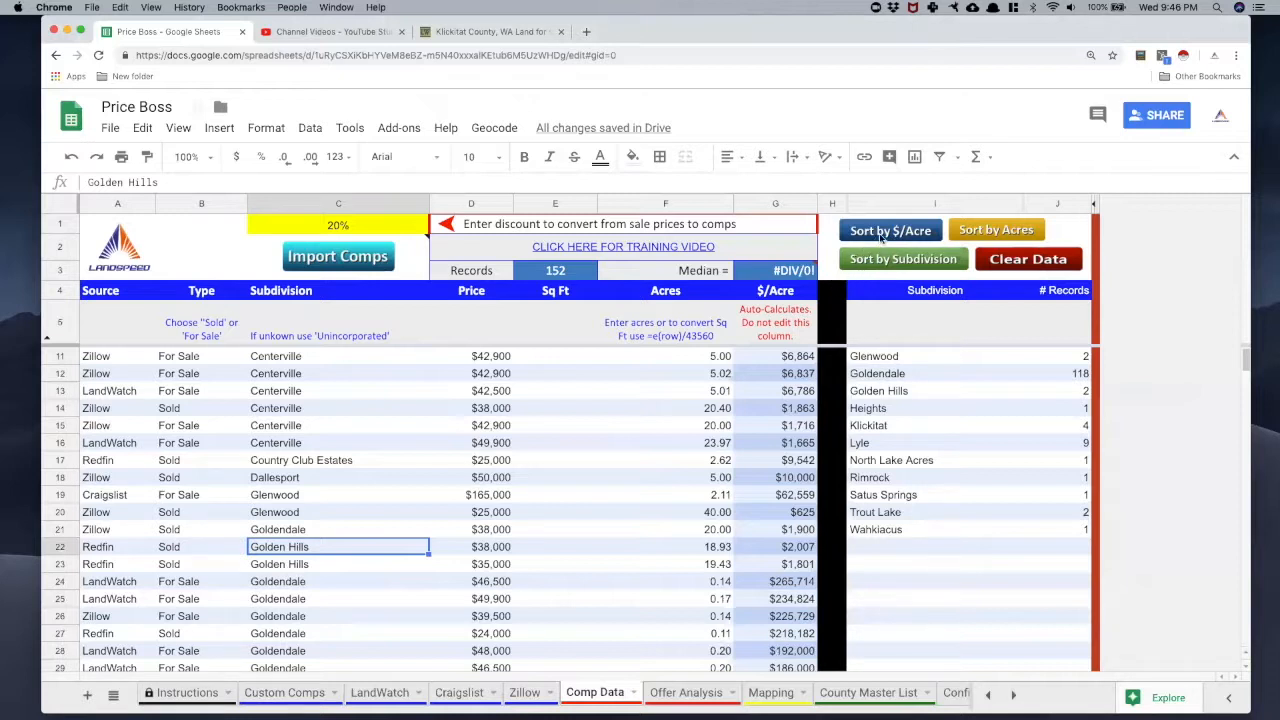
{"action": "mouse_move", "coordinate": [624, 420]}
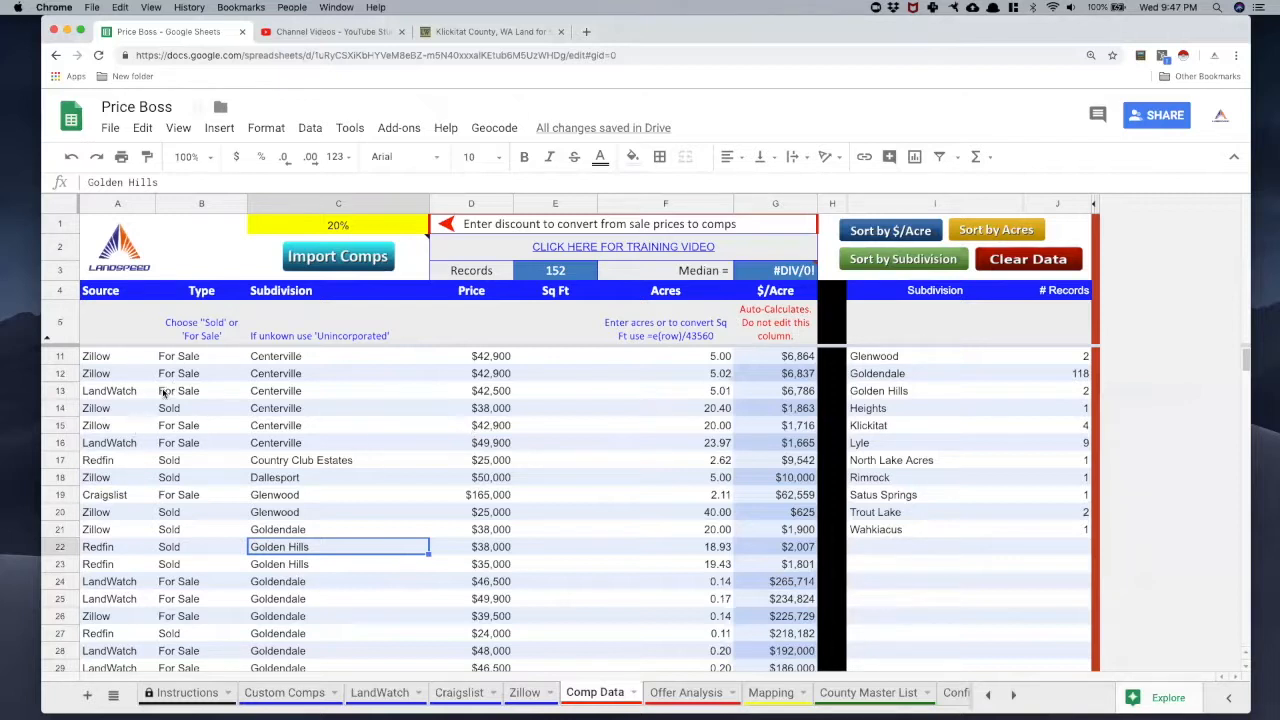
{"action": "mouse_move", "coordinate": [176, 408]}
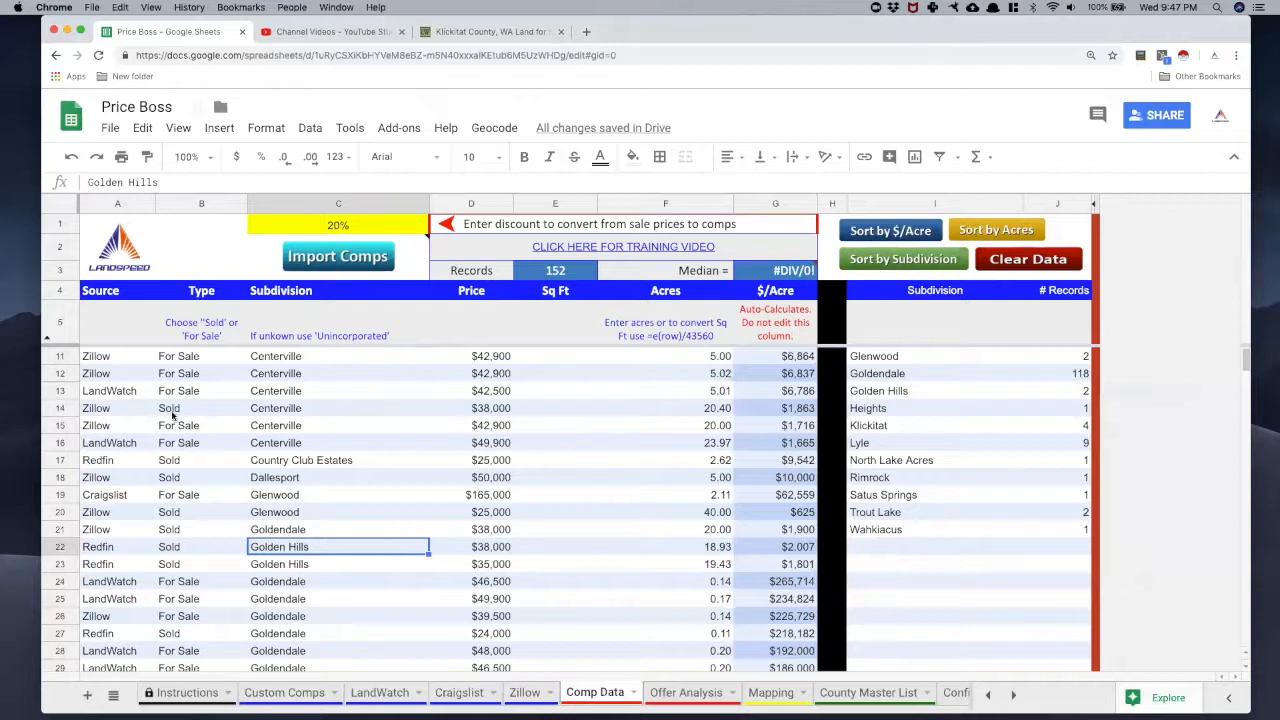
{"action": "mouse_move", "coordinate": [196, 474]}
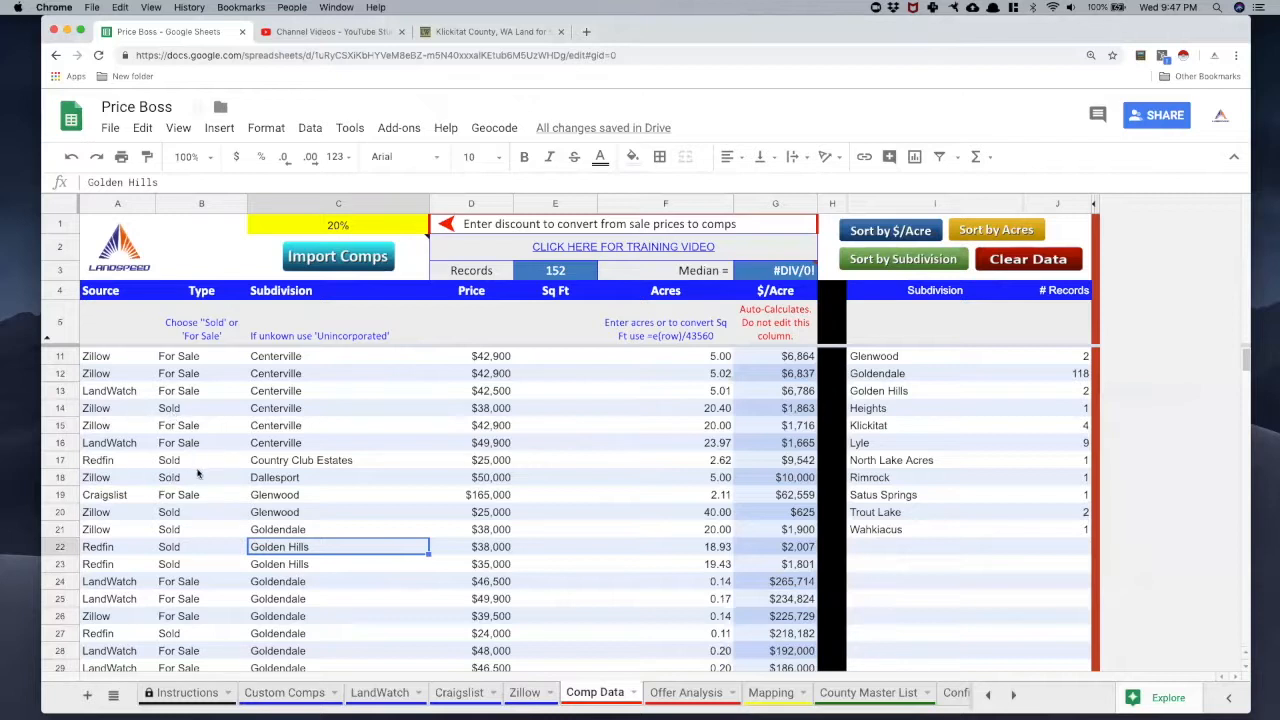
{"action": "mouse_move", "coordinate": [176, 424]}
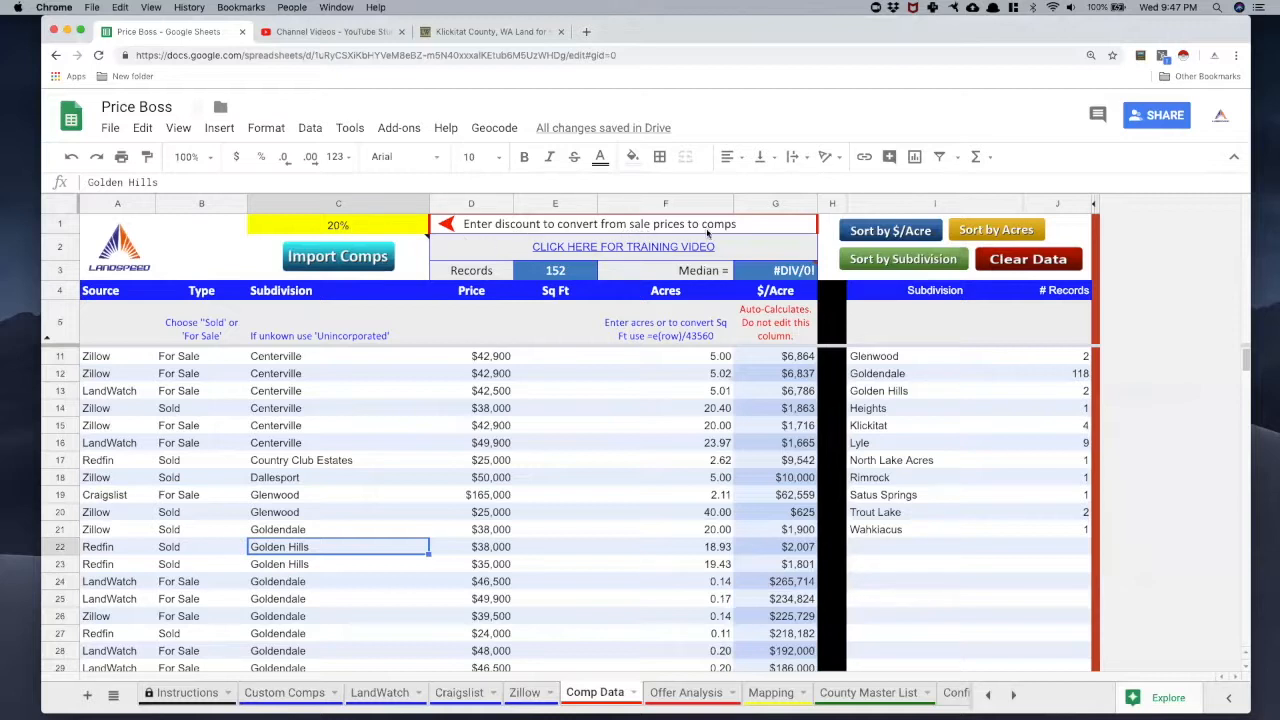
{"action": "mouse_move", "coordinate": [512, 452]}
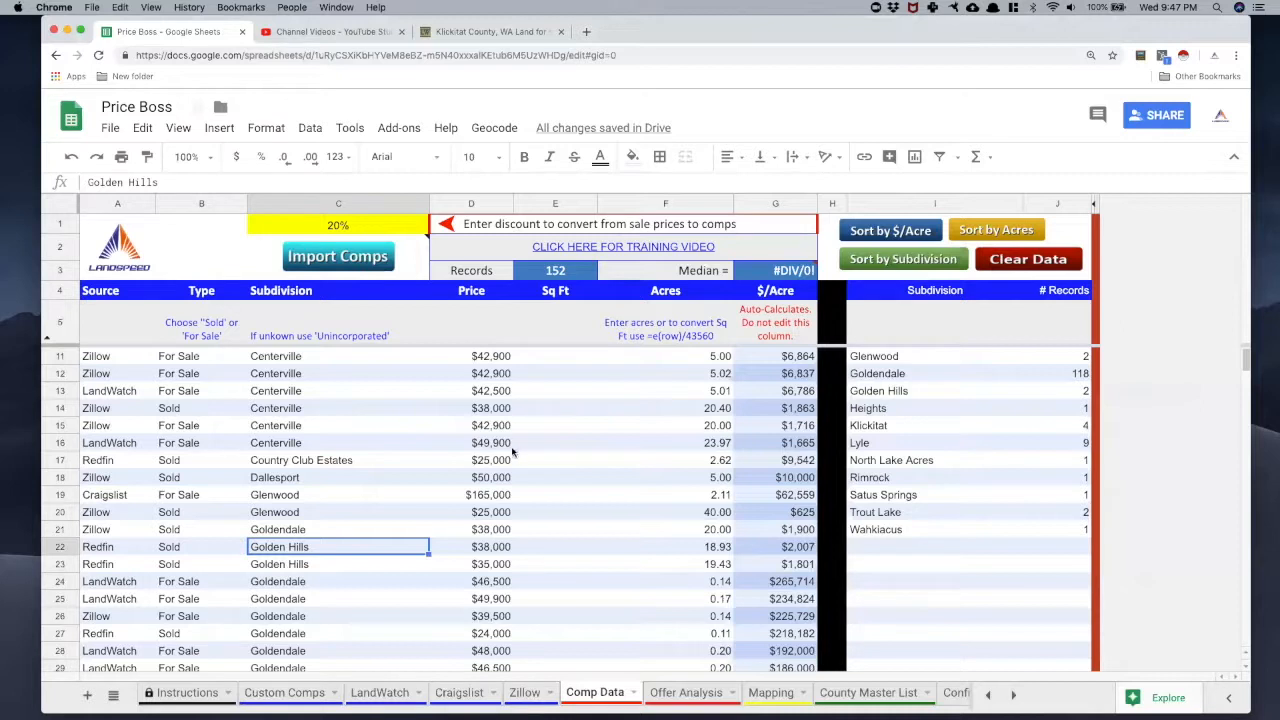
{"action": "mouse_move", "coordinate": [348, 228]}
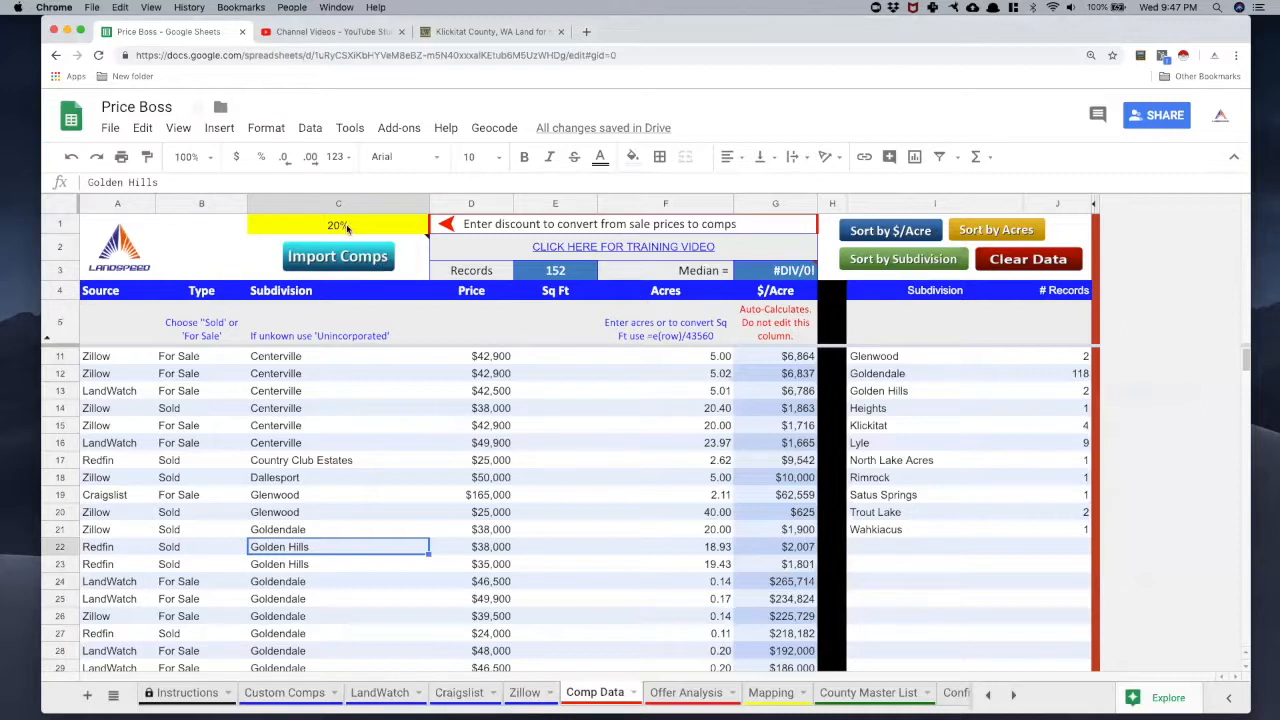
{"action": "mouse_move", "coordinate": [748, 544]}
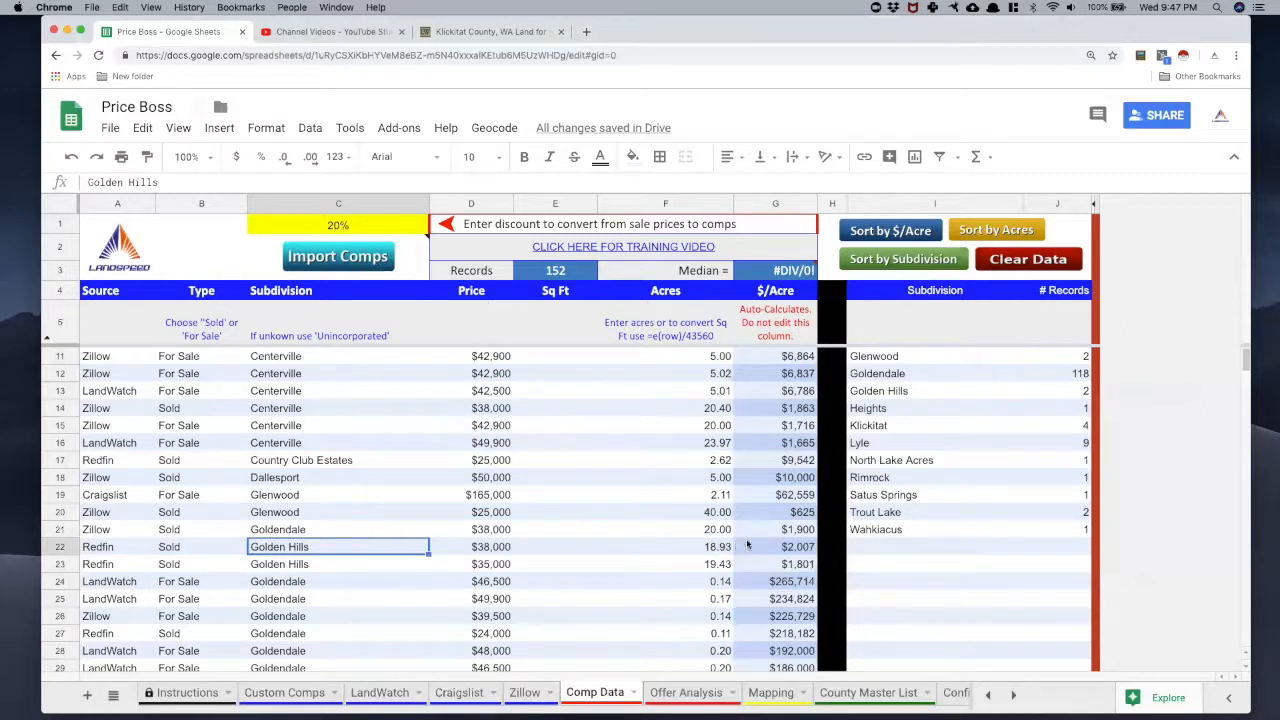
{"action": "mouse_move", "coordinate": [776, 536]}
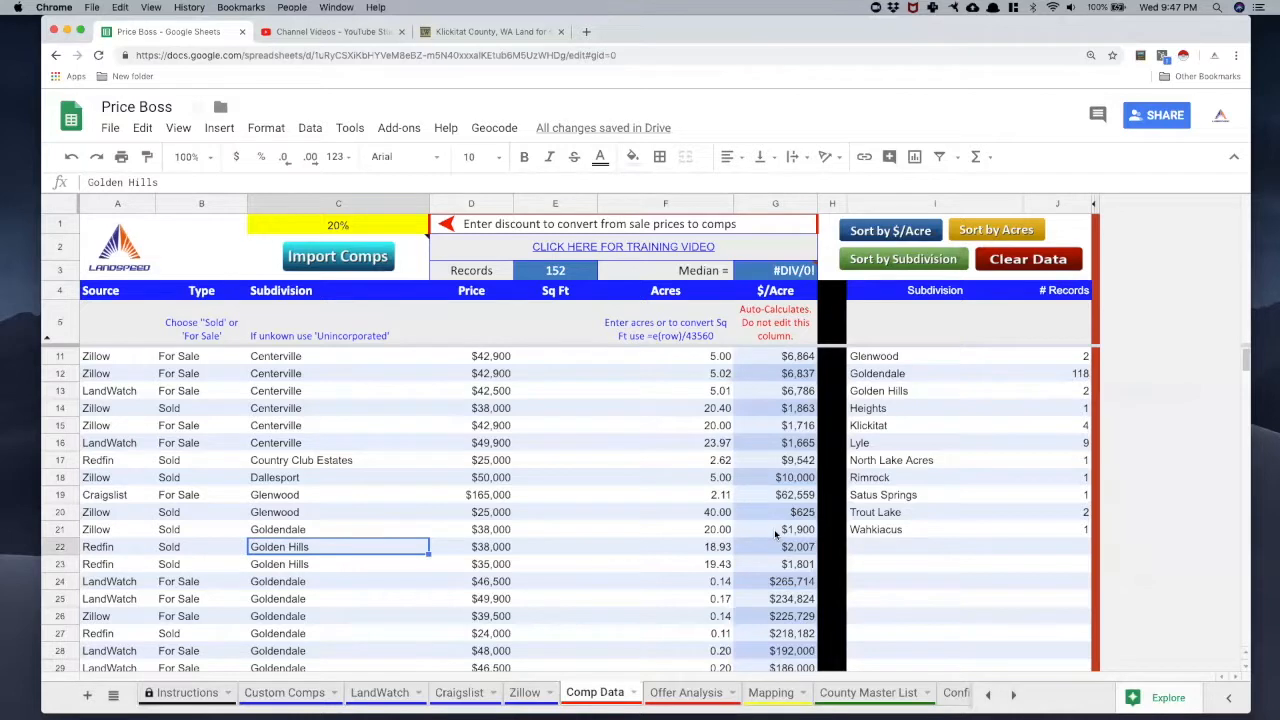
{"action": "mouse_move", "coordinate": [490, 496]}
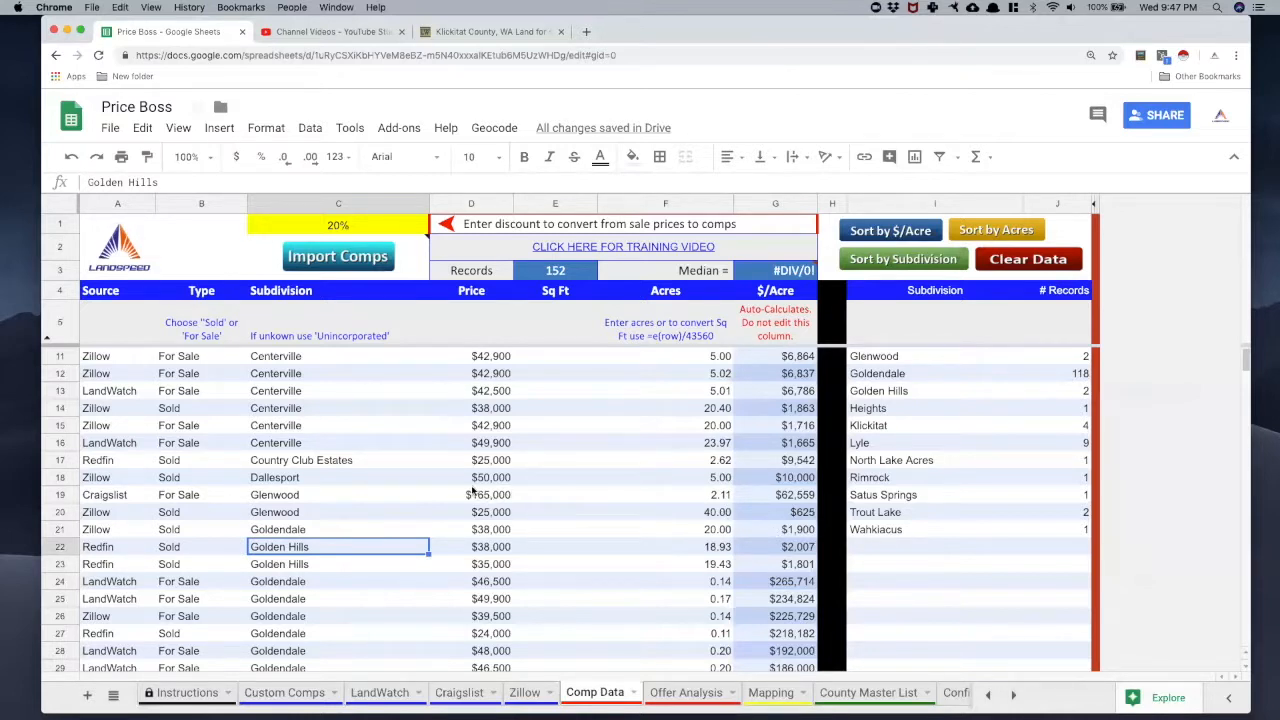
{"action": "mouse_move", "coordinate": [704, 498]}
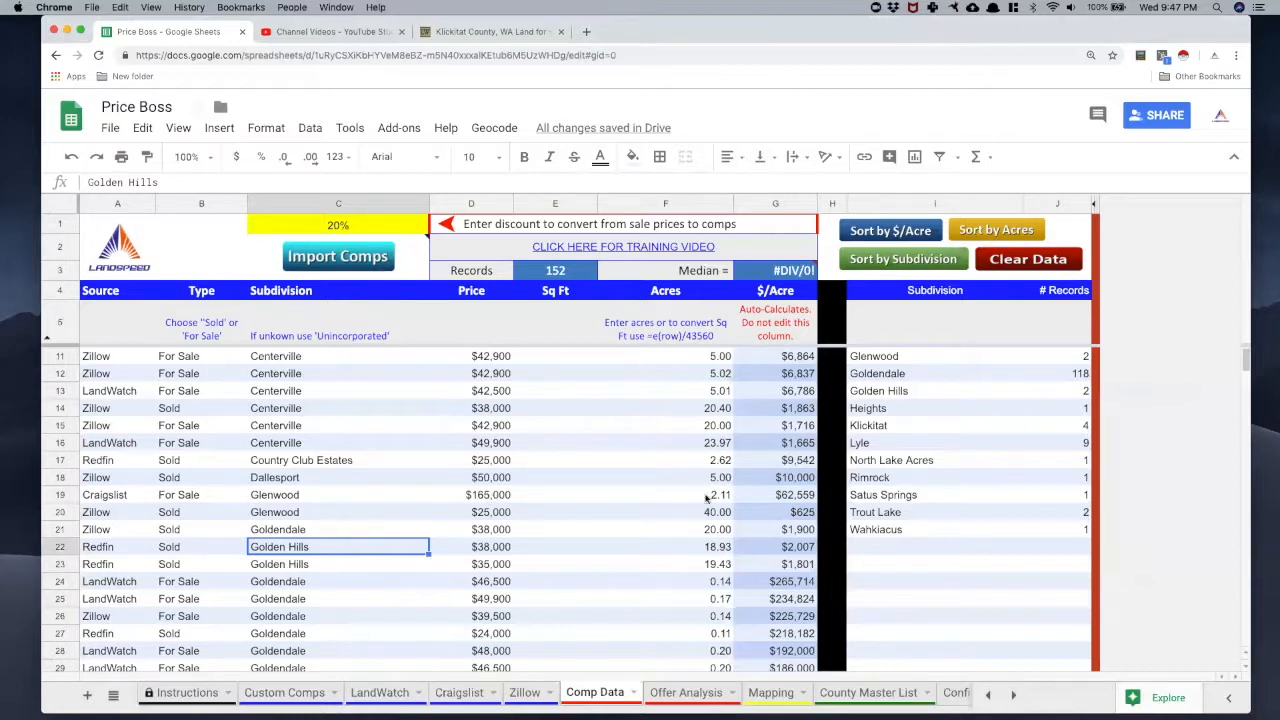
{"action": "mouse_move", "coordinate": [788, 502]}
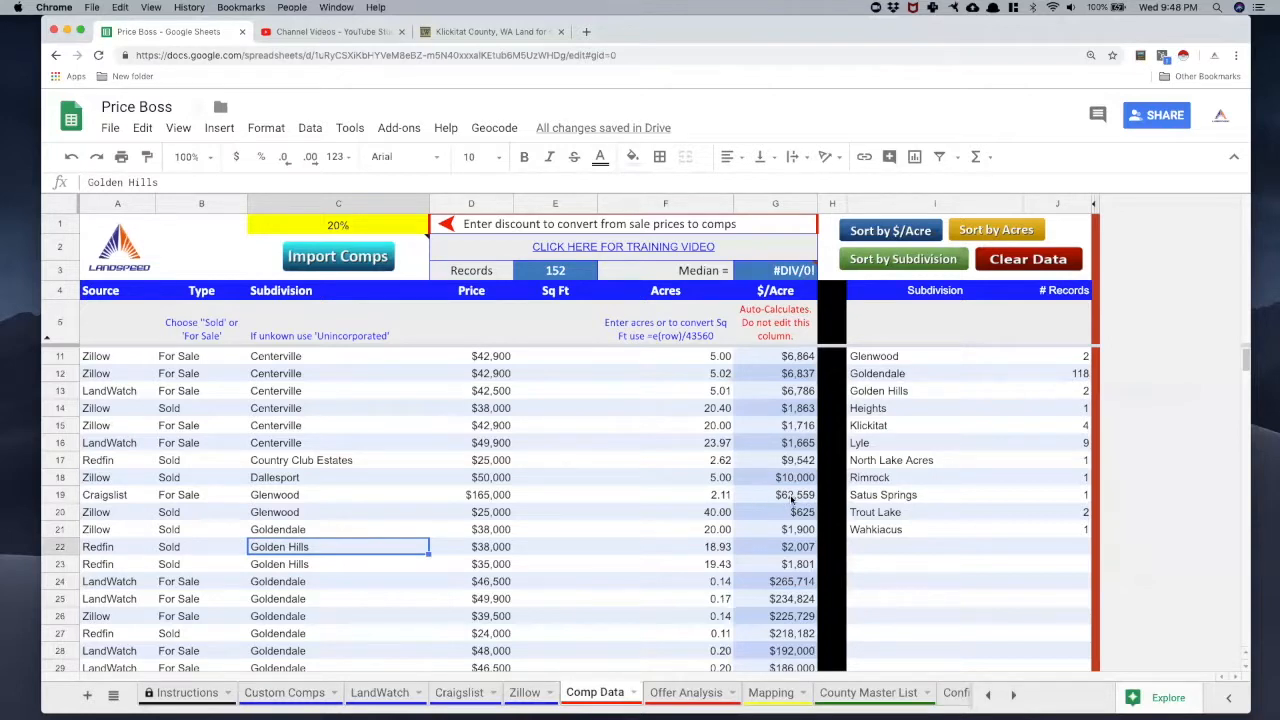
Change the sale-price discount from 20% to 18%.
{"action": "left_click", "coordinate": [338, 224]}
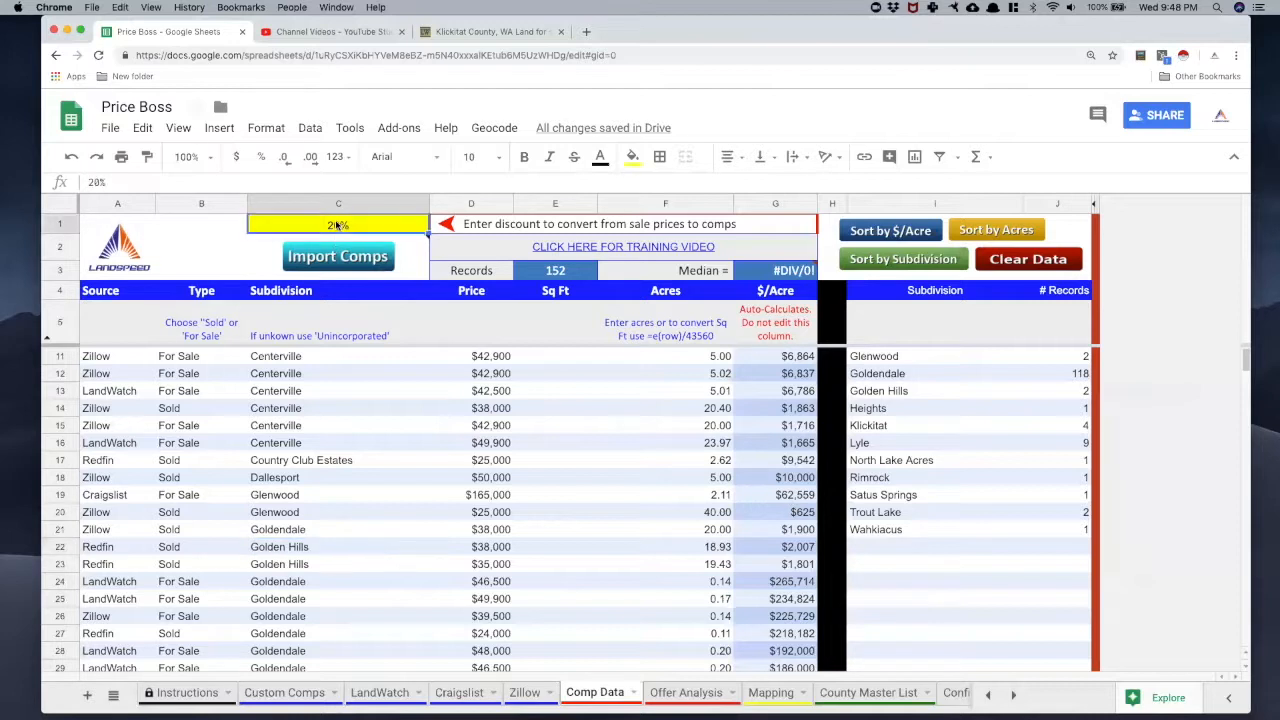
{"action": "type", "text": "18%"}
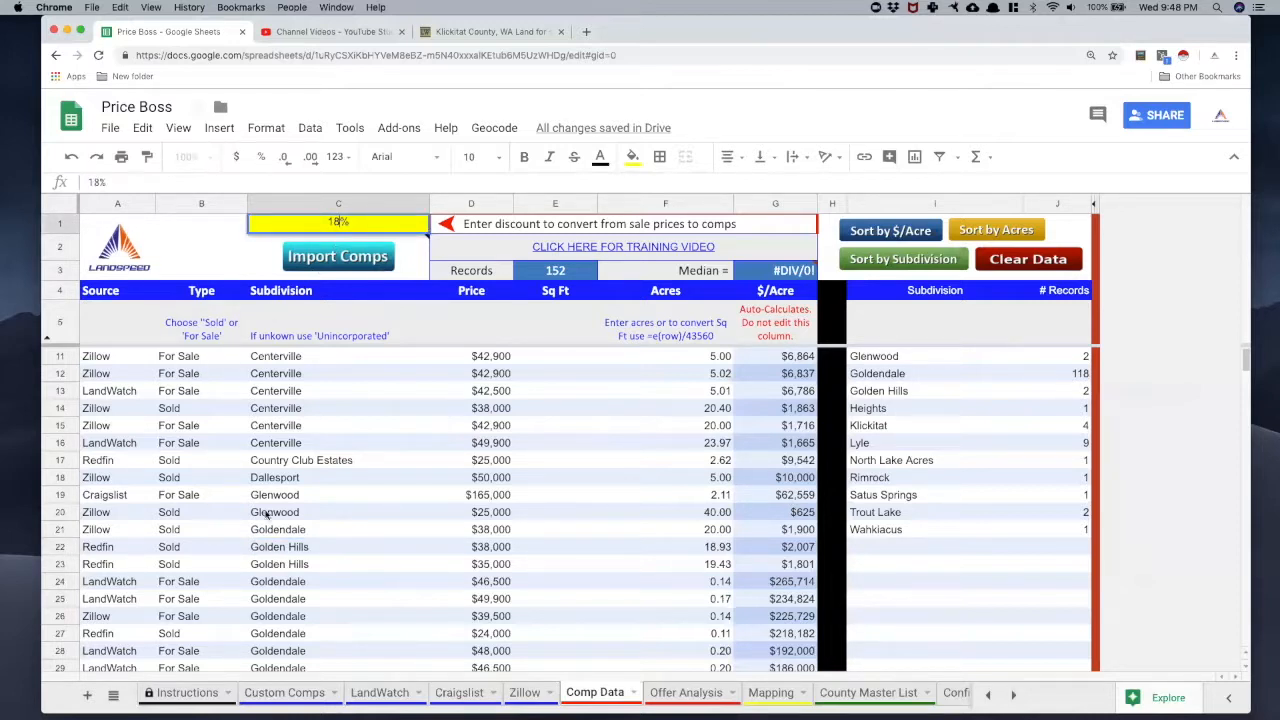
{"action": "mouse_move", "coordinate": [750, 504]}
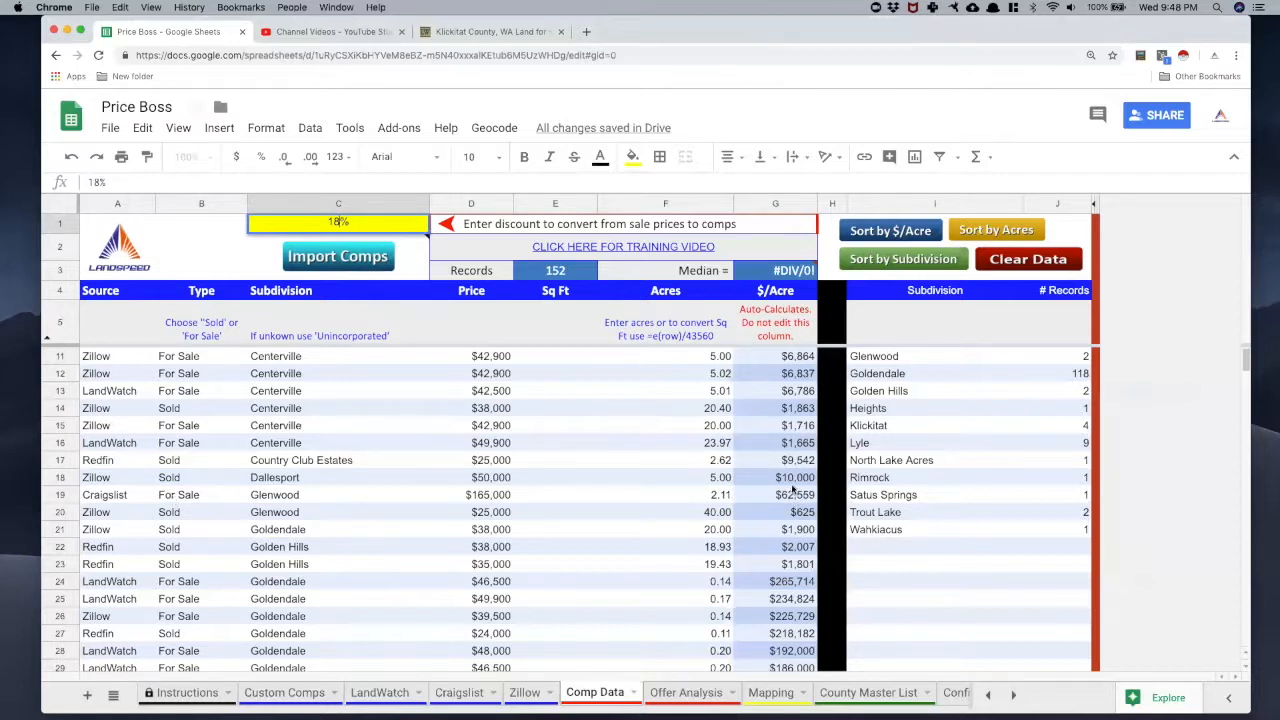
{"action": "mouse_move", "coordinate": [158, 480]}
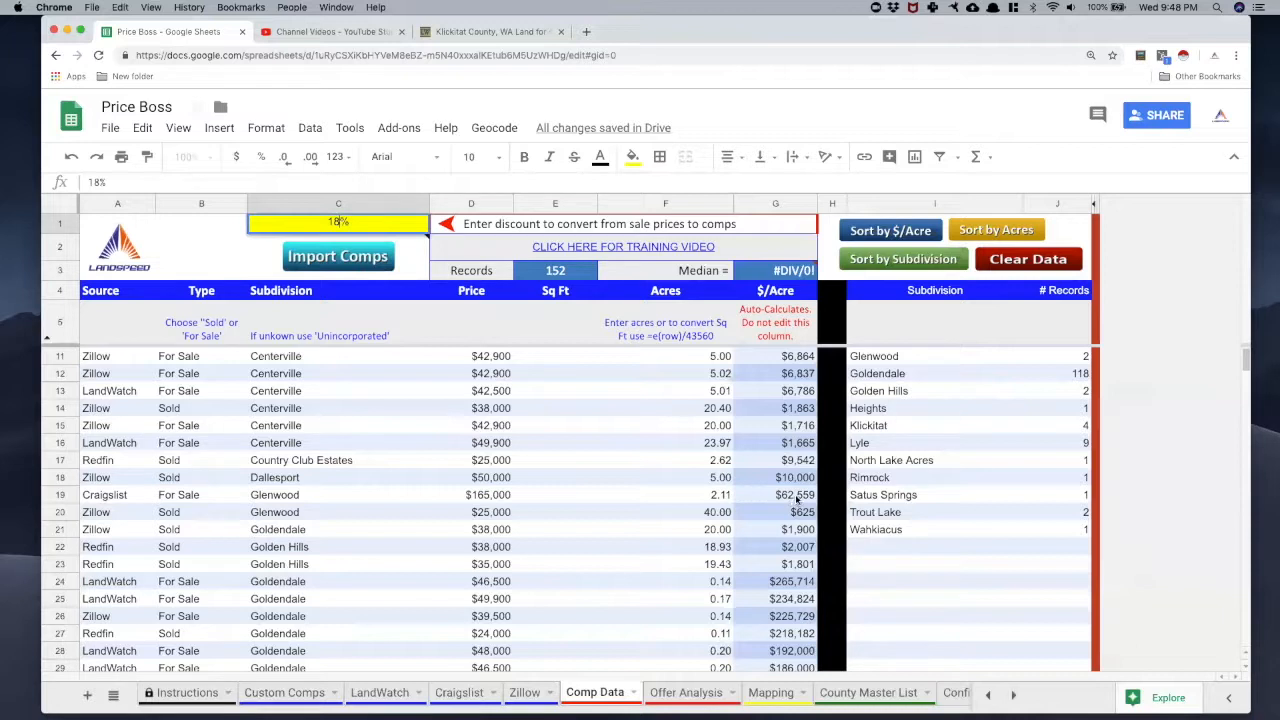
{"action": "mouse_move", "coordinate": [580, 388]}
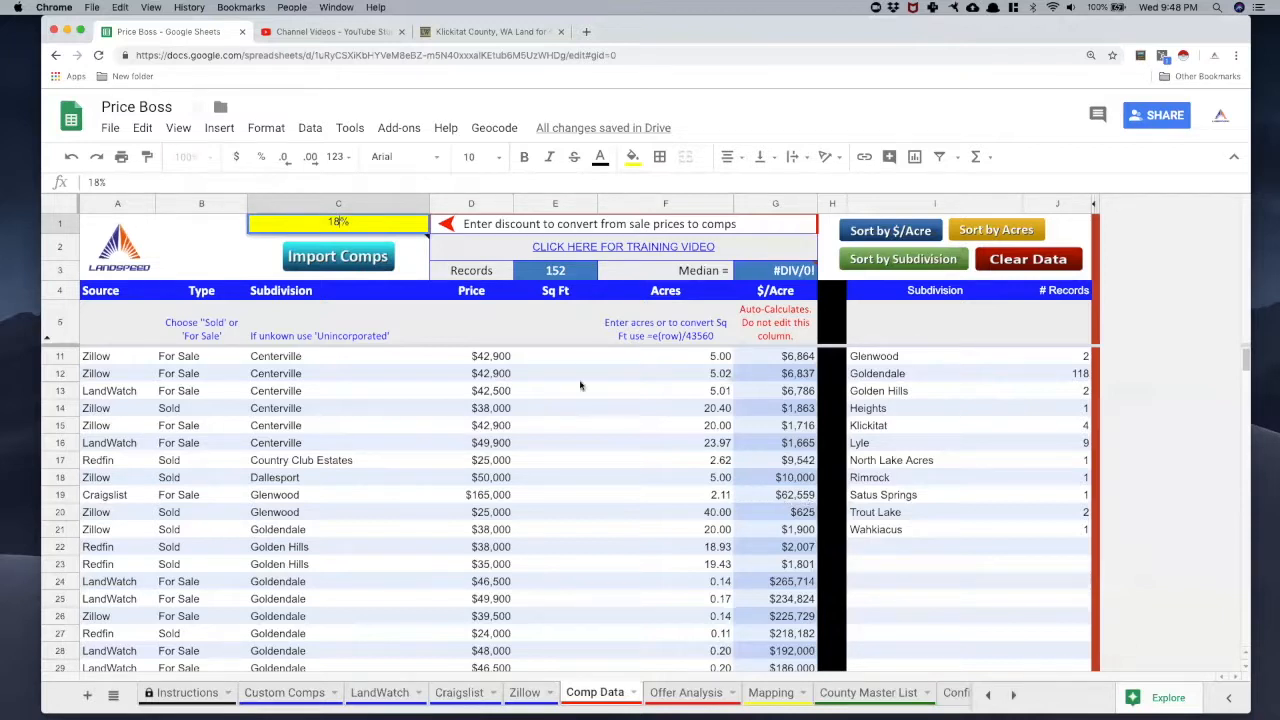
{"action": "mouse_move", "coordinate": [338, 256]}
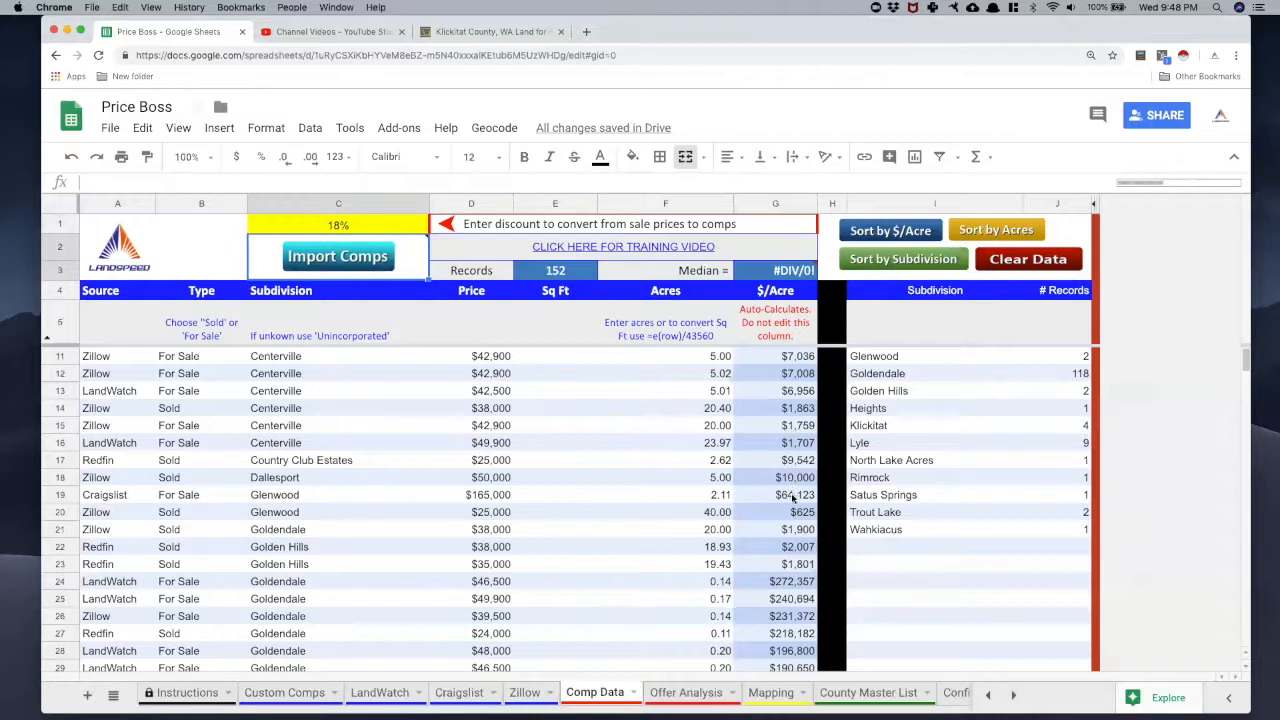
{"action": "mouse_move", "coordinate": [790, 496]}
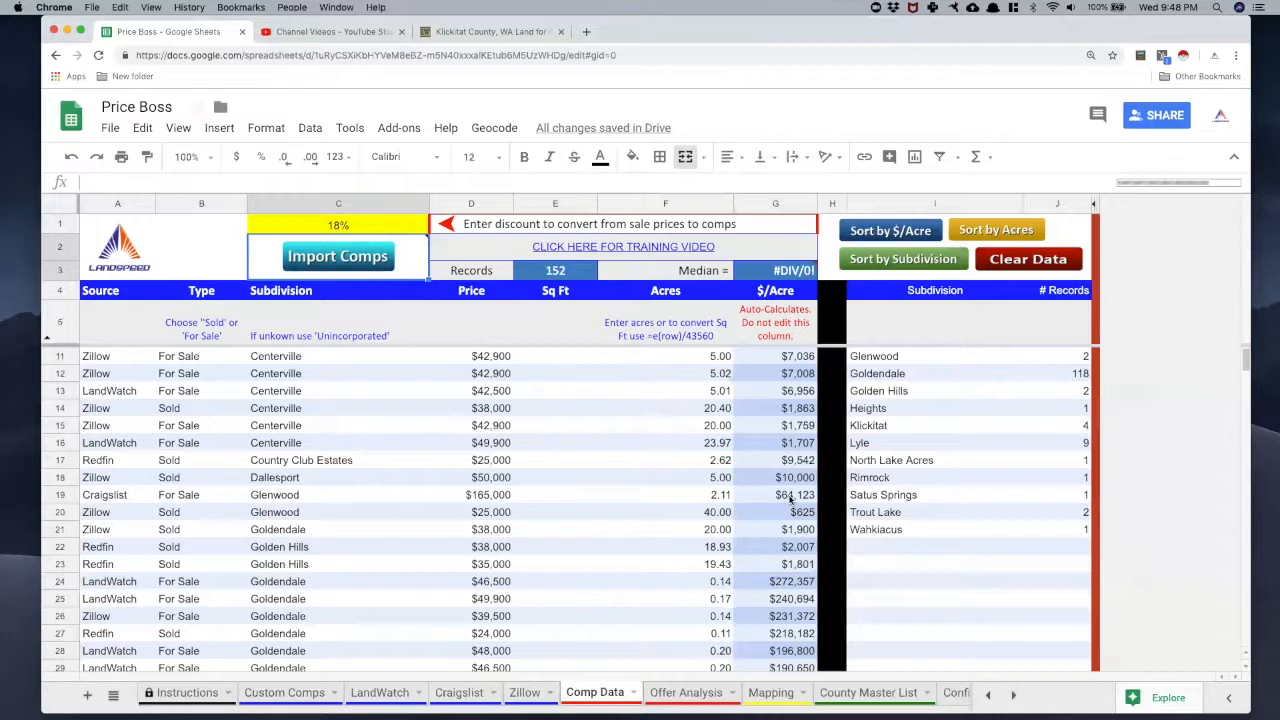
{"action": "mouse_move", "coordinate": [780, 500]}
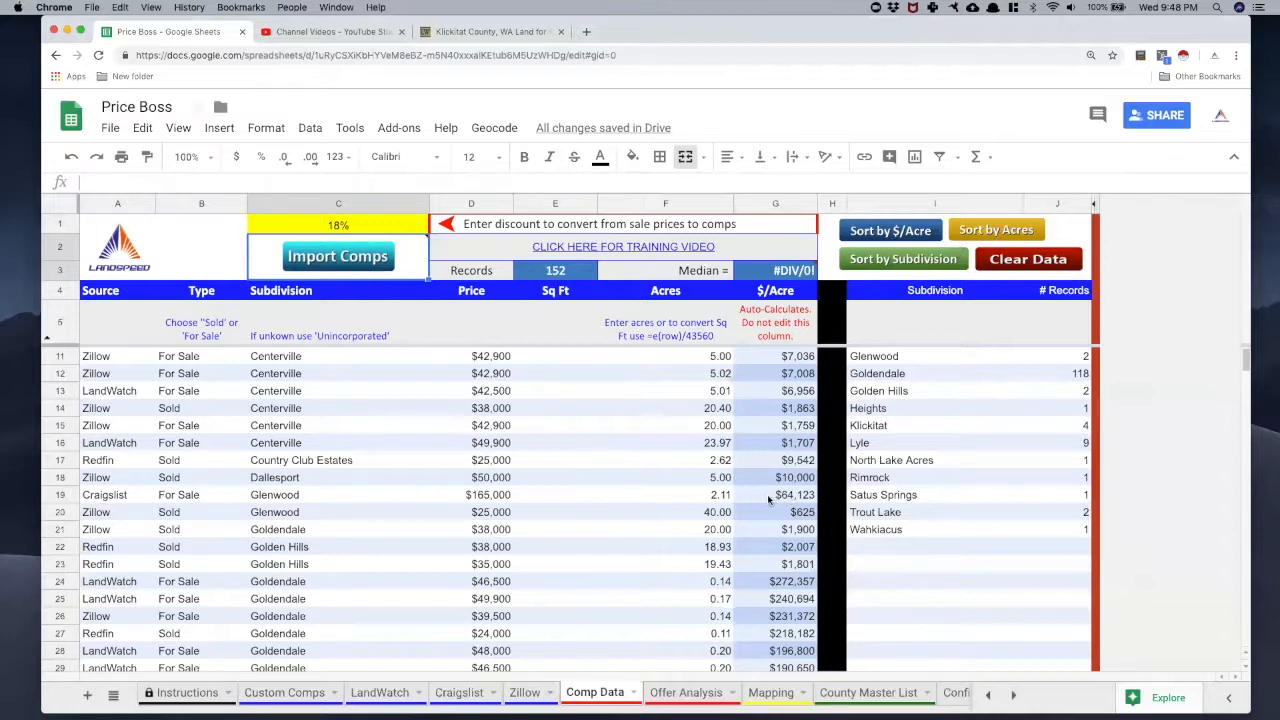
{"action": "mouse_move", "coordinate": [782, 568]}
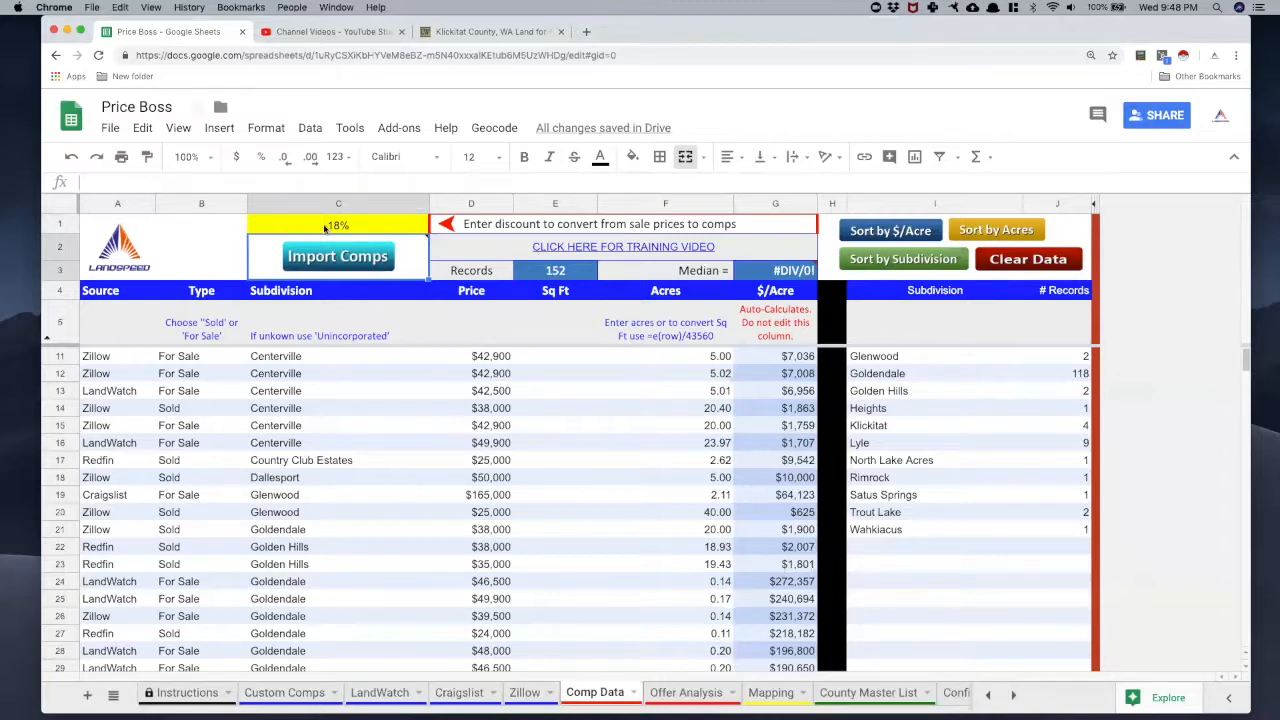
Verify the 18% sale-price discount and the 0.11-acre lot value among the comps.
{"action": "left_click", "coordinate": [338, 224]}
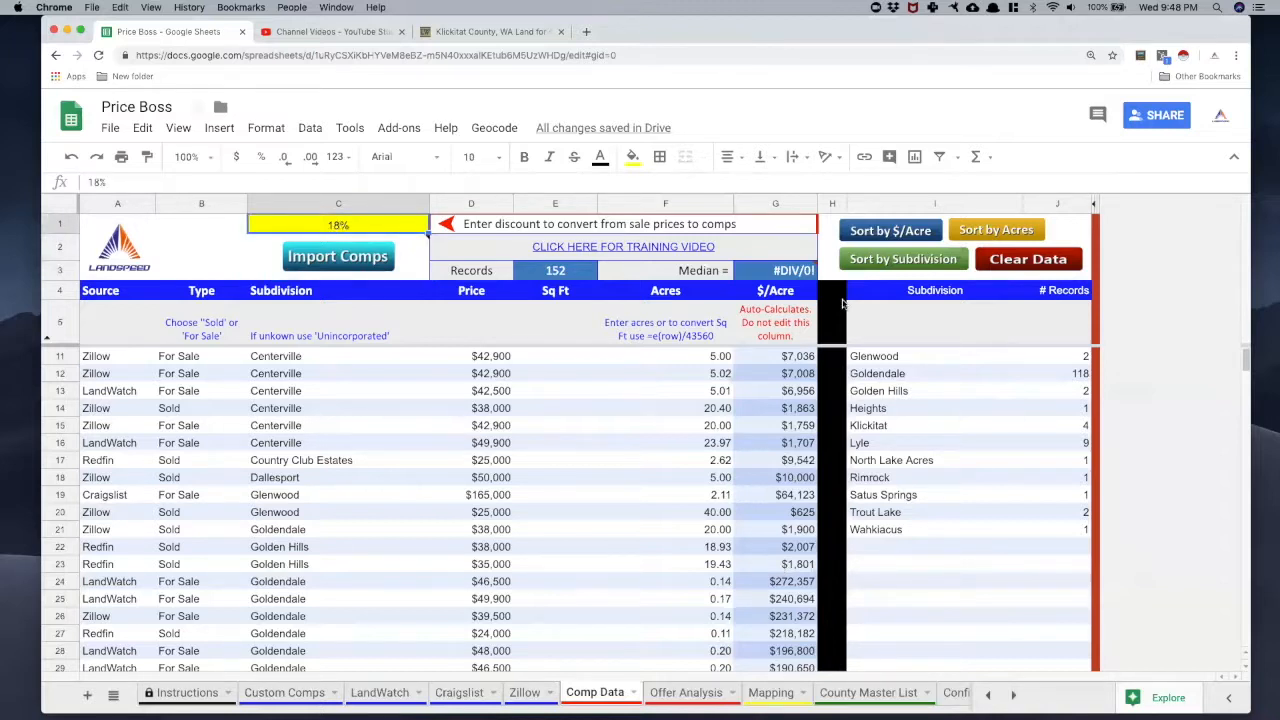
{"action": "mouse_move", "coordinate": [876, 288]}
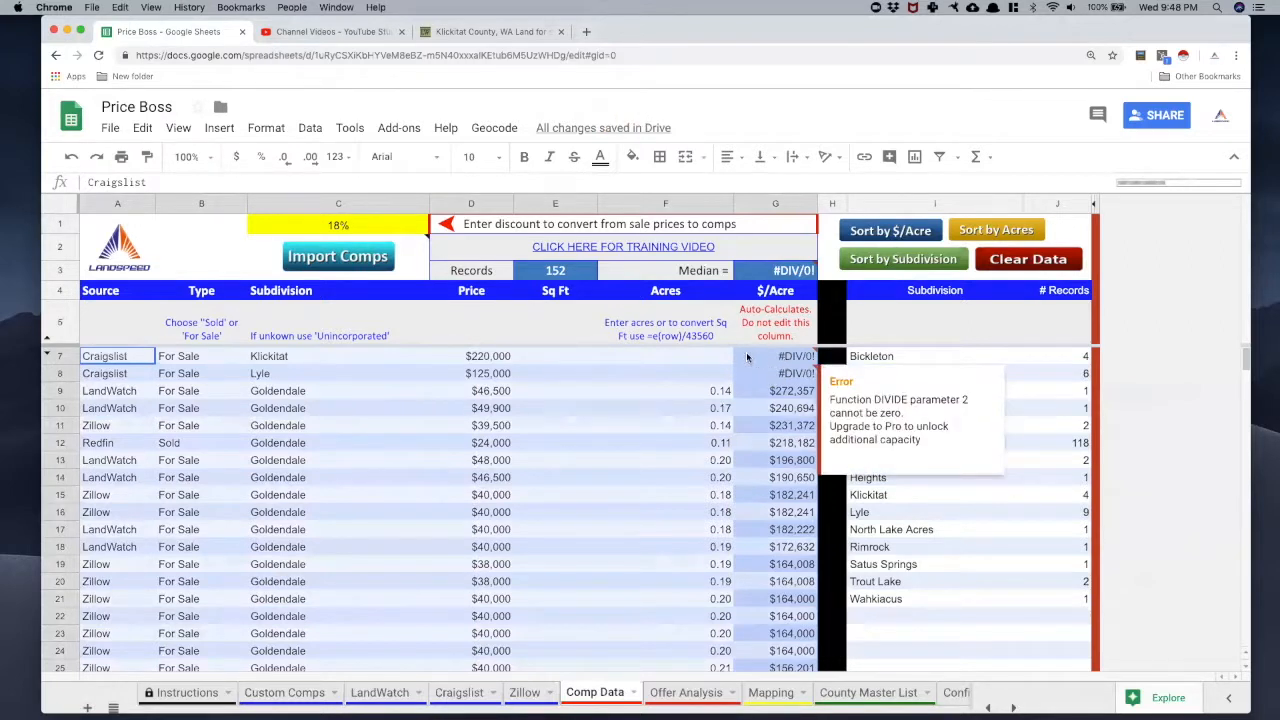
{"action": "mouse_move", "coordinate": [692, 370]}
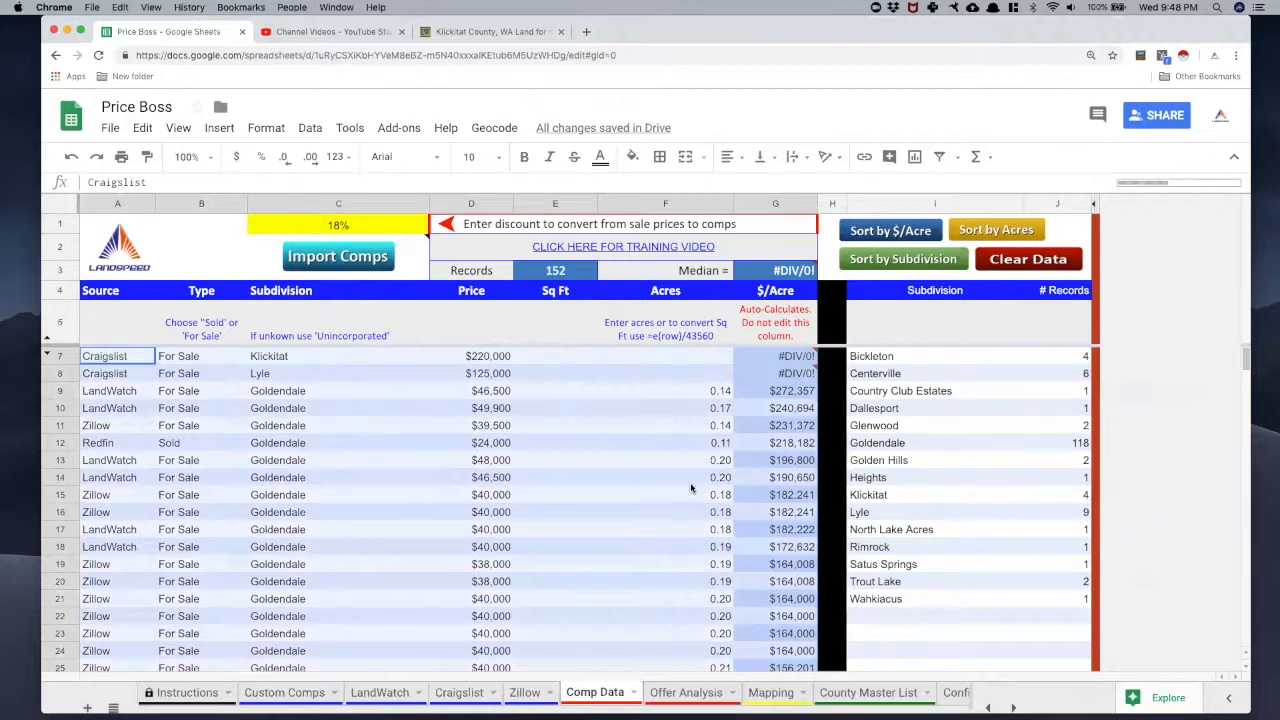
{"action": "mouse_move", "coordinate": [796, 374]}
{"action": "type", "text": "2.11"}
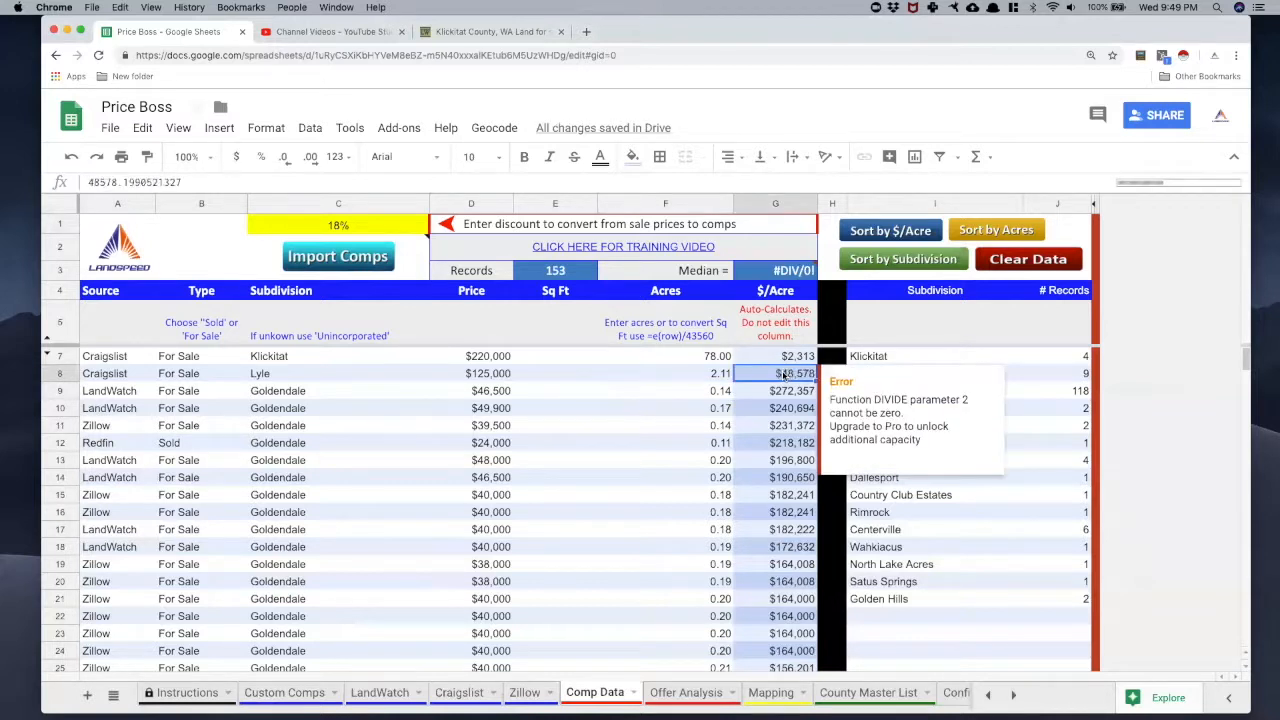
{"action": "left_click", "coordinate": [664, 442]}
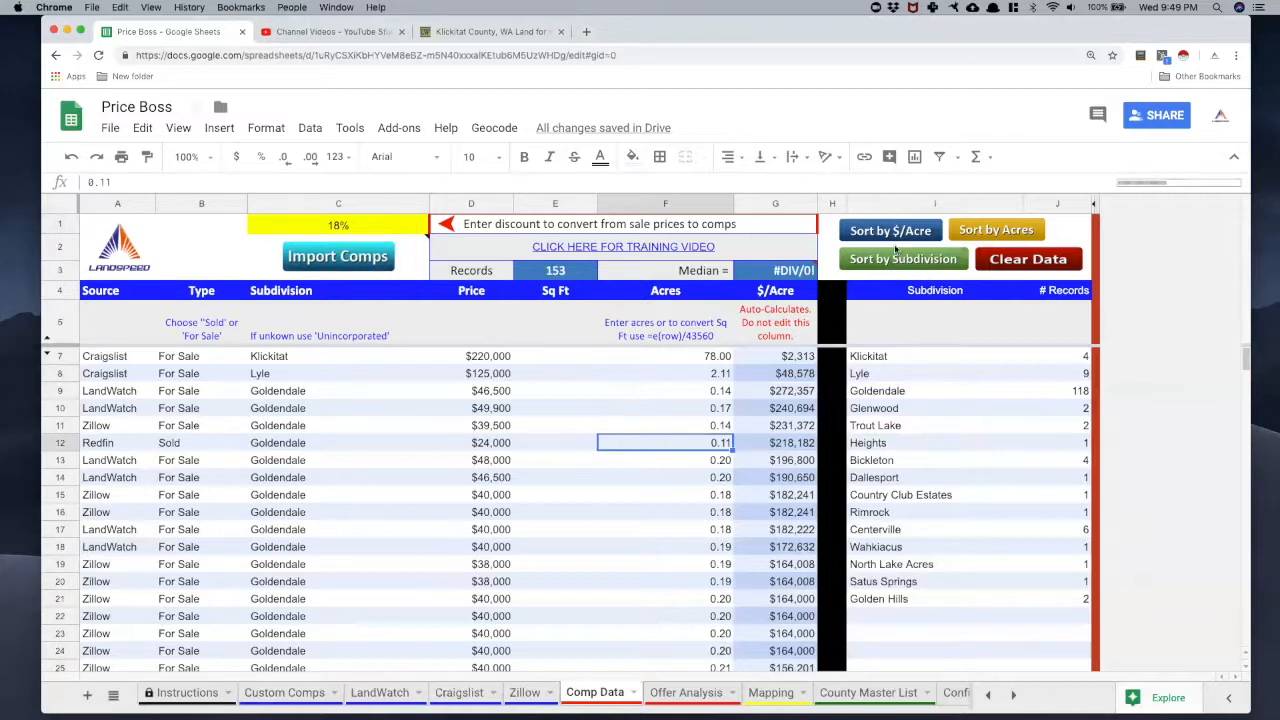
Re-sort the 154 comps by price per acre and mark row 83, near the $7,898 median, as the removal cut-off.
{"action": "left_click", "coordinate": [890, 230]}
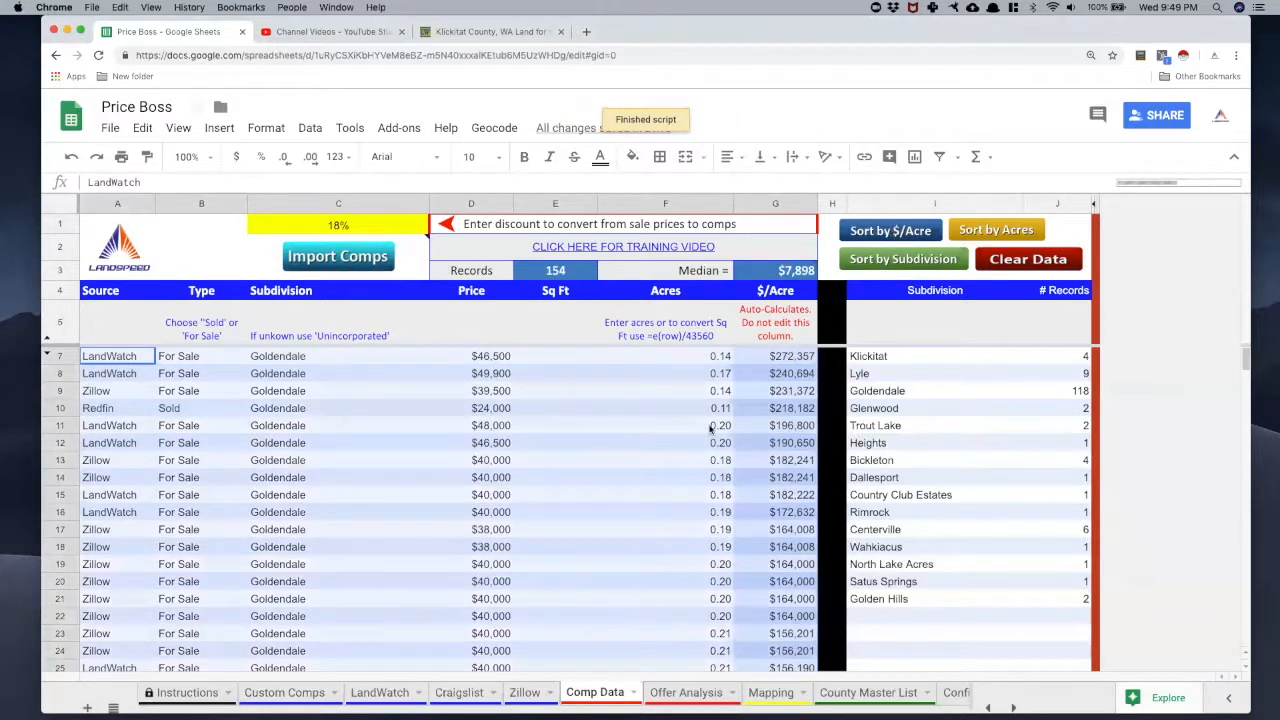
{"action": "mouse_move", "coordinate": [660, 448]}
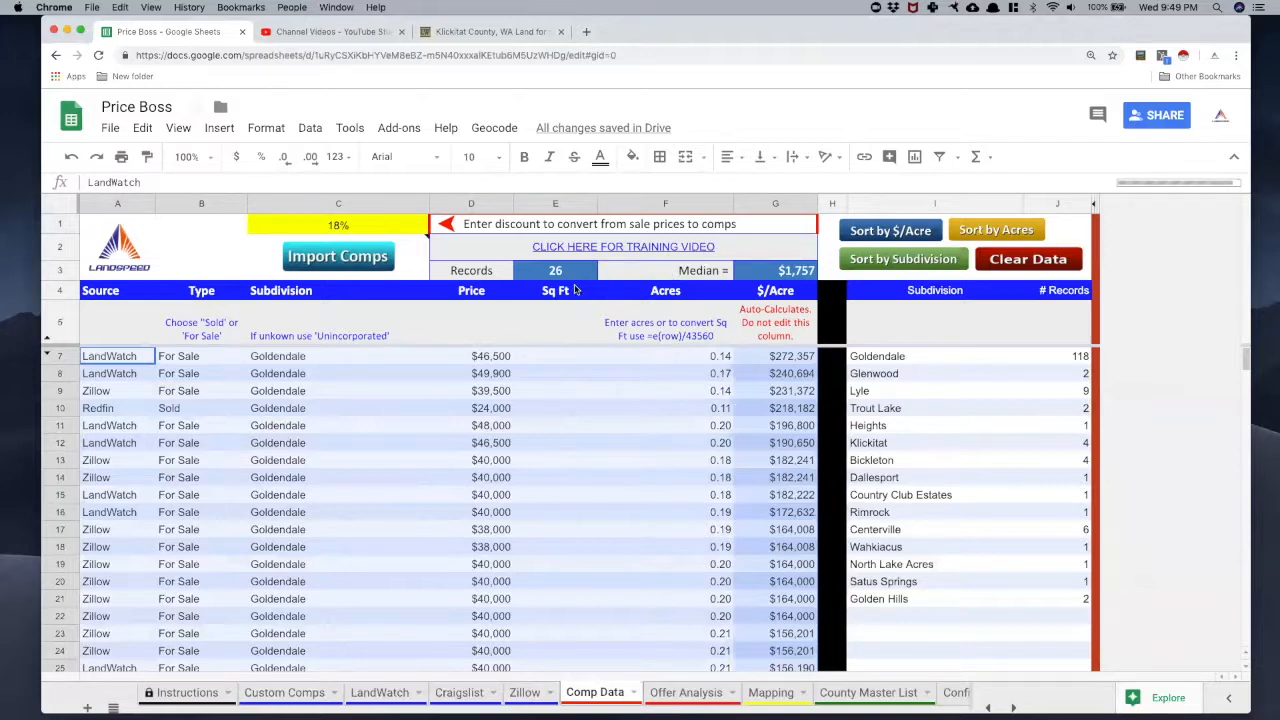
{"action": "mouse_move", "coordinate": [792, 278]}
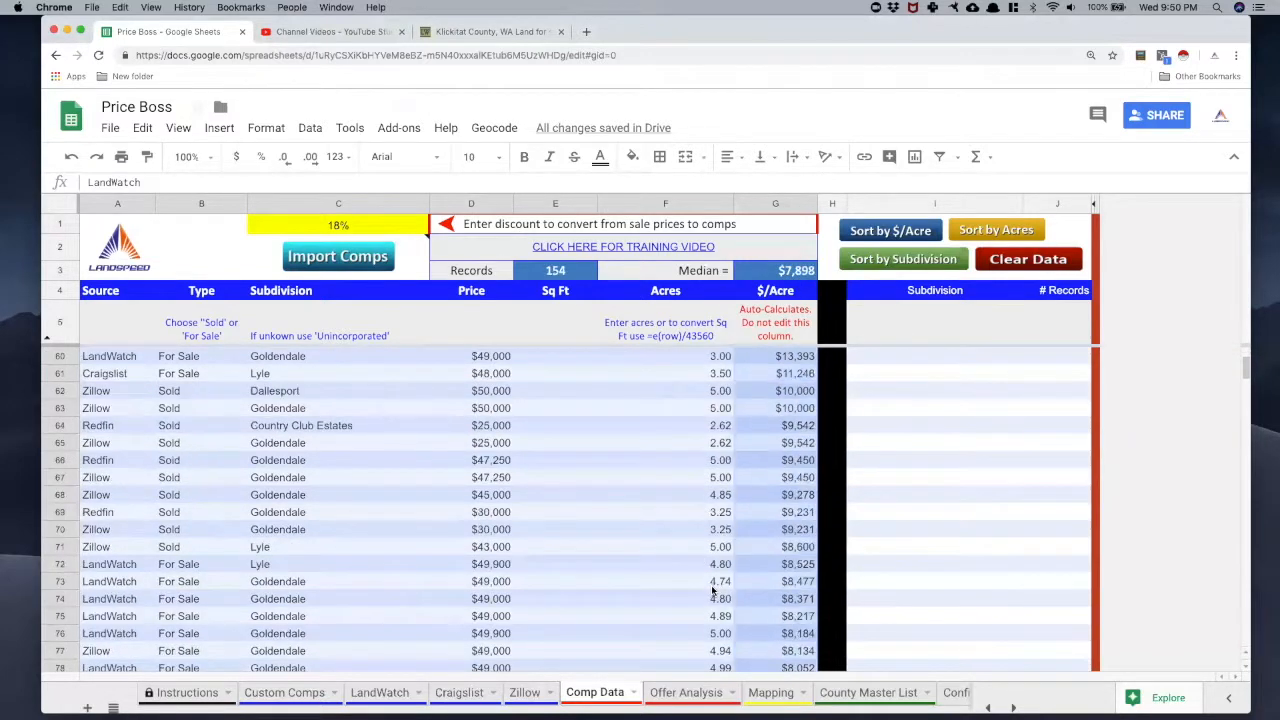
{"action": "scroll", "scroll_direction": "down", "scroll_amount": 3}
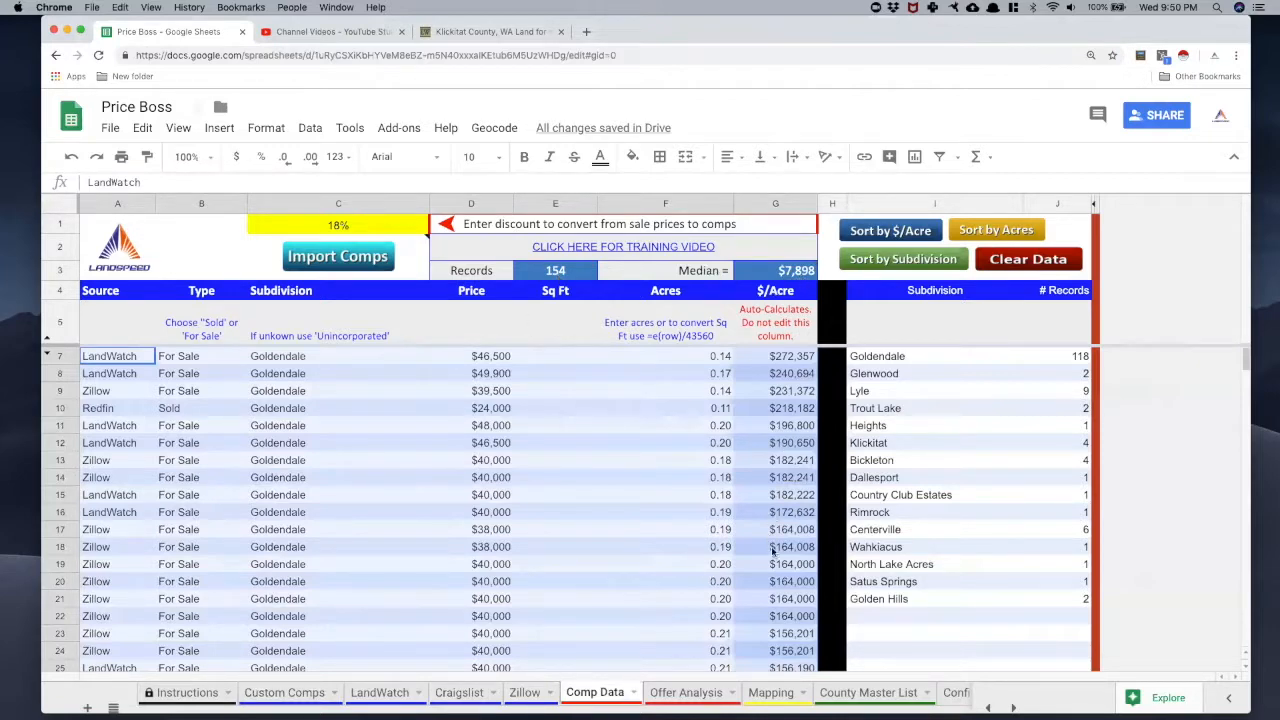
{"action": "scroll", "scroll_direction": "down", "scroll_amount": 3}
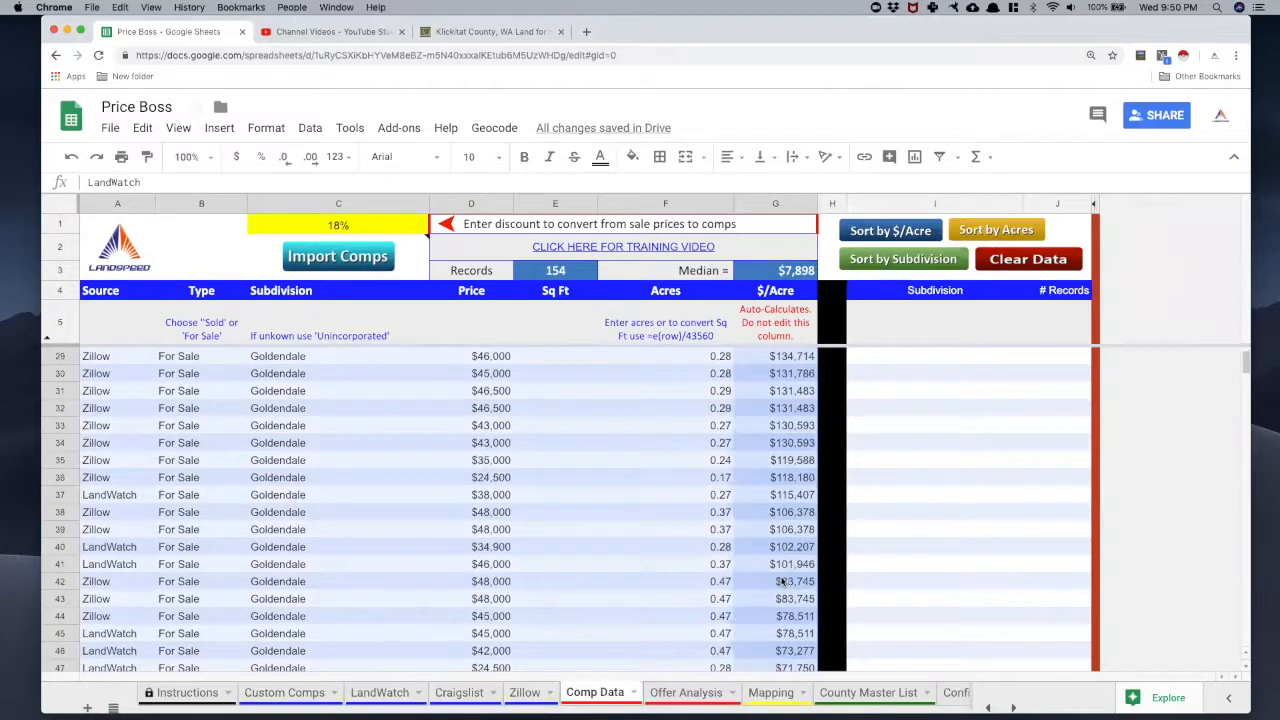
{"action": "scroll", "scroll_direction": "down", "scroll_amount": 3}
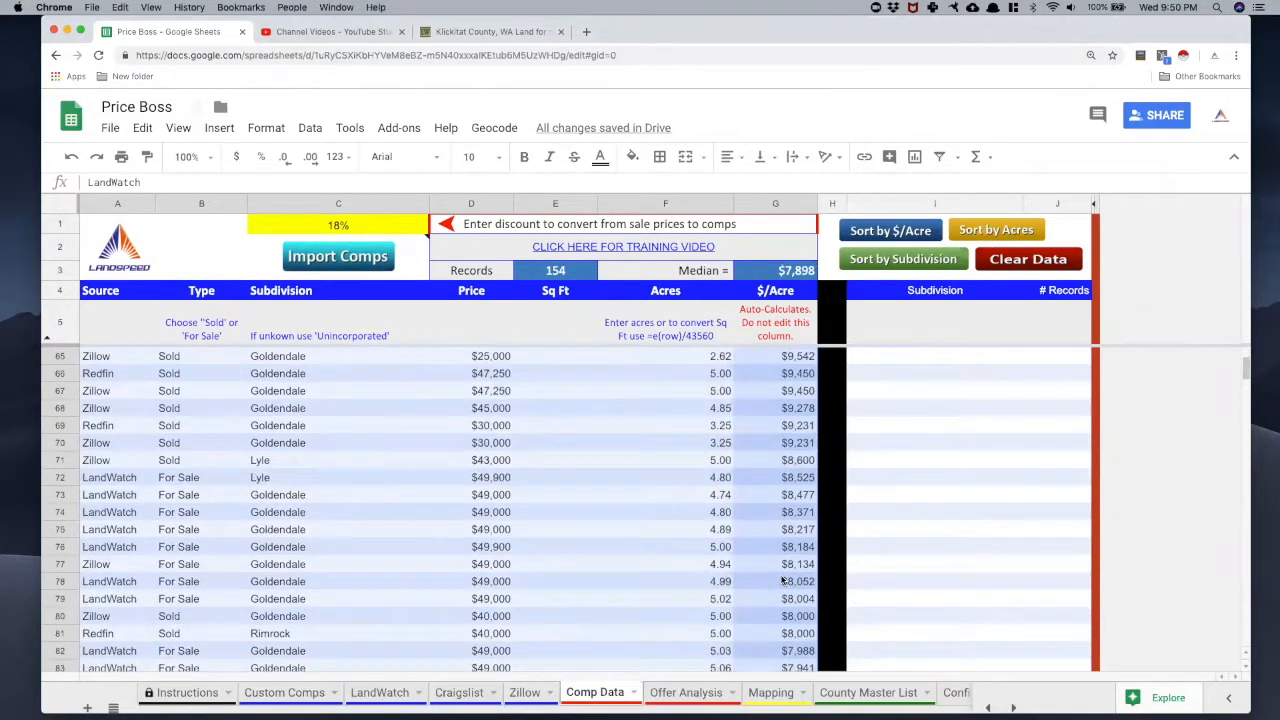
{"action": "scroll", "scroll_direction": "down", "scroll_amount": 3}
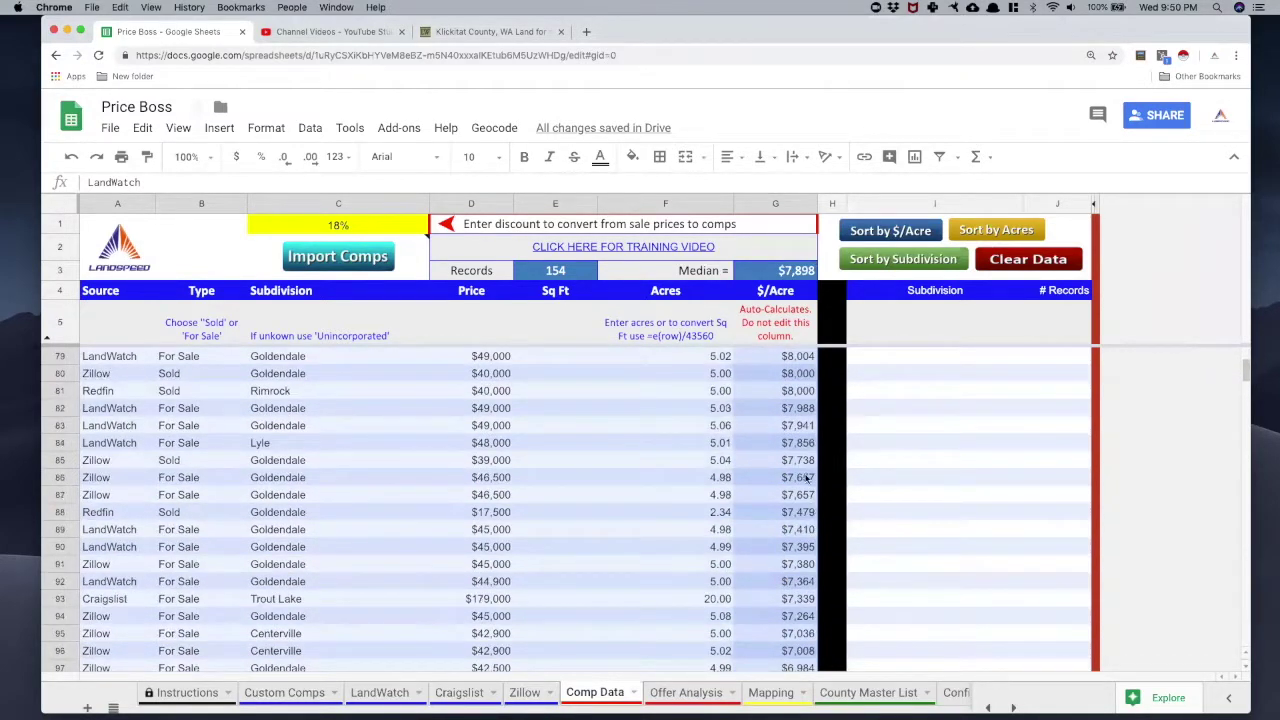
{"action": "mouse_move", "coordinate": [788, 444]}
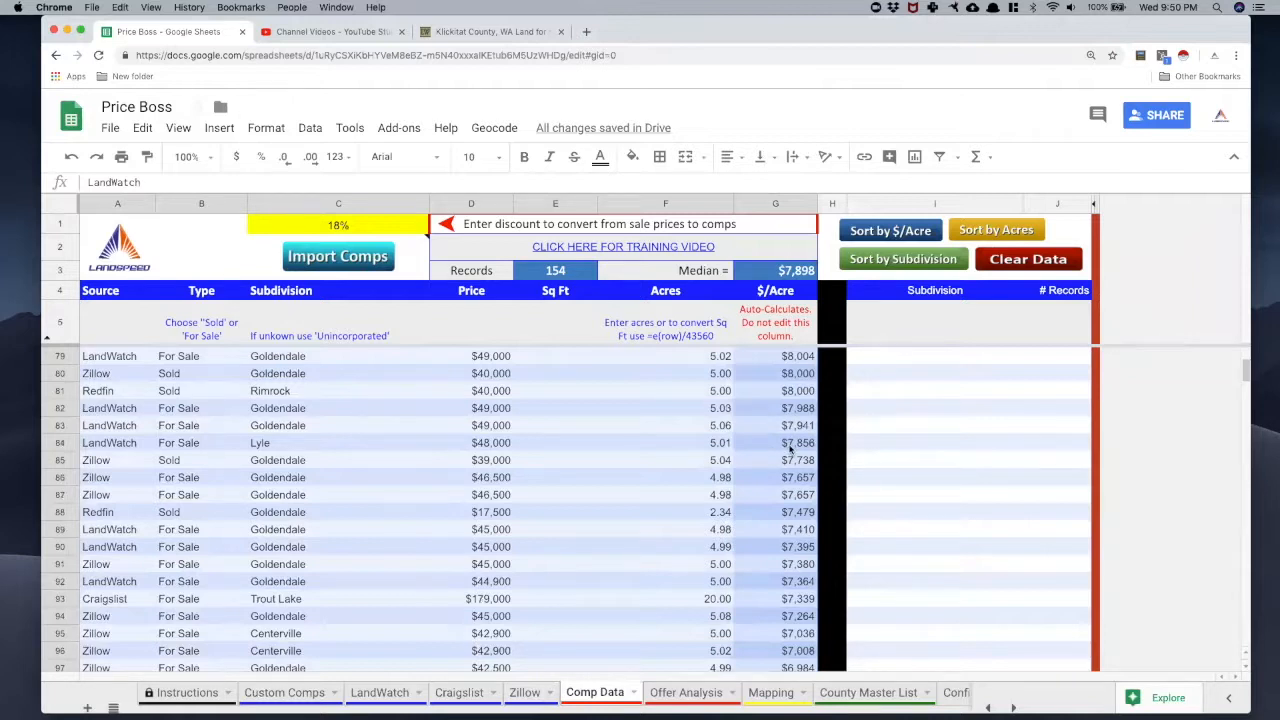
{"action": "left_click", "coordinate": [776, 444]}
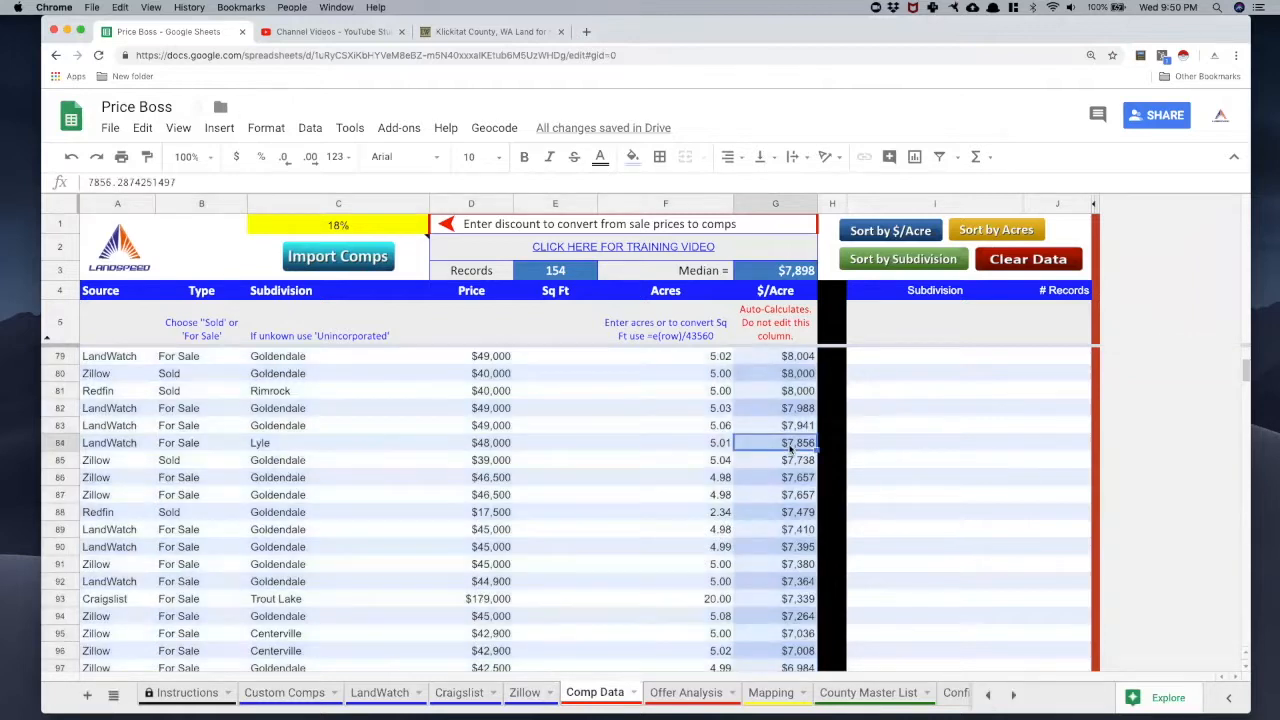
{"action": "left_click", "coordinate": [776, 424]}
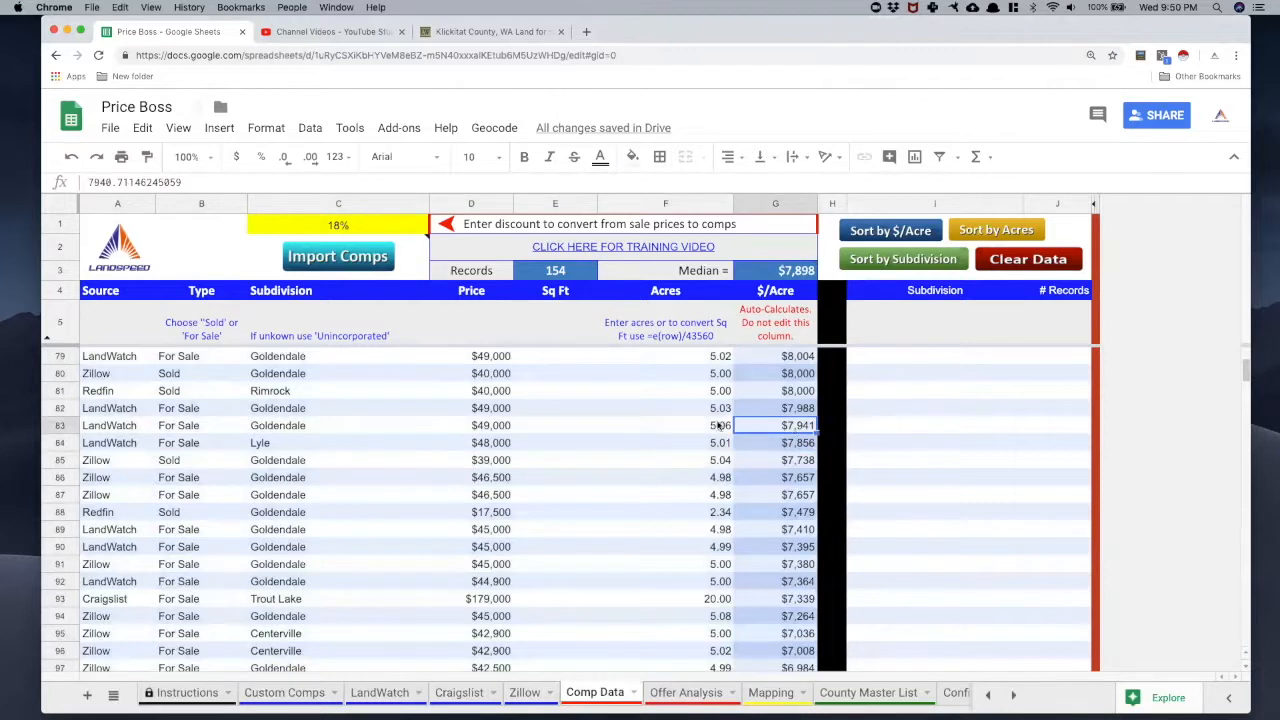
{"action": "left_click", "coordinate": [664, 424]}
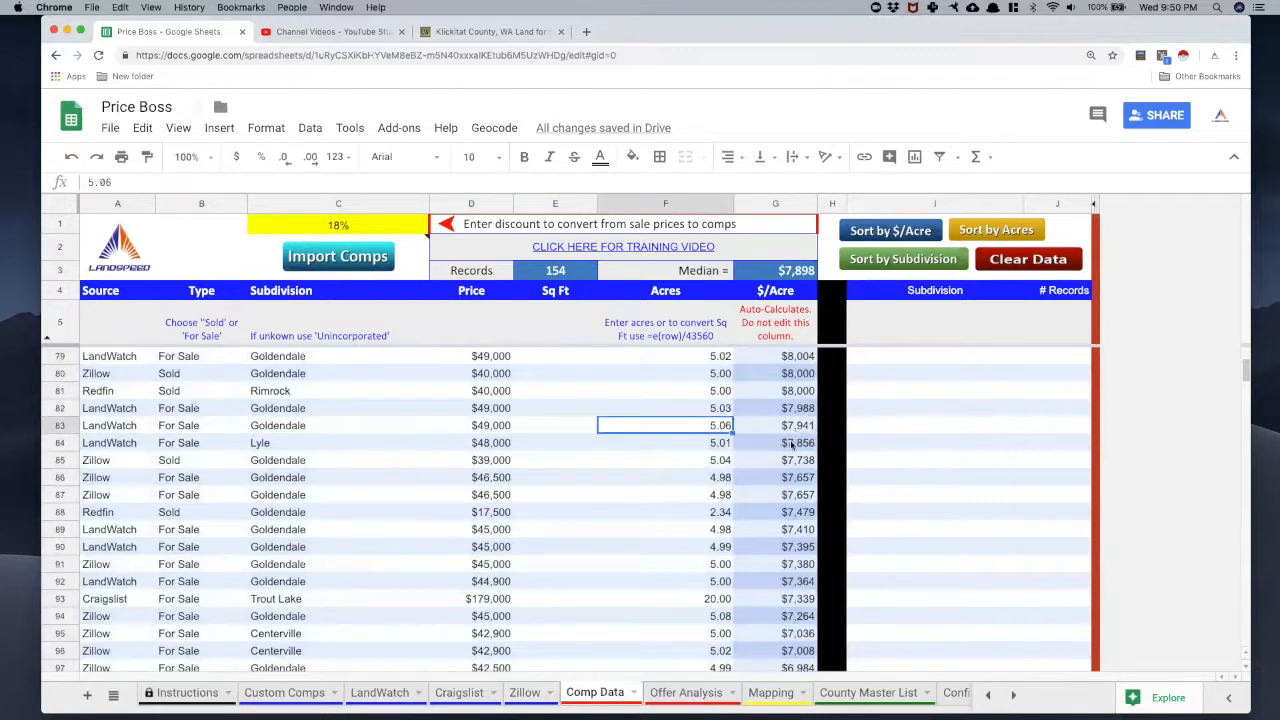
{"action": "mouse_move", "coordinate": [696, 428]}
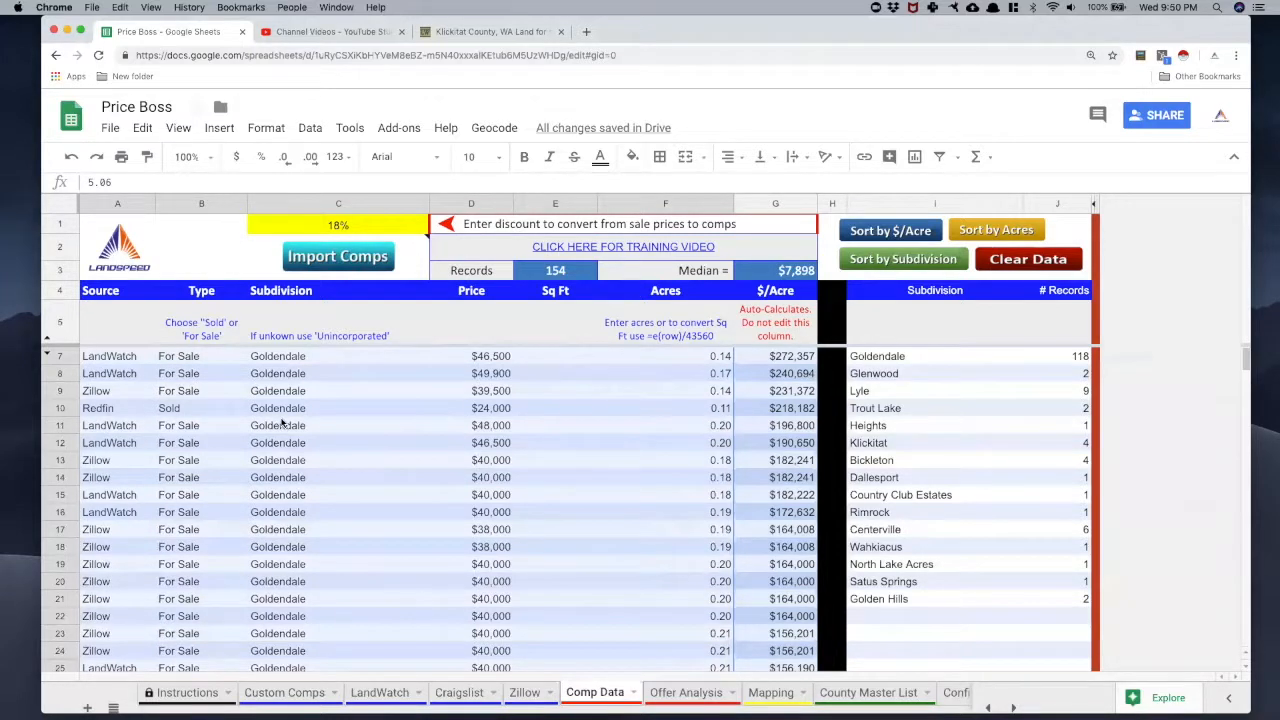
{"action": "mouse_move", "coordinate": [516, 444]}
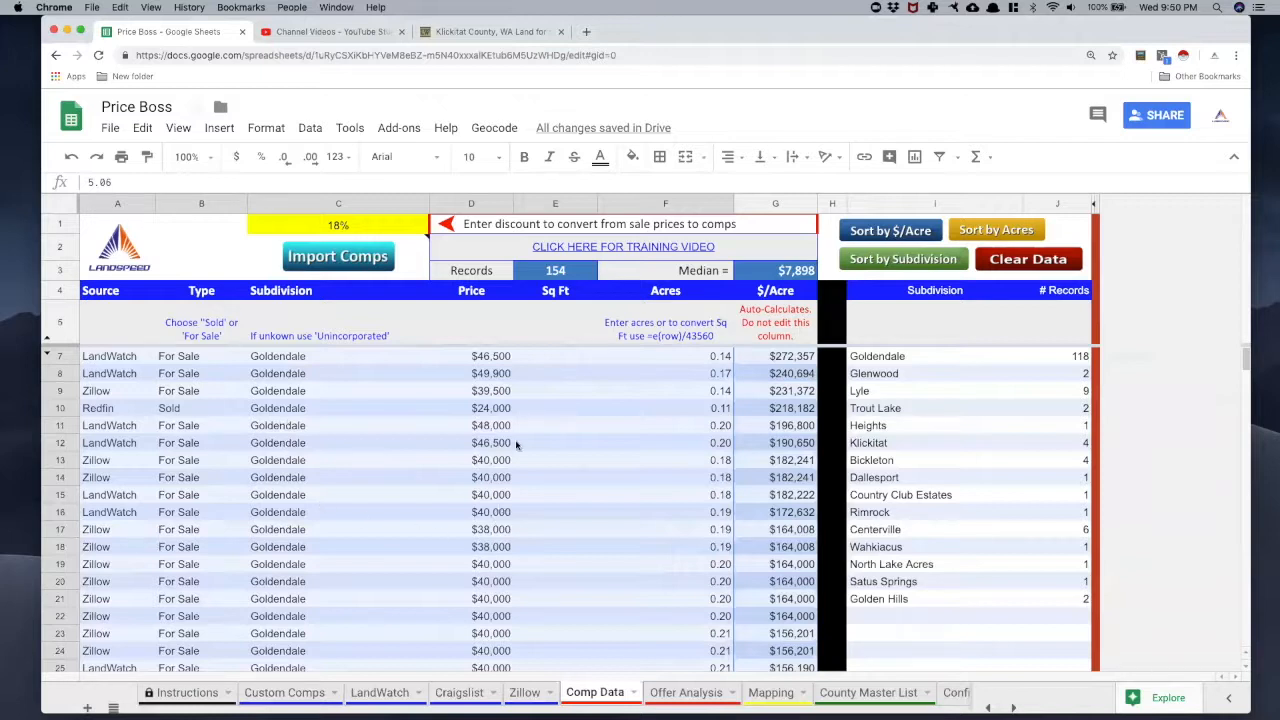
Delete the top 77 highest price-per-acre comps and refresh to 77 records with a $3,802 median.
{"action": "right_click", "coordinate": [516, 444]}
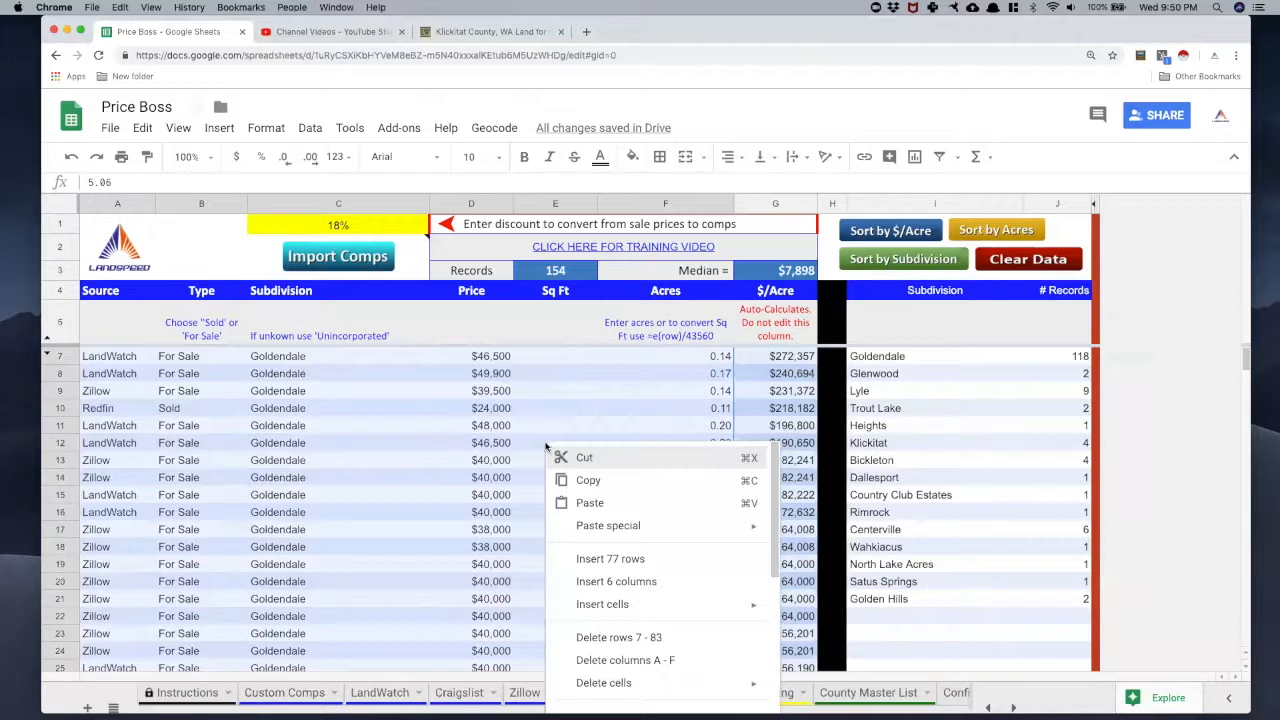
{"action": "mouse_move", "coordinate": [608, 524]}
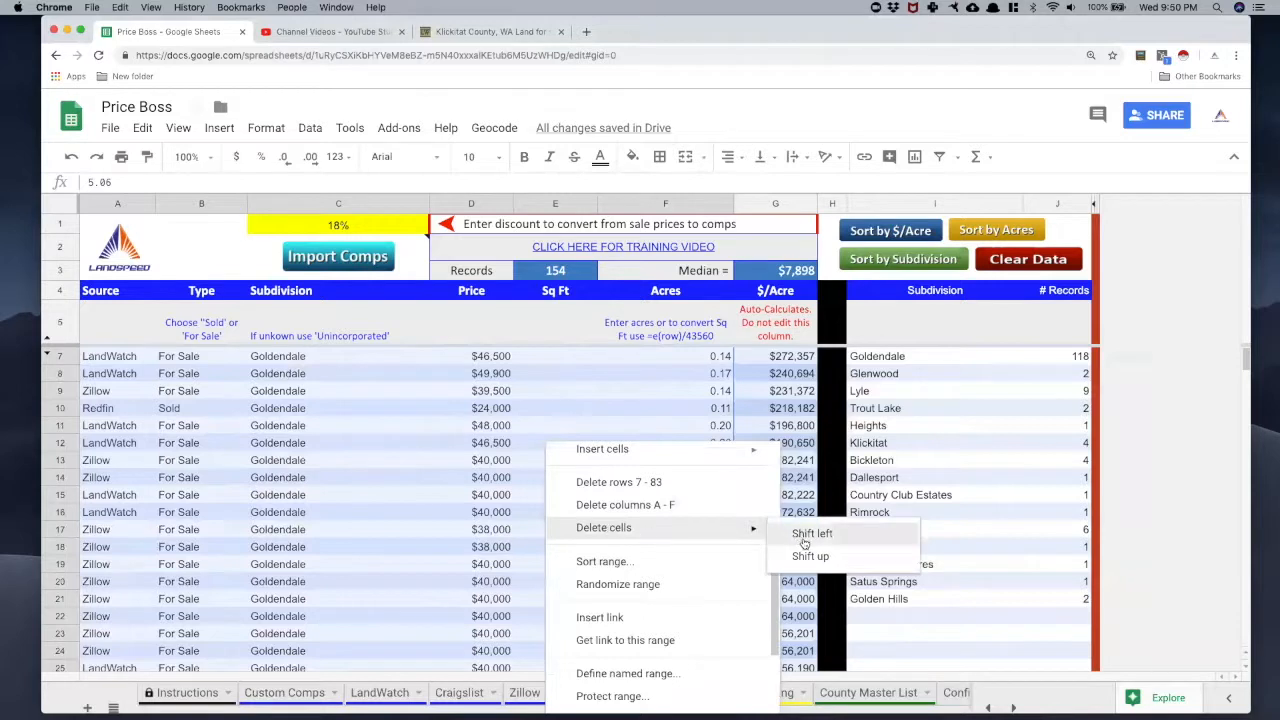
{"action": "mouse_move", "coordinate": [810, 556]}
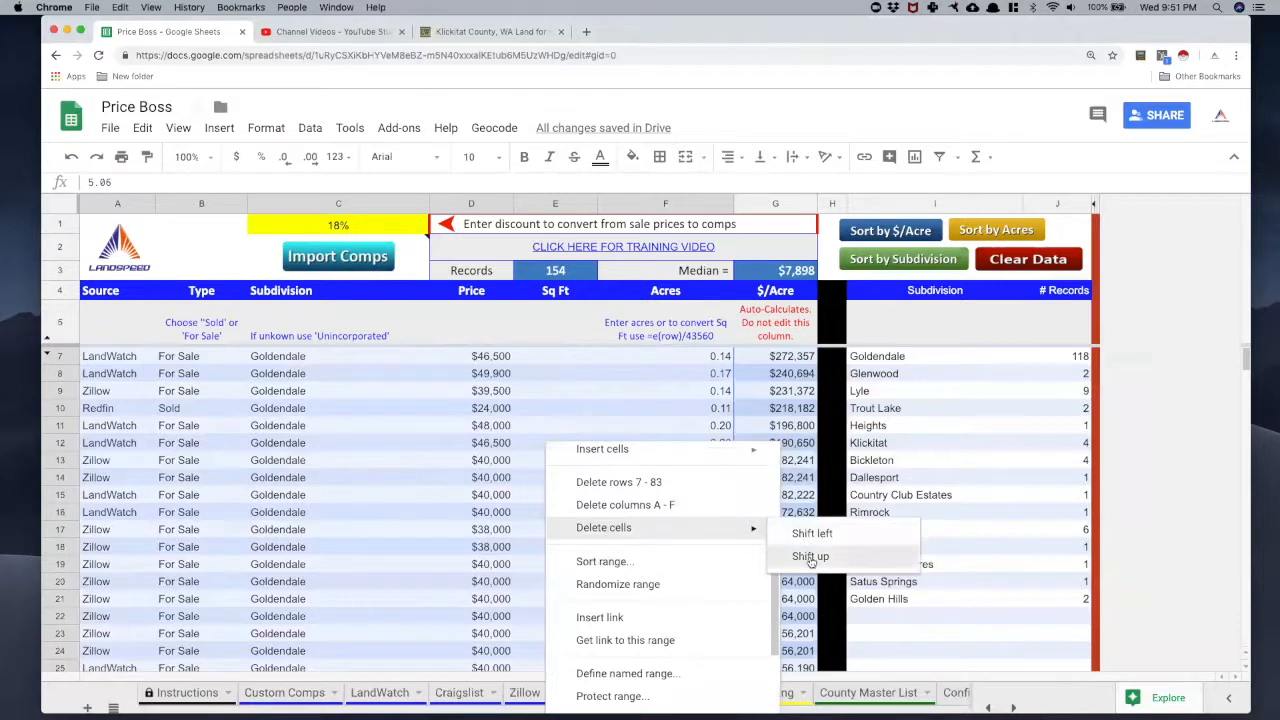
{"action": "left_click", "coordinate": [810, 556]}
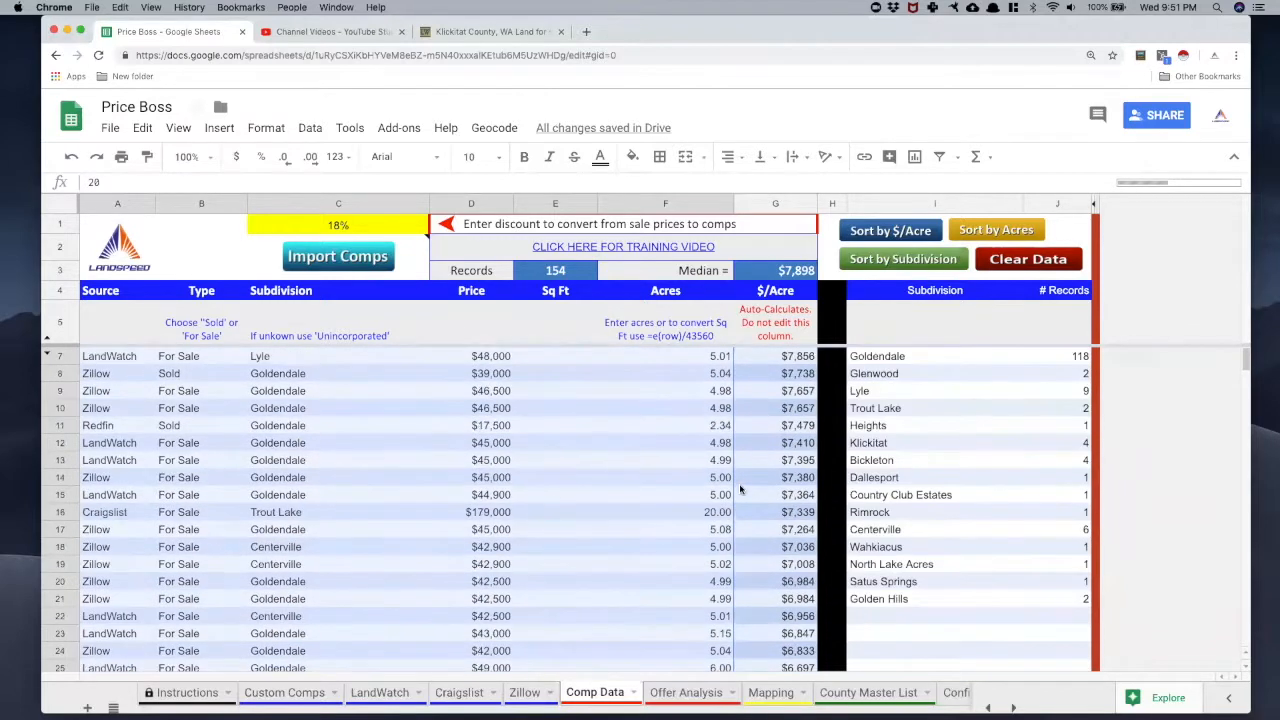
{"action": "left_click", "coordinate": [902, 260]}
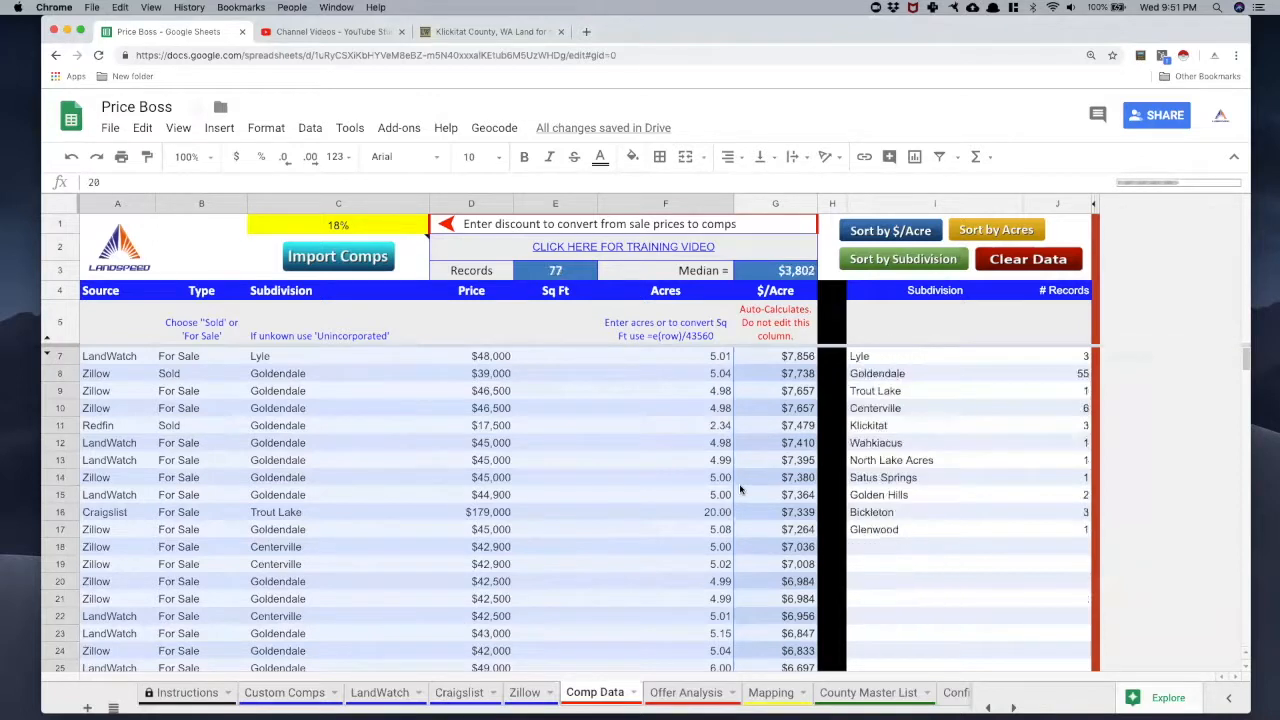
{"action": "mouse_move", "coordinate": [896, 390]}
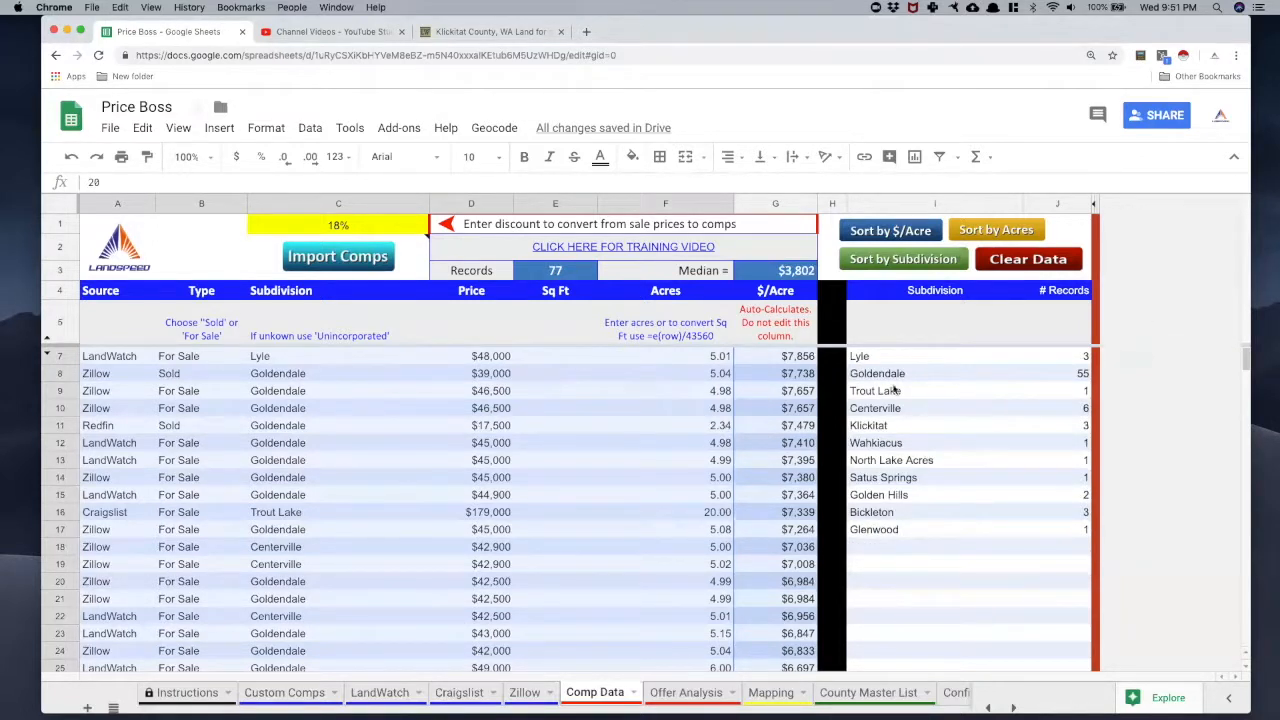
{"action": "mouse_move", "coordinate": [662, 508]}
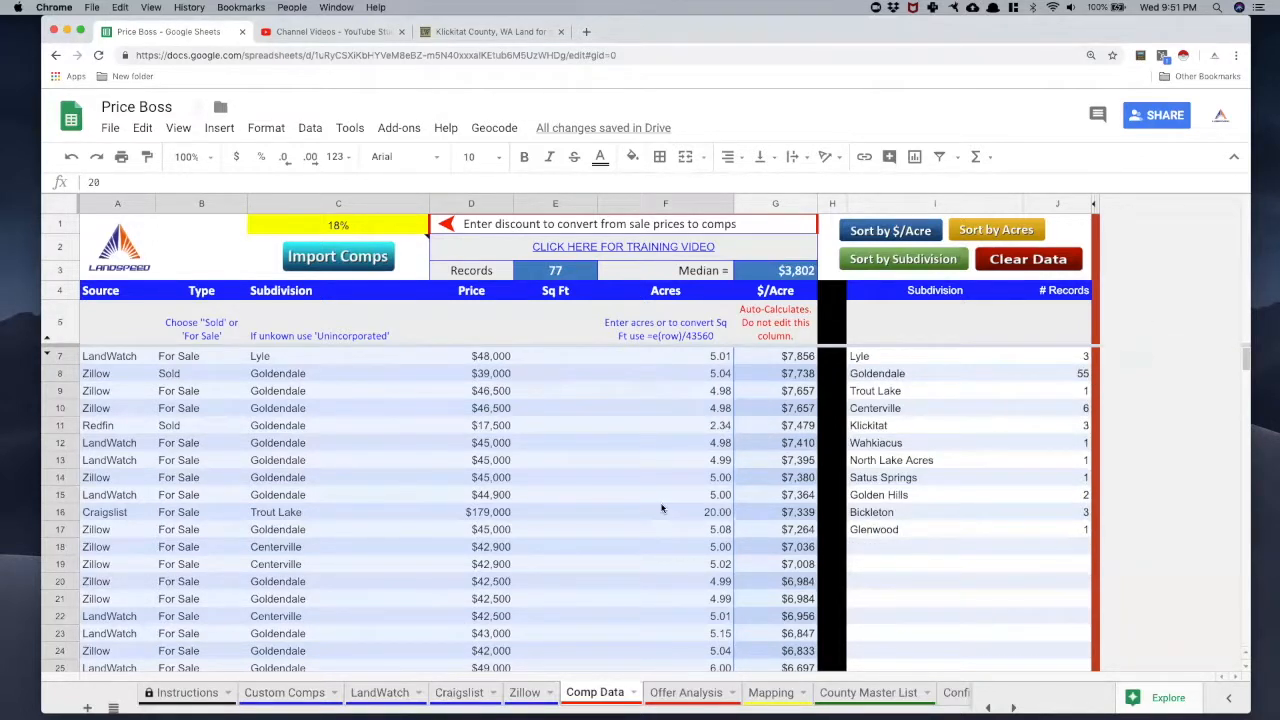
{"action": "mouse_move", "coordinate": [1082, 368]}
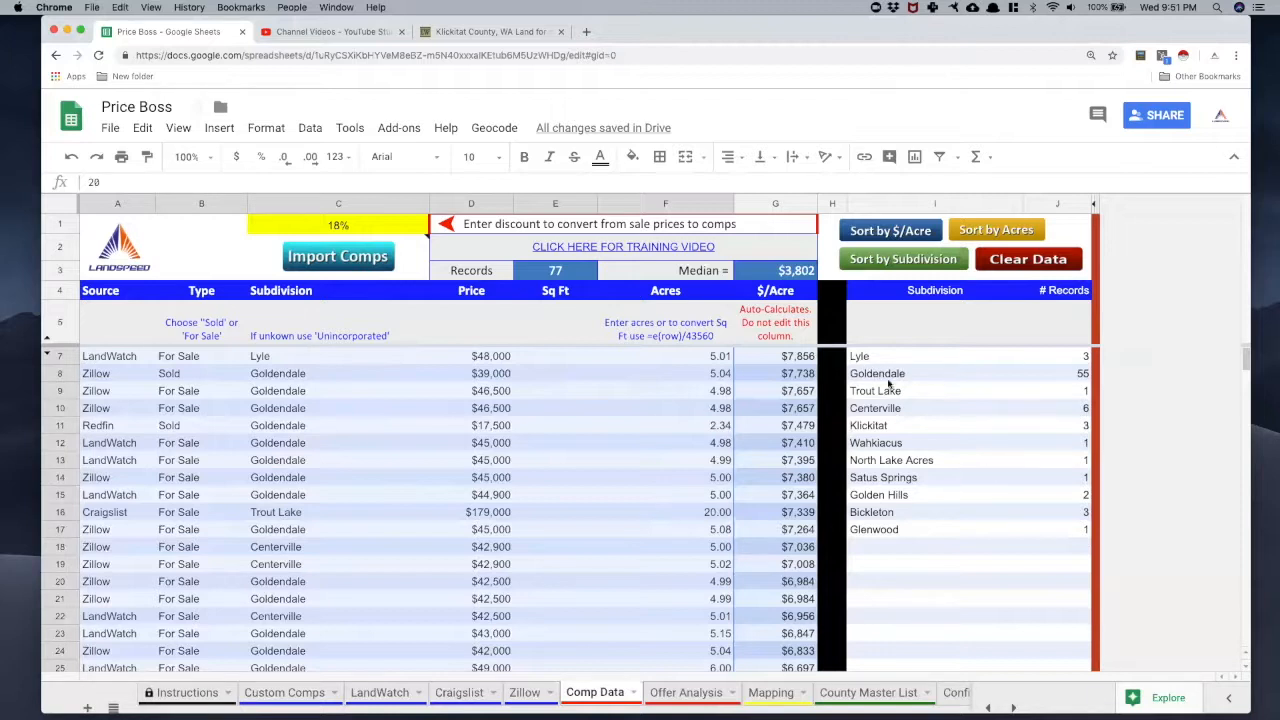
{"action": "mouse_move", "coordinate": [696, 480]}
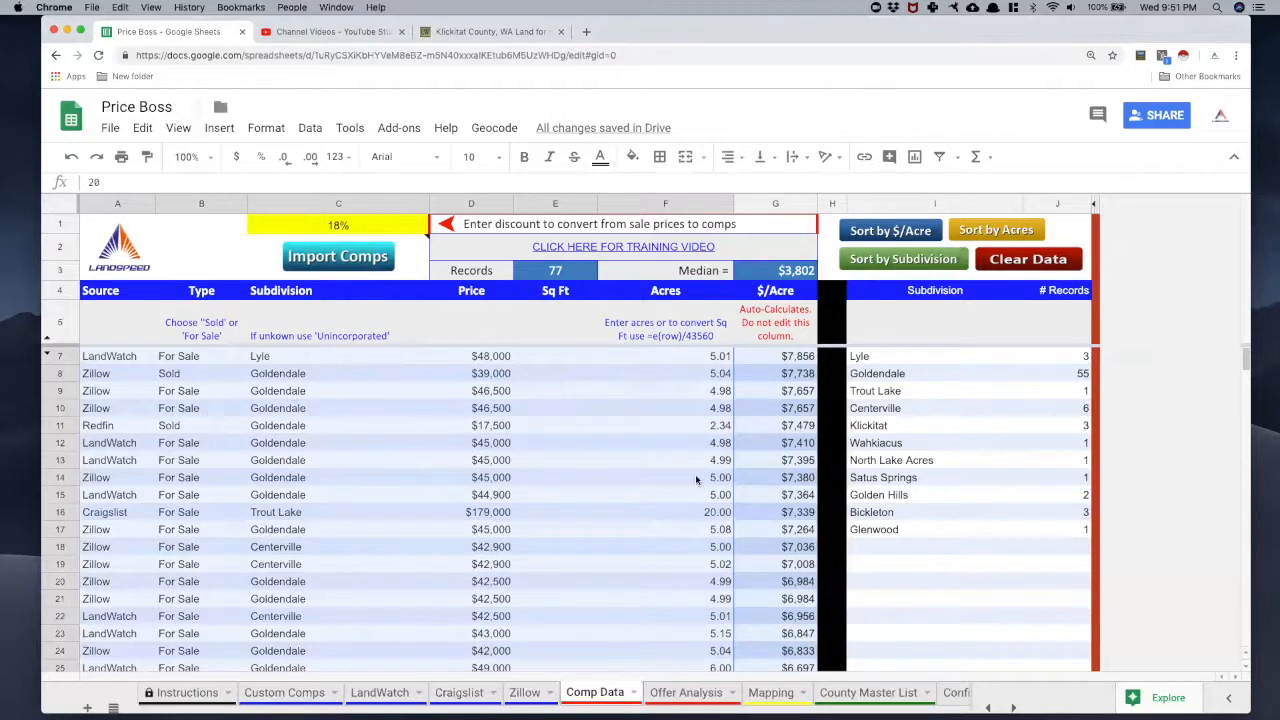
{"action": "mouse_move", "coordinate": [286, 364]}
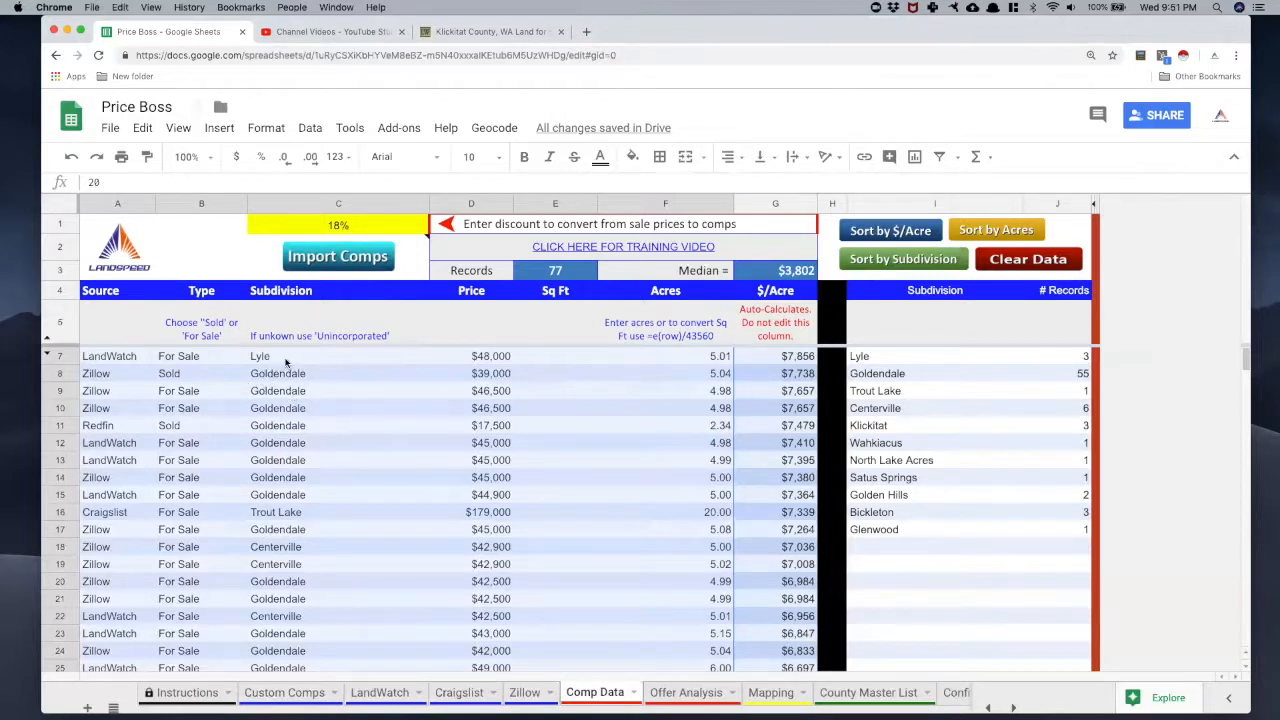
Relabel Goldendale rows 8 to 13 as Lyle and pick the Trout Lake value for the next rows.
{"action": "left_click", "coordinate": [338, 356]}
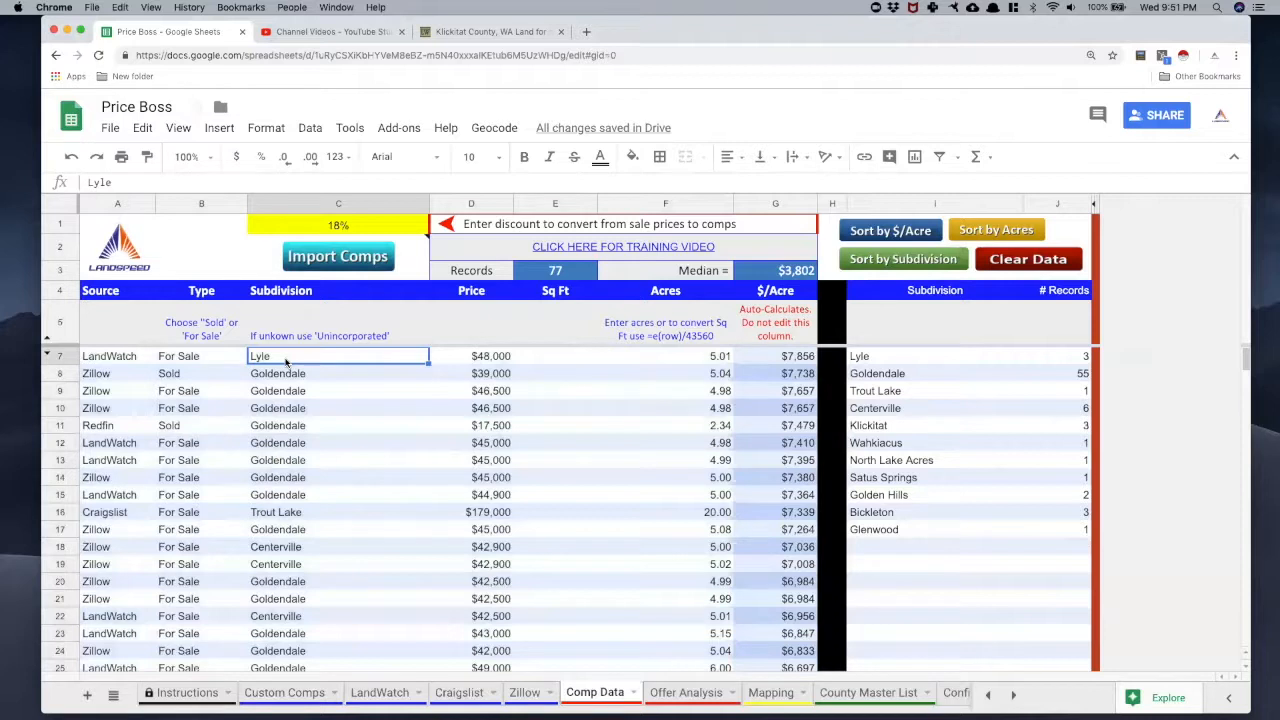
{"action": "left_click", "coordinate": [338, 374]}
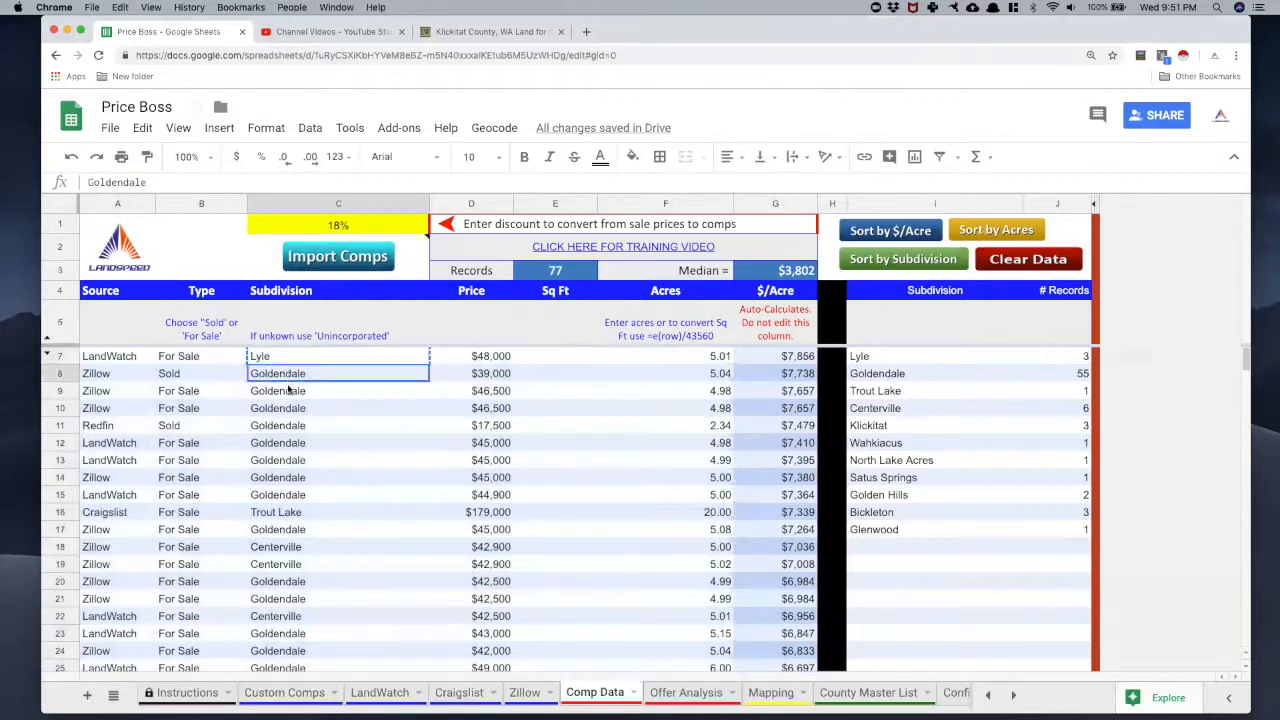
{"action": "left_click_drag", "start_coordinate": [338, 374], "coordinate": [338, 460]}
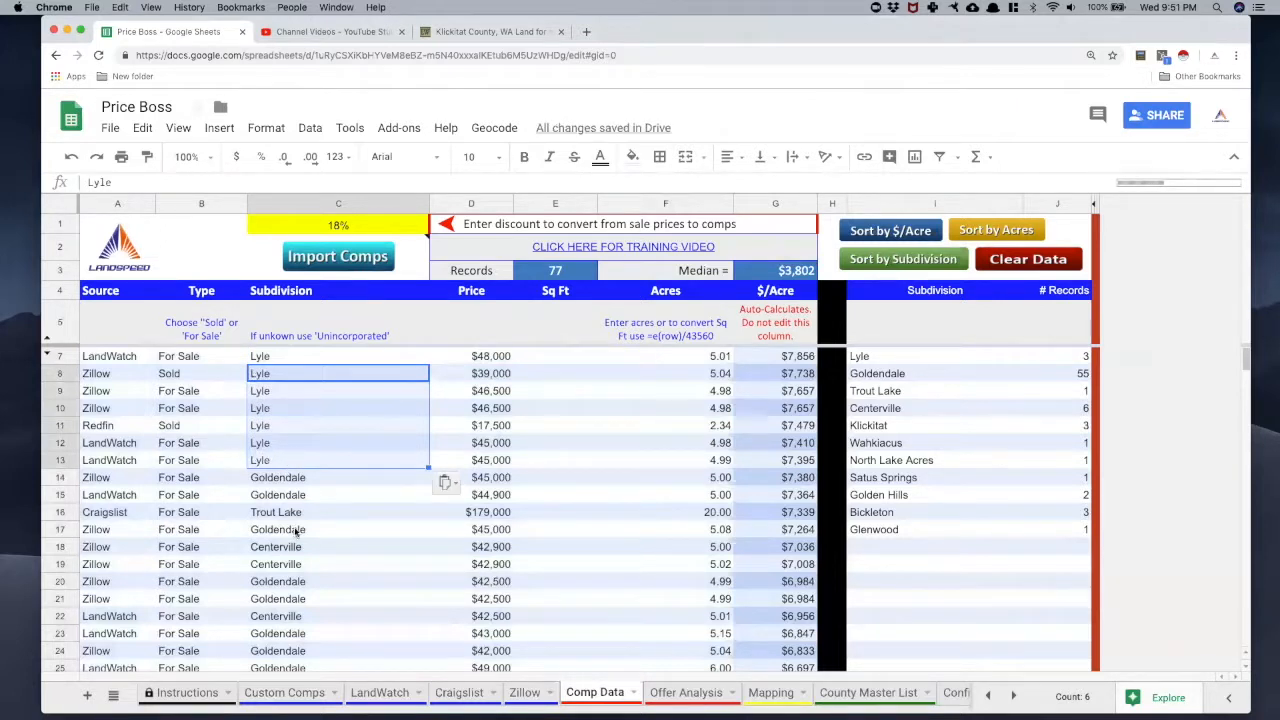
{"action": "left_click", "coordinate": [290, 512]}
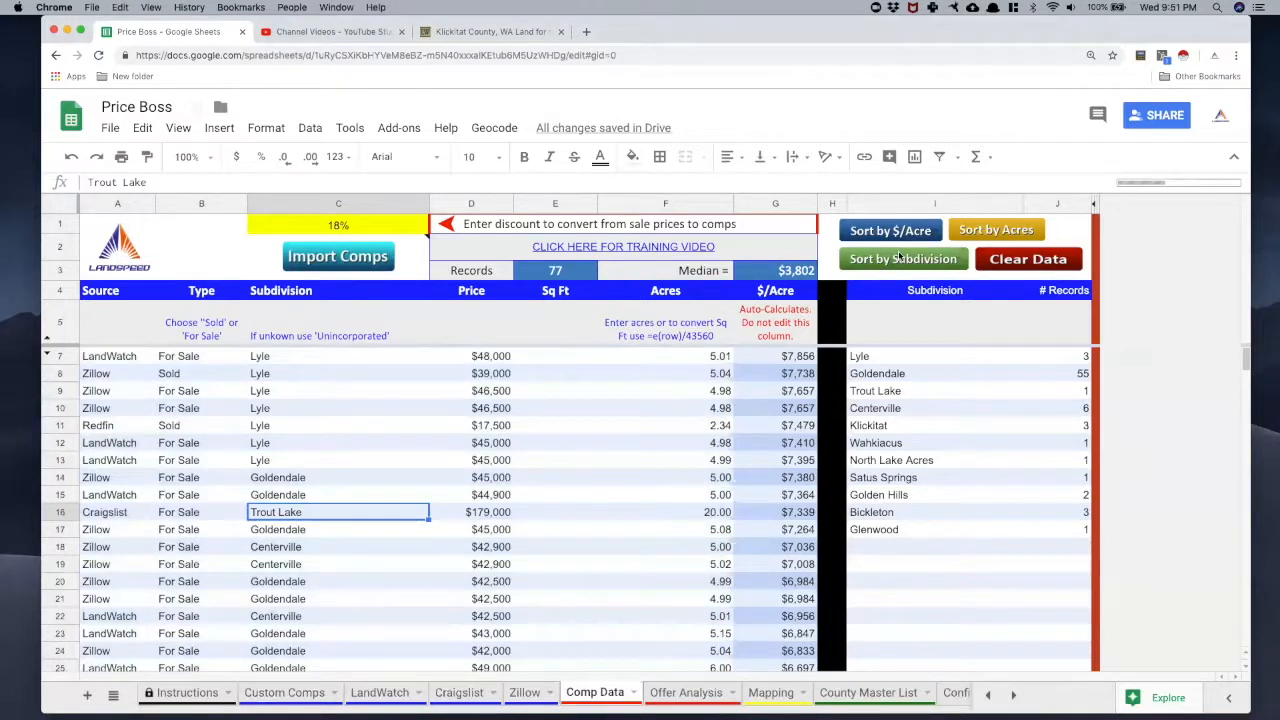
Regroup the comps by subdivision and check the refreshed record tally.
{"action": "left_click", "coordinate": [902, 260]}
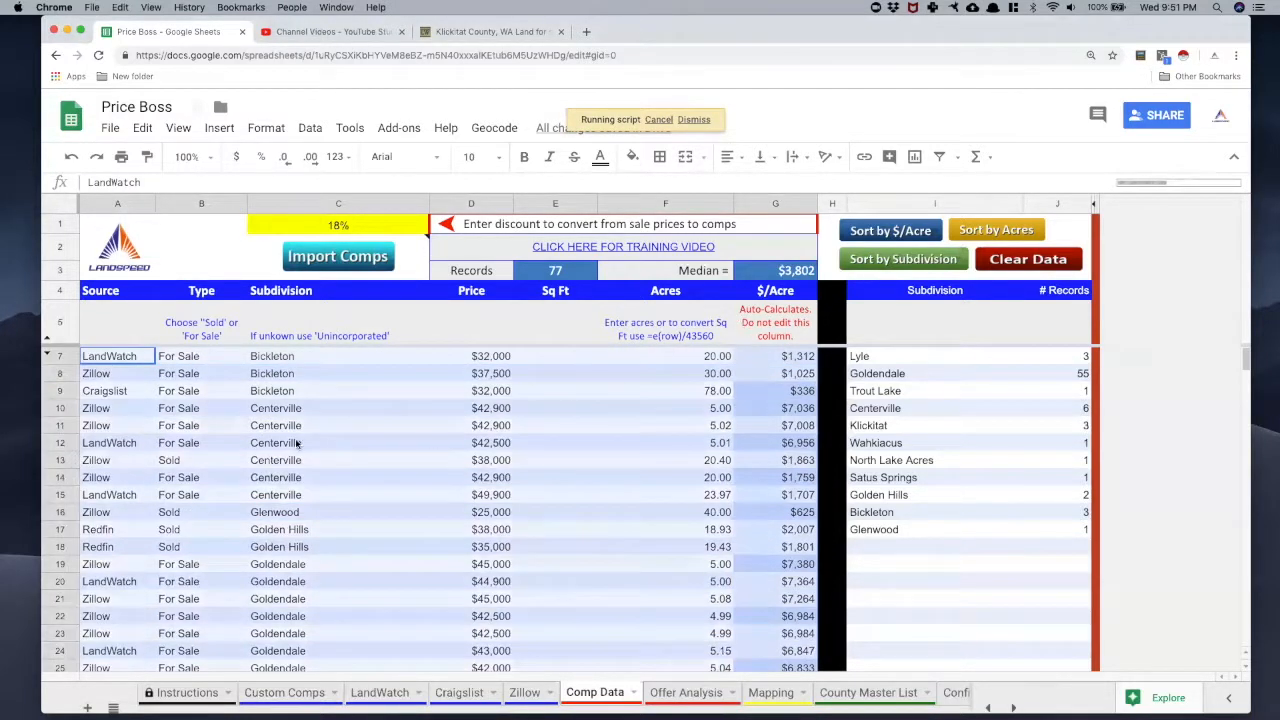
{"action": "scroll", "scroll_direction": "down", "scroll_amount": 3}
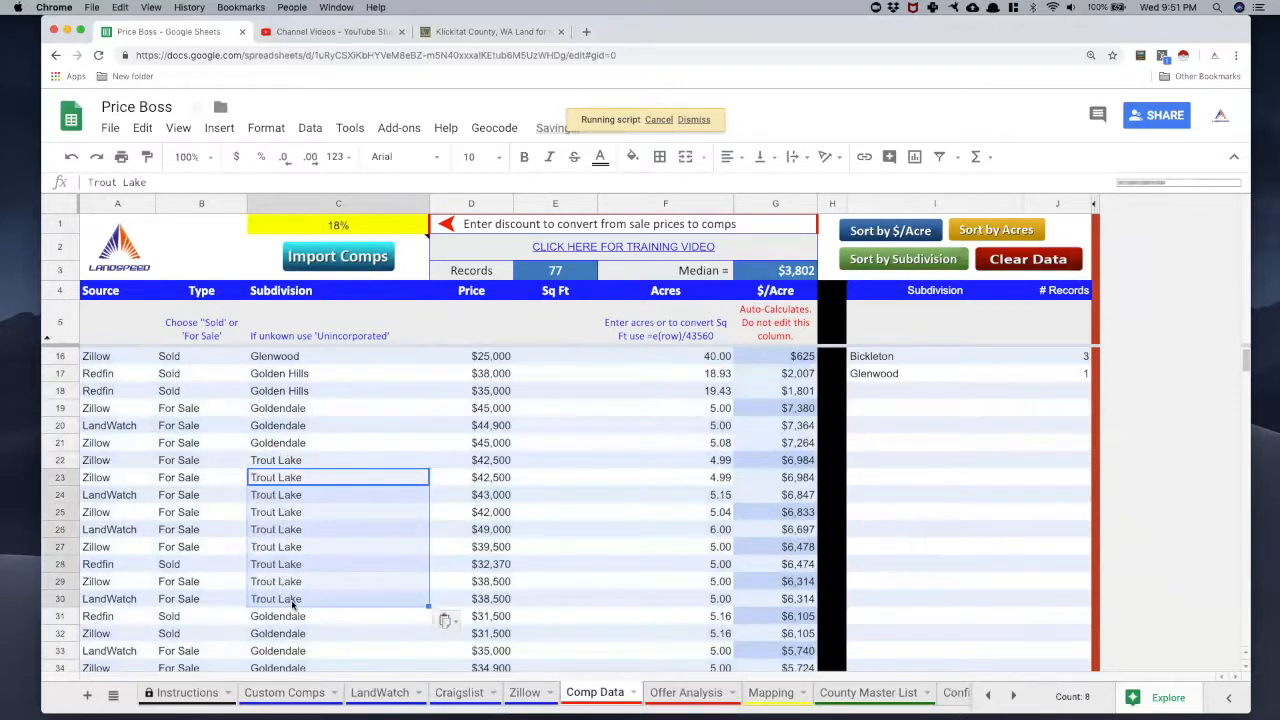
{"action": "scroll", "scroll_direction": "up", "scroll_amount": 3}
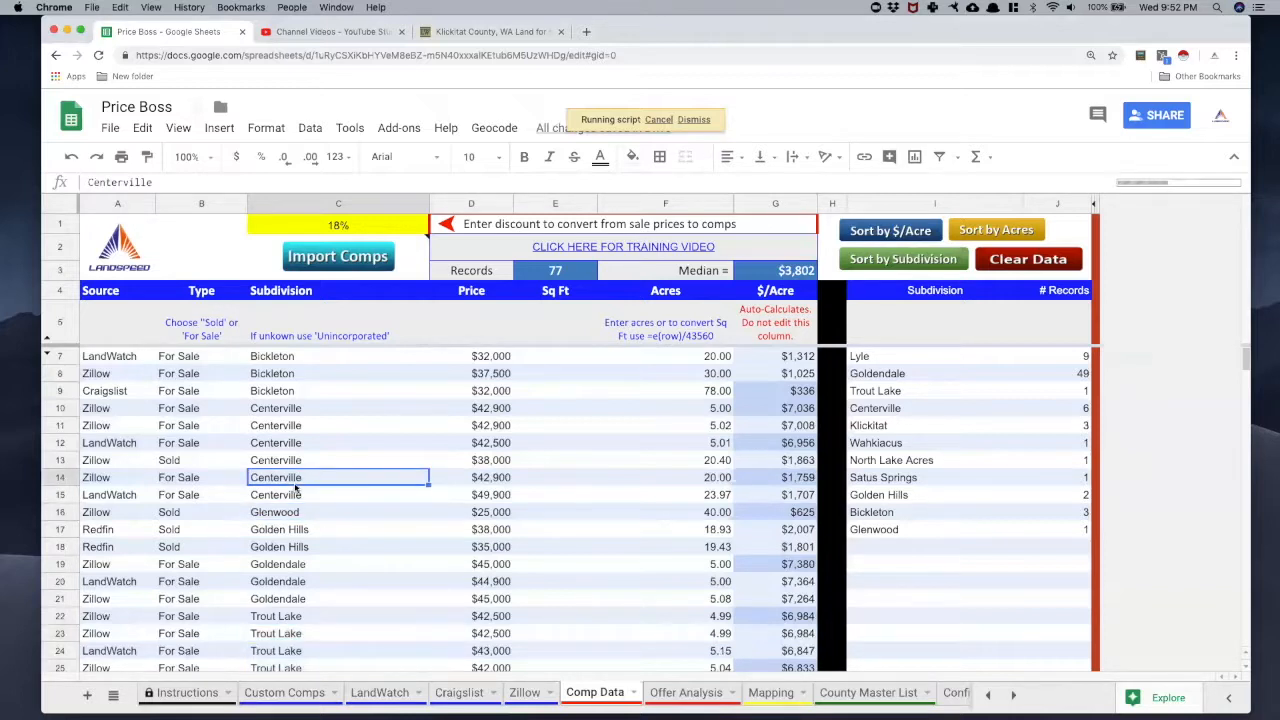
{"action": "left_click", "coordinate": [900, 258]}
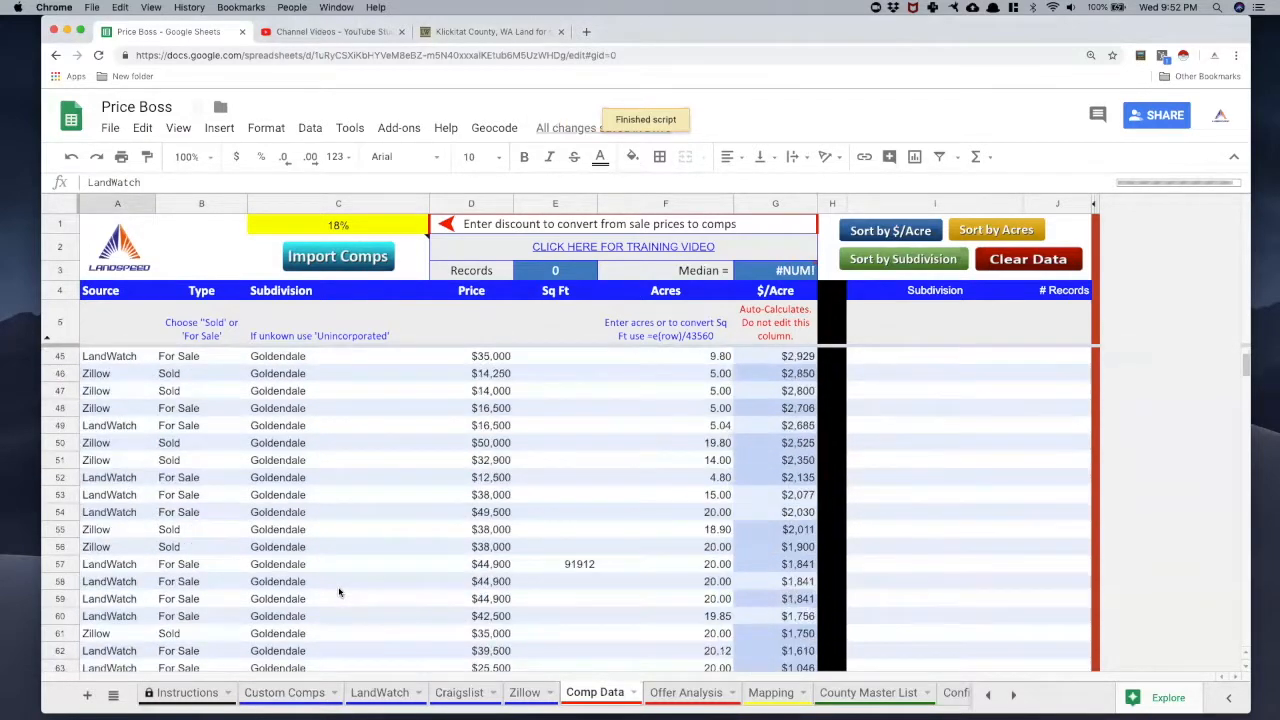
Reassign six Goldendale comps to Satus Springs, giving Satus Springs 7 records and Goldendale 34.
{"action": "scroll", "scroll_direction": "down", "scroll_amount": 3}
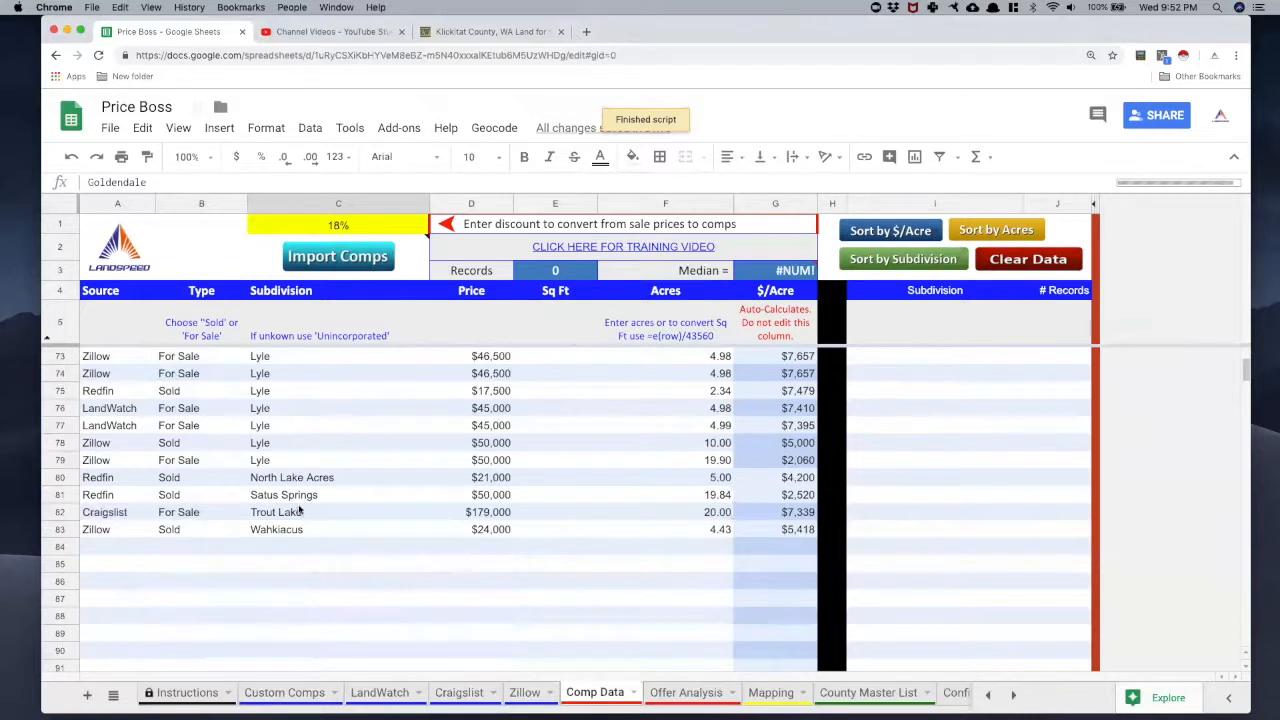
{"action": "left_click", "coordinate": [284, 494]}
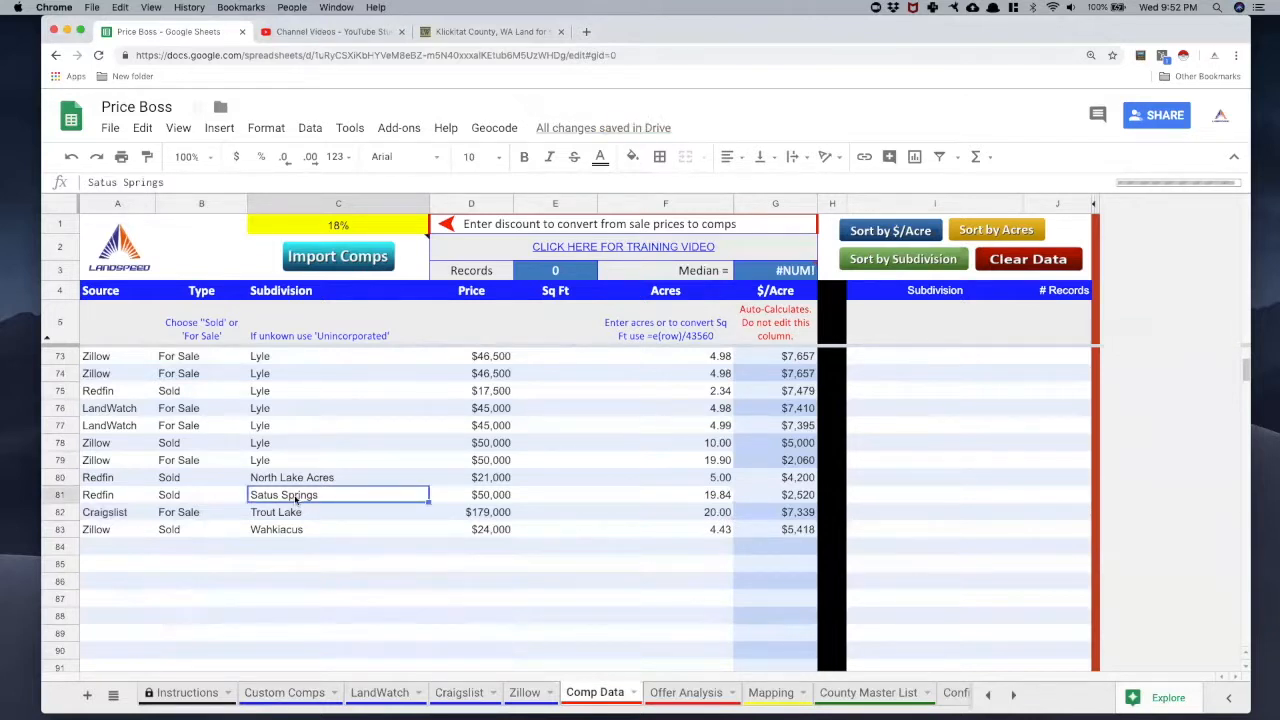
{"action": "scroll", "scroll_direction": "up", "scroll_amount": 3}
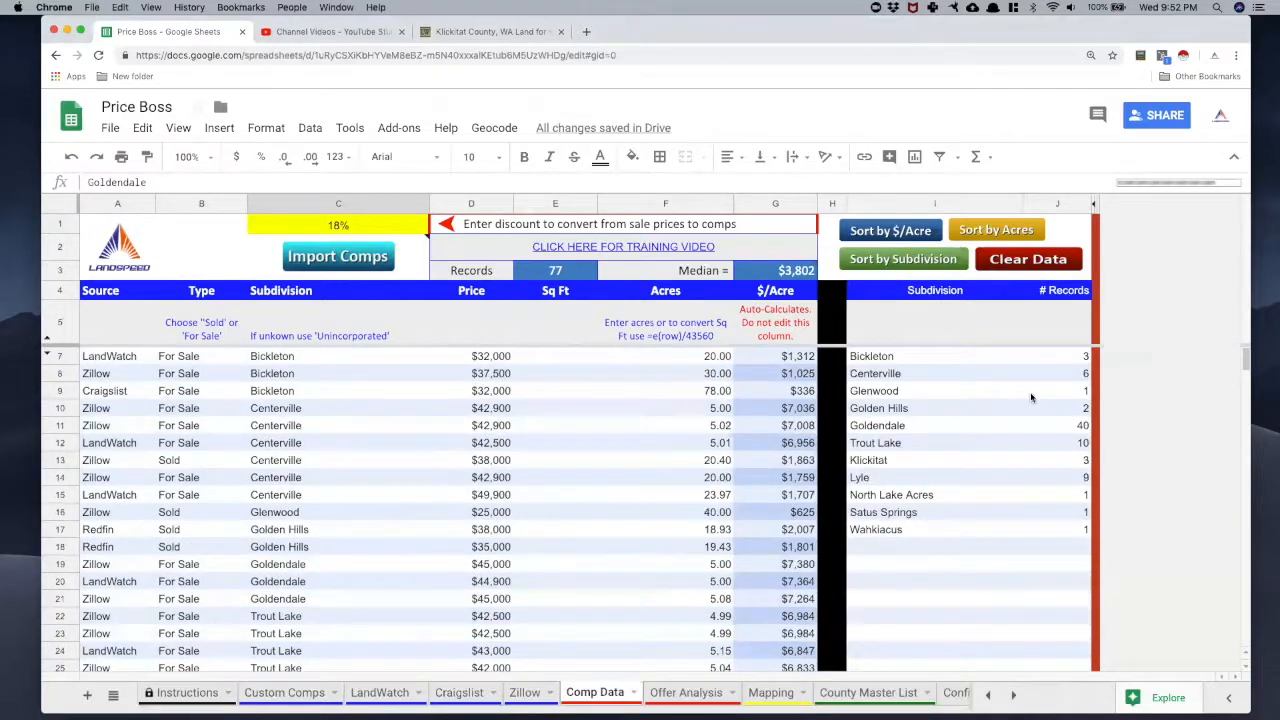
{"action": "mouse_move", "coordinate": [960, 500]}
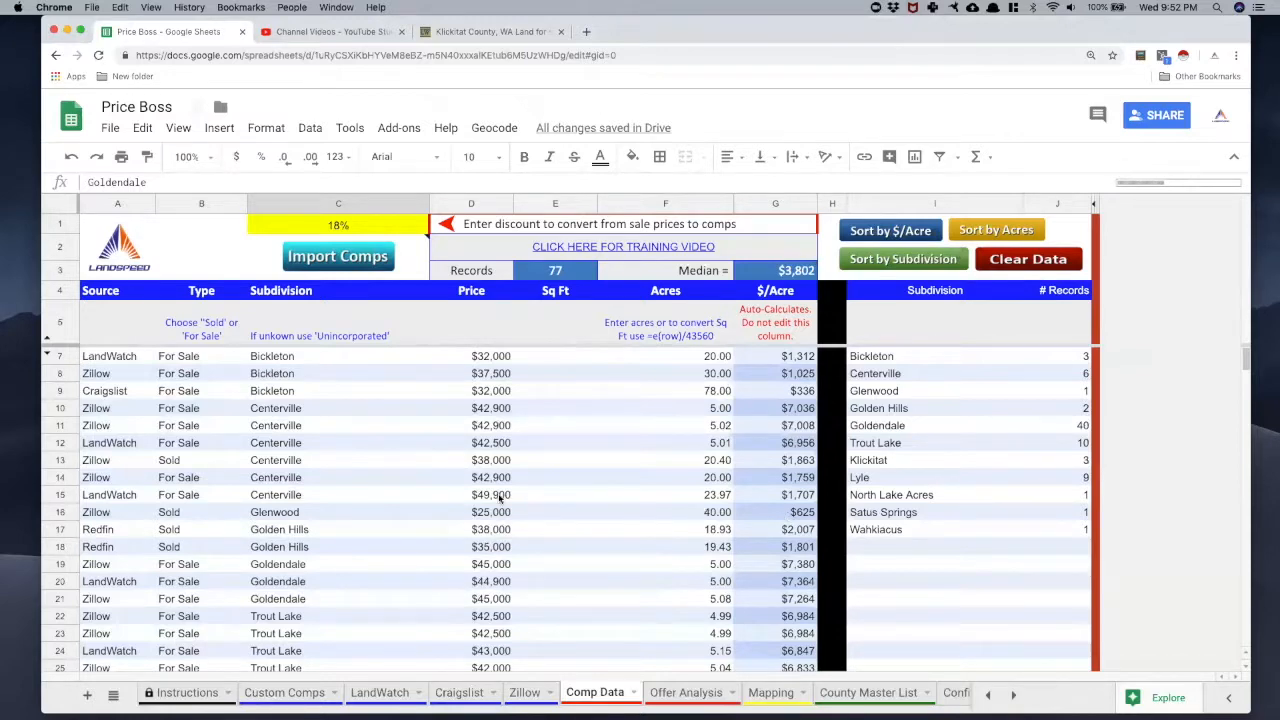
{"action": "scroll", "scroll_direction": "down", "scroll_amount": 3}
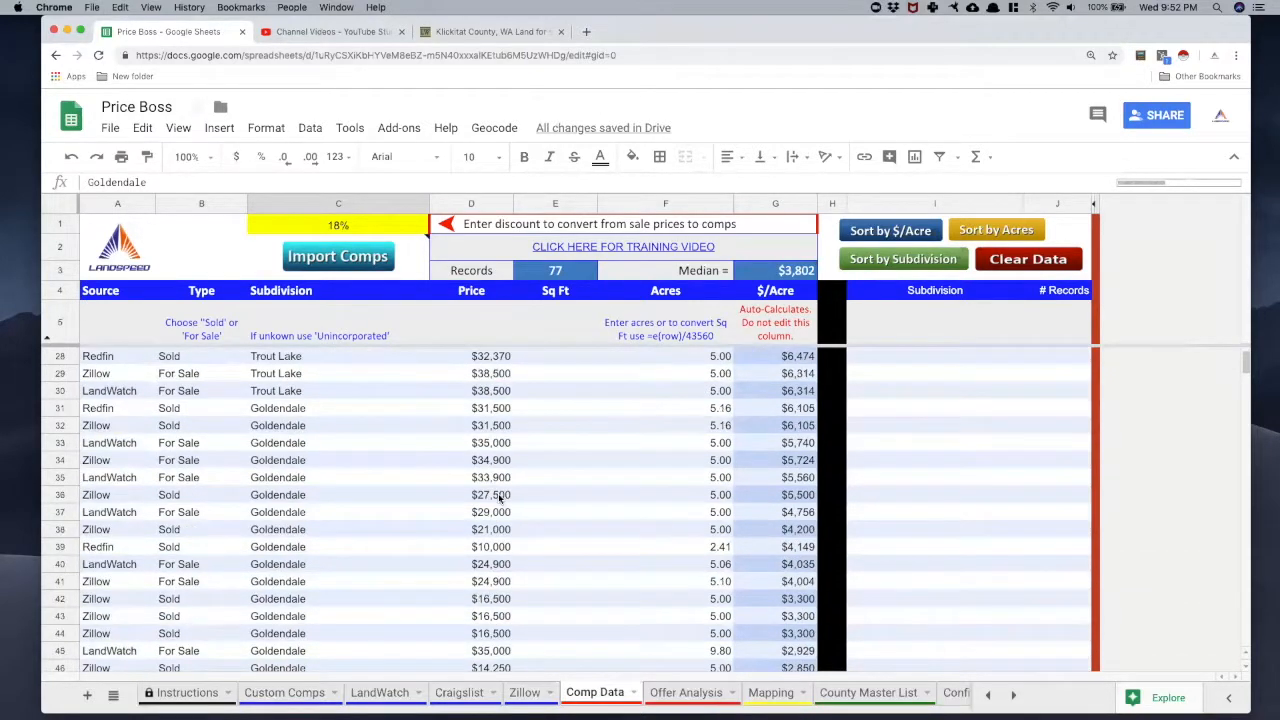
{"action": "scroll", "scroll_direction": "down", "scroll_amount": 3}
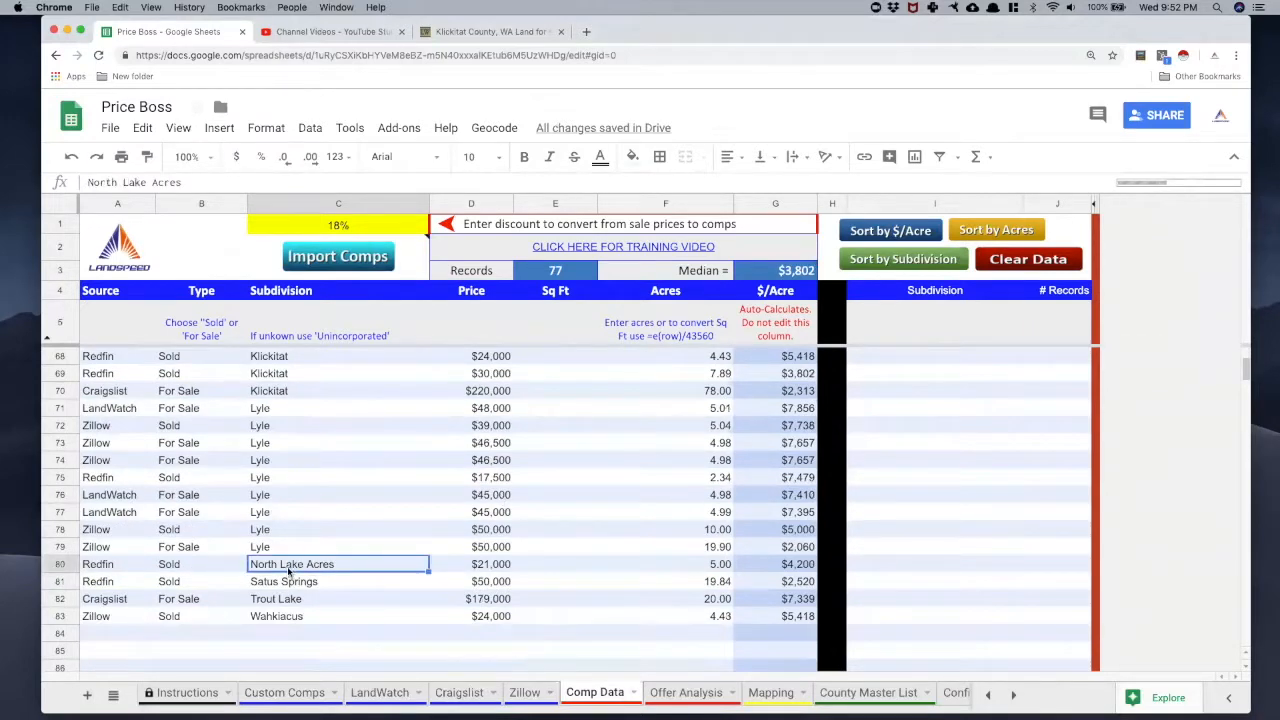
{"action": "scroll", "scroll_direction": "up", "scroll_amount": 3}
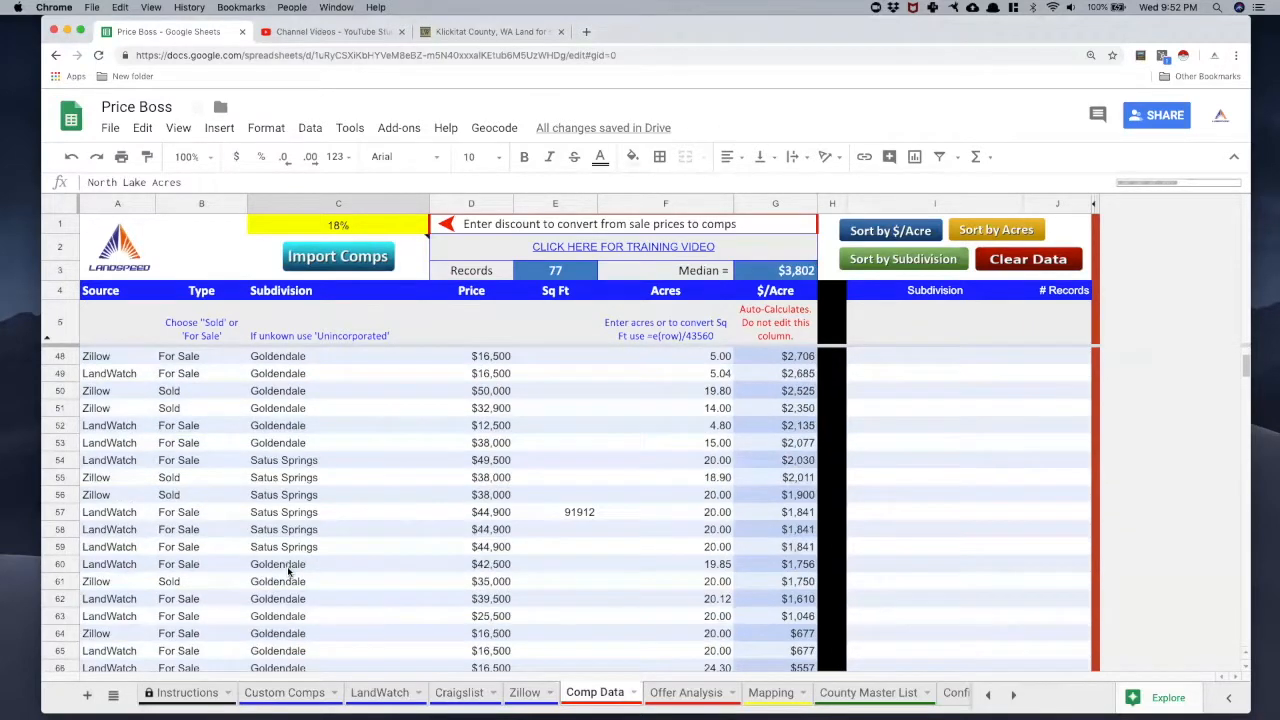
{"action": "scroll", "scroll_direction": "up", "scroll_amount": 3}
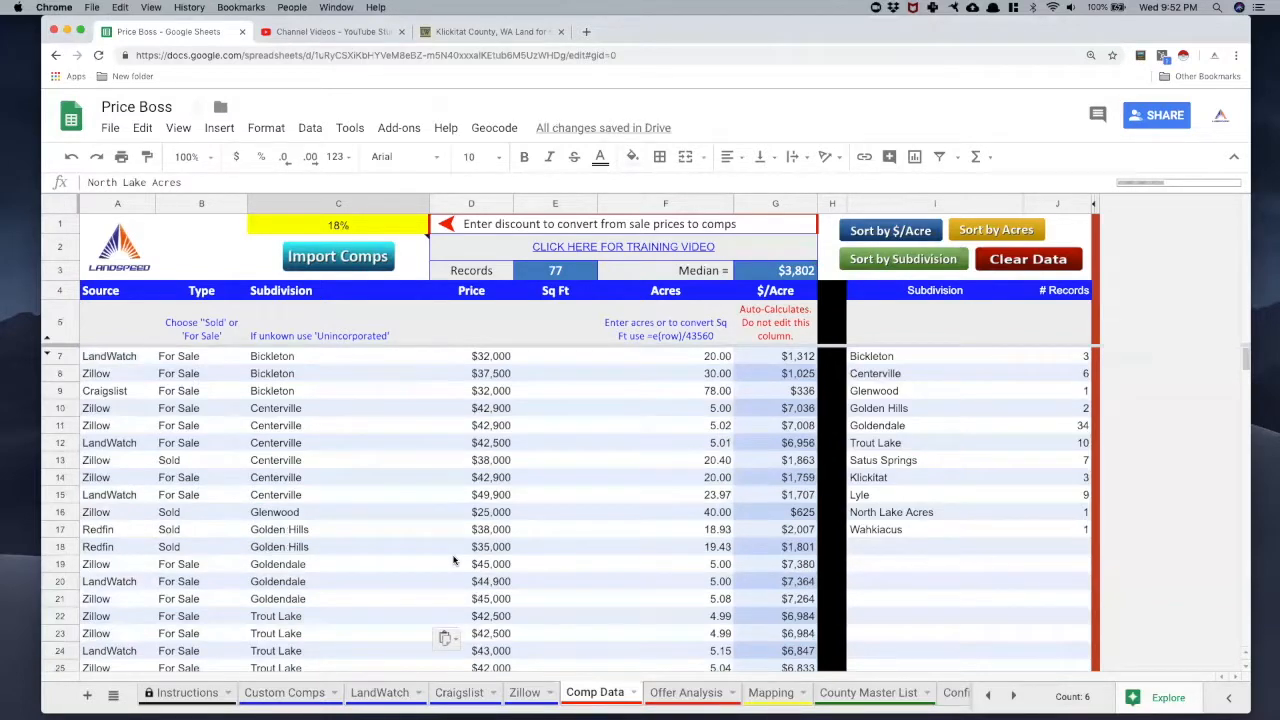
{"action": "mouse_move", "coordinate": [958, 418]}
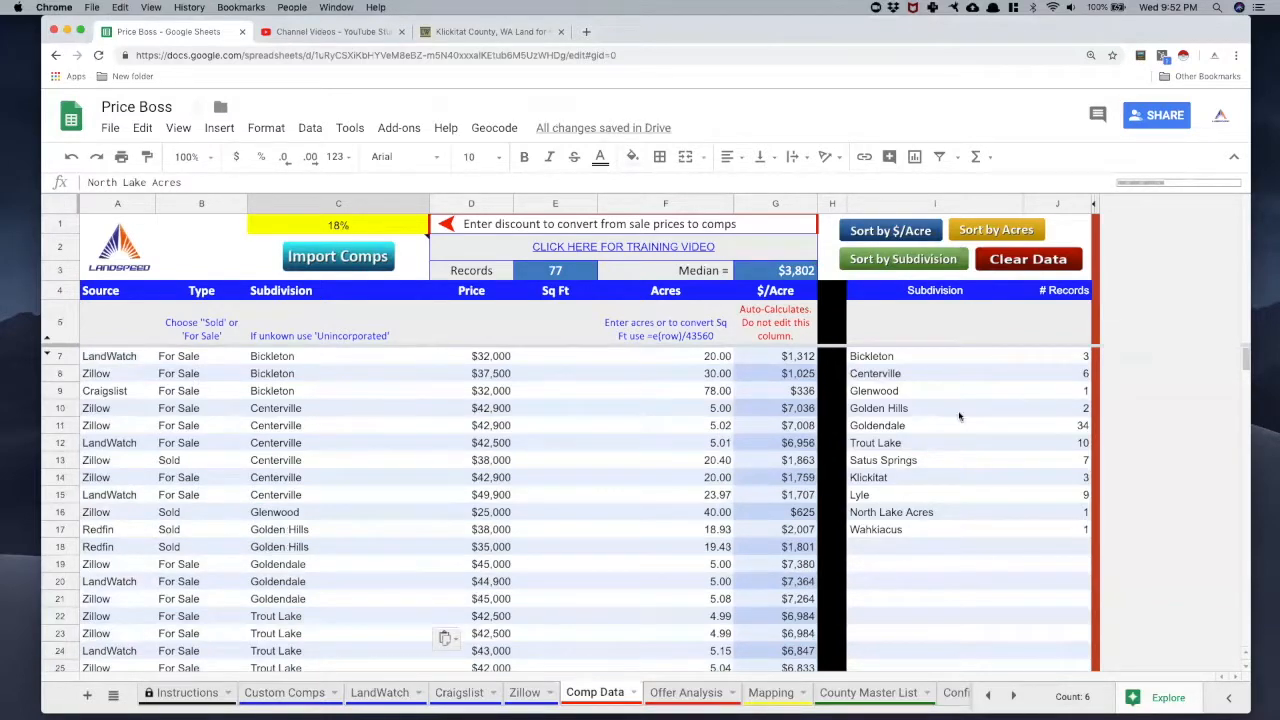
{"action": "mouse_move", "coordinate": [564, 472]}
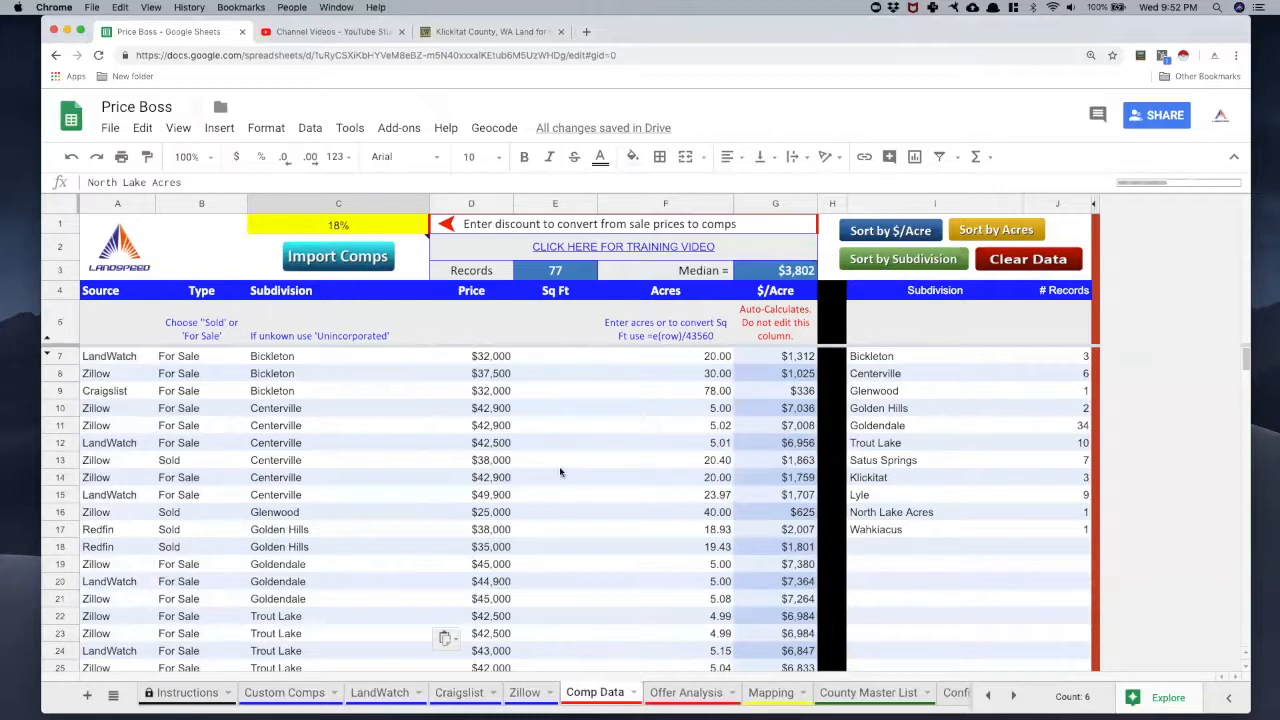
Sort all 77 comps by price per acre, median $3,802, leaving Goldendale at 28 and Trout Lake at 10.
{"action": "left_click", "coordinate": [904, 260]}
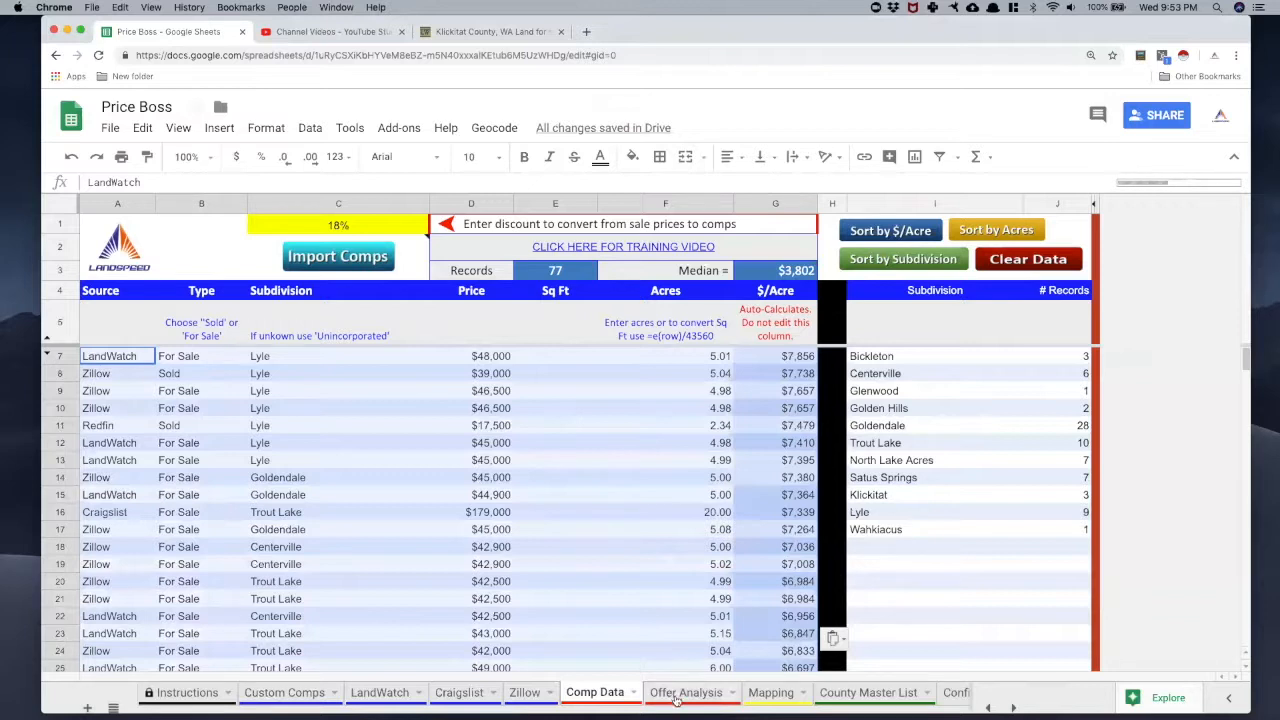
{"action": "left_click", "coordinate": [902, 260]}
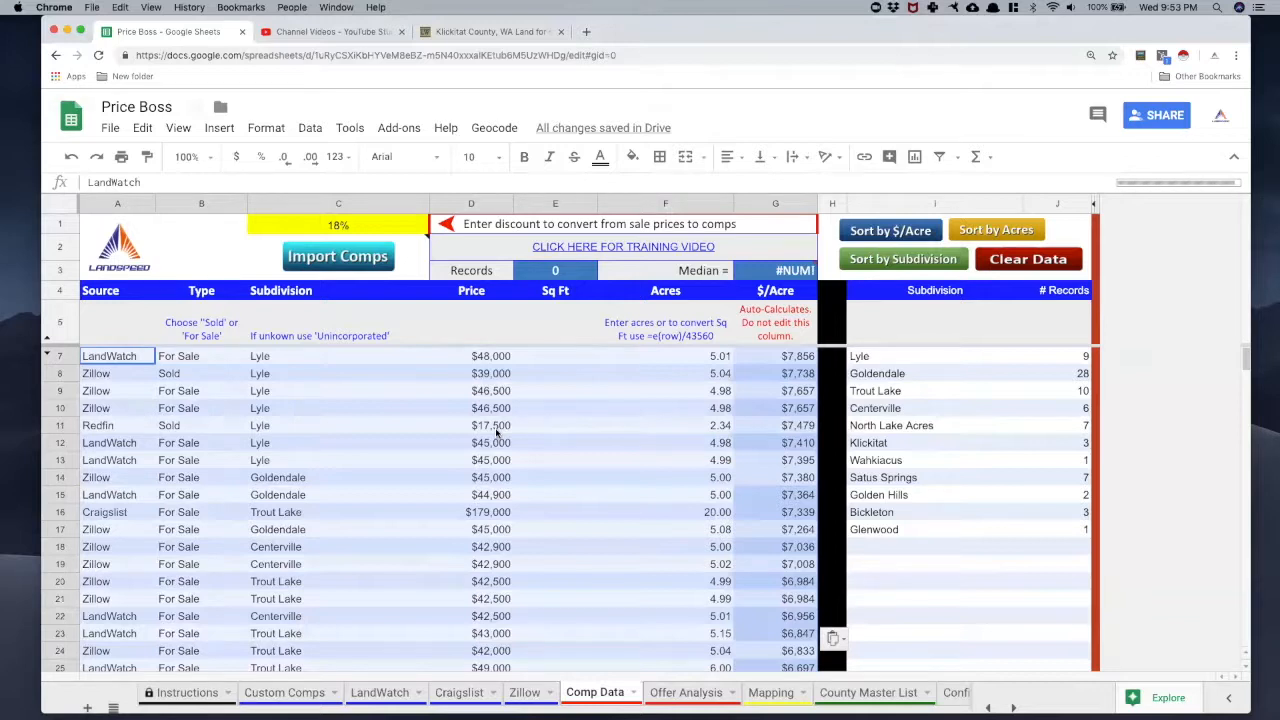
{"action": "left_click", "coordinate": [338, 256]}
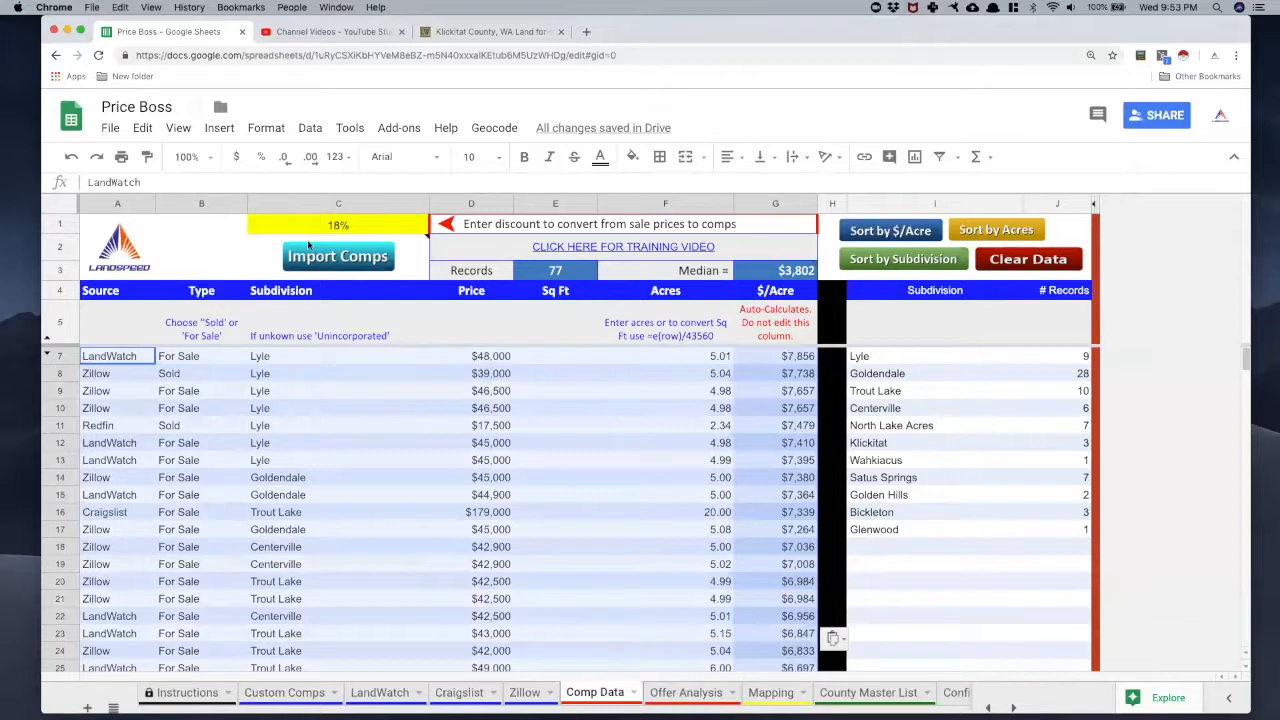
{"action": "mouse_move", "coordinate": [476, 360]}
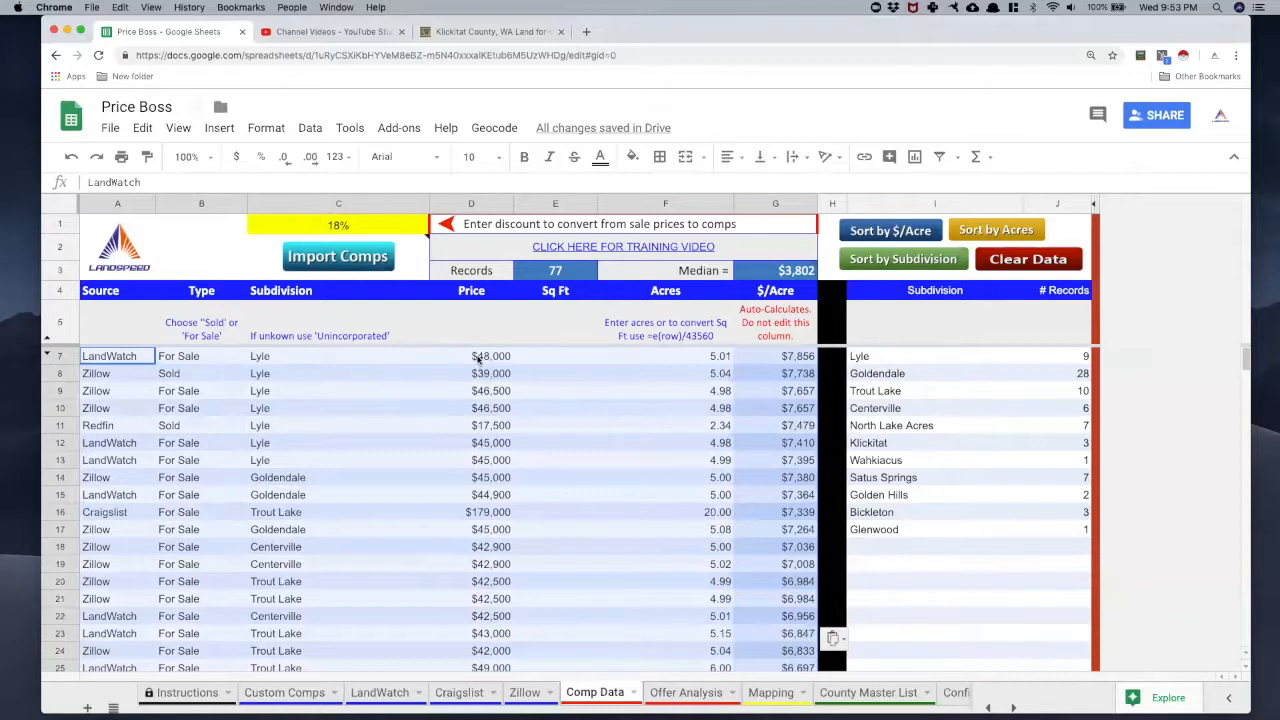